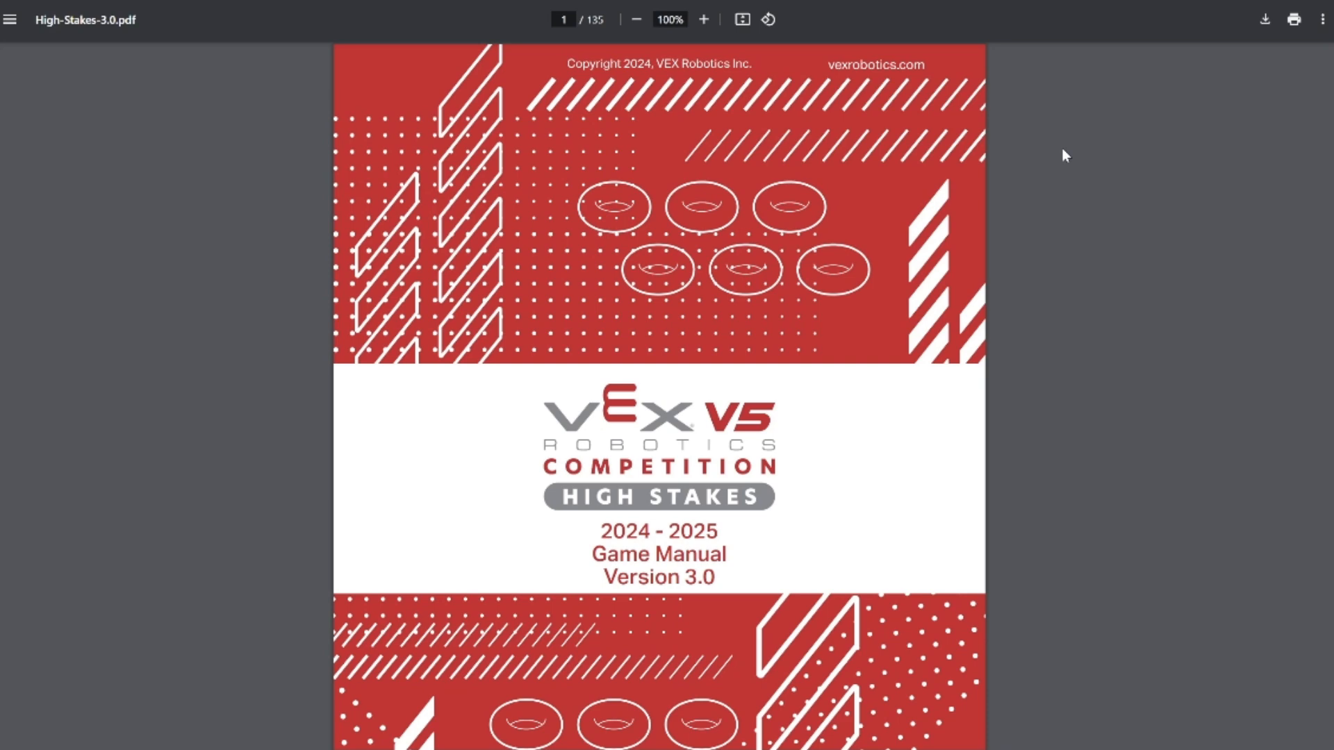
mouse_move(930, 234)
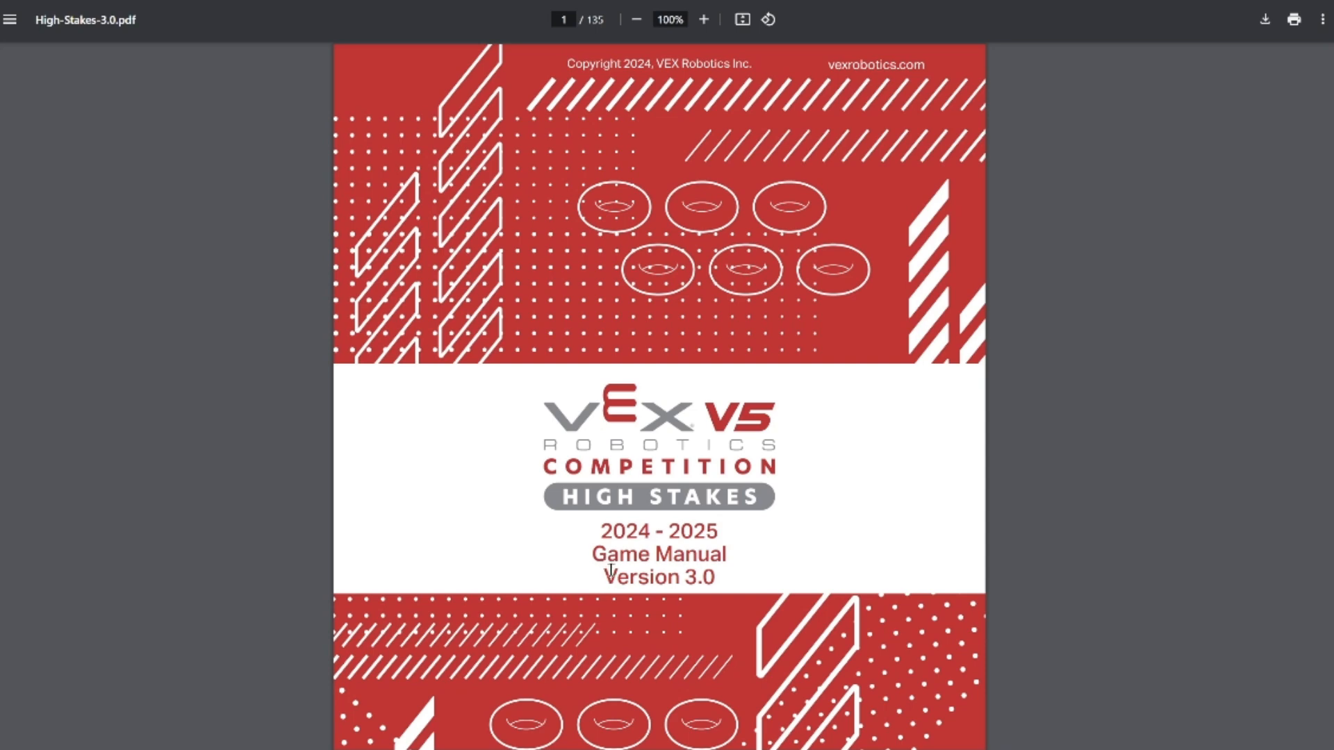
Highlight 'Version 3.0' on the manual's cover page.
double_click(657, 576)
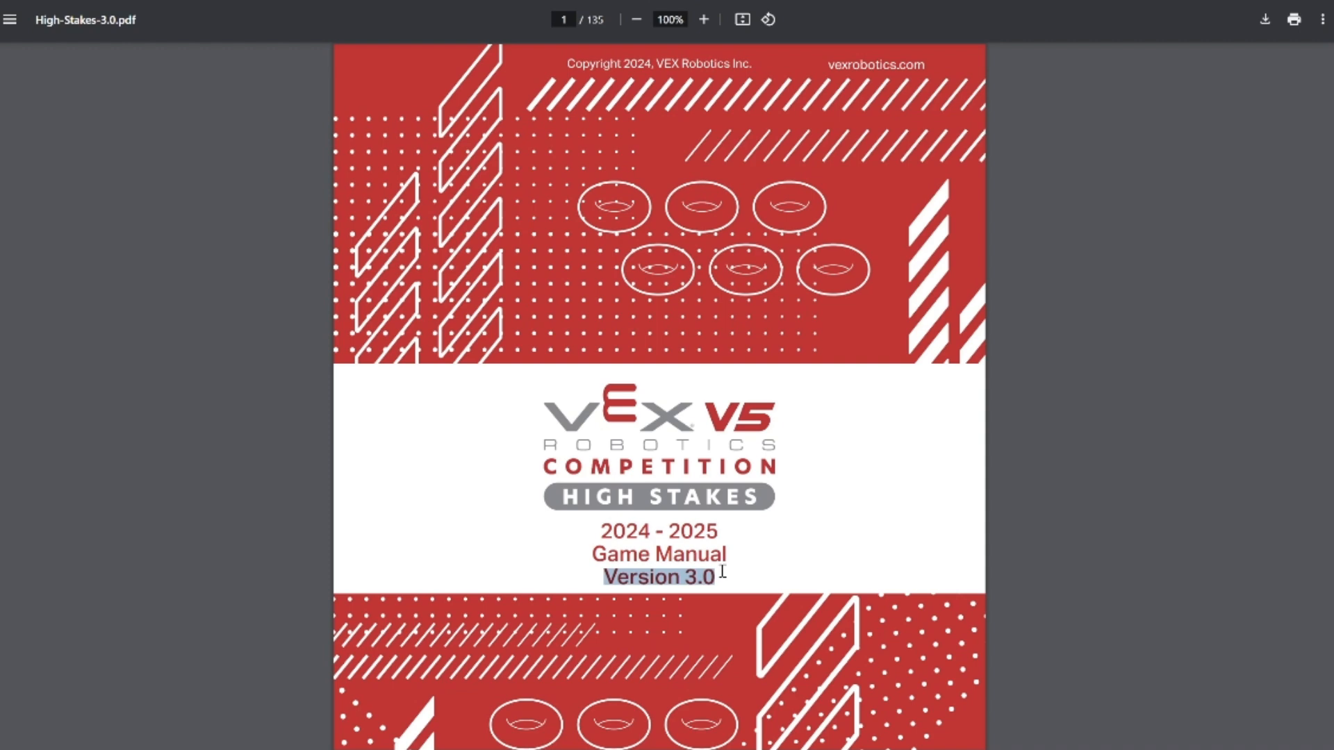
mouse_move(624, 383)
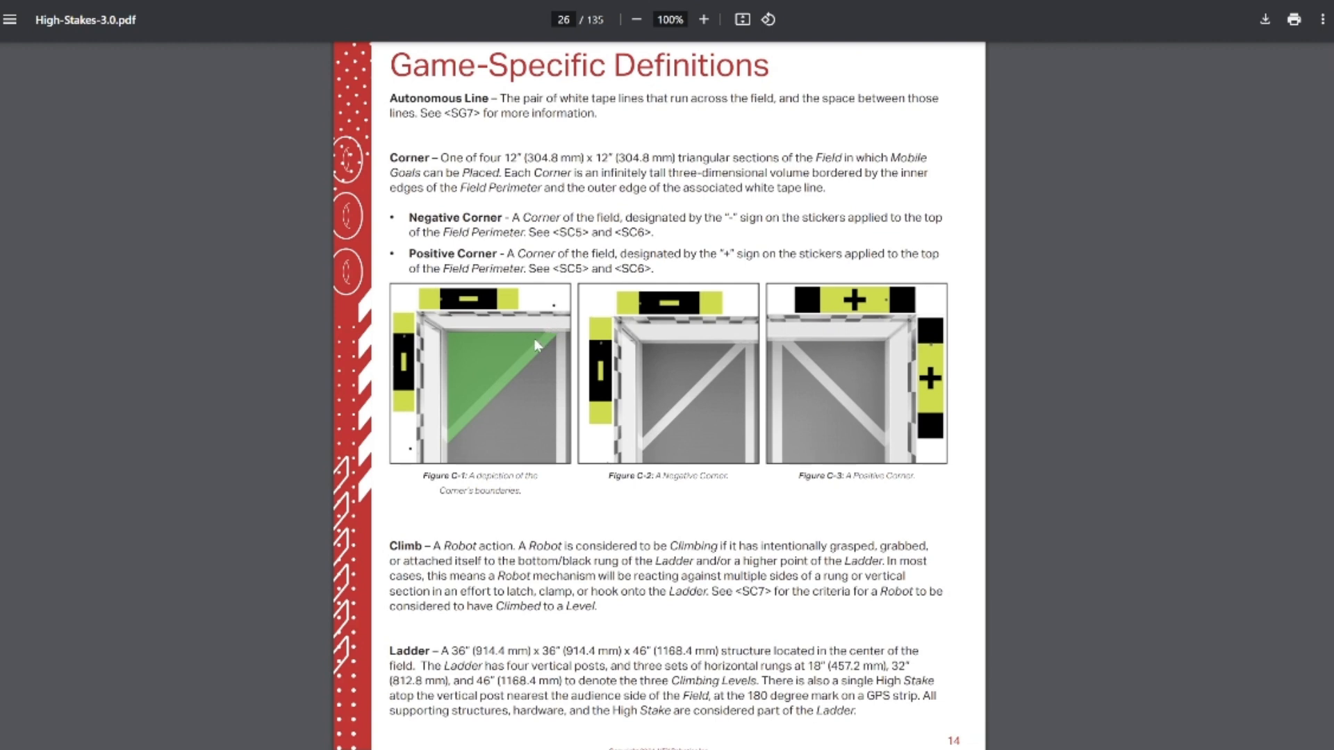
mouse_move(501, 378)
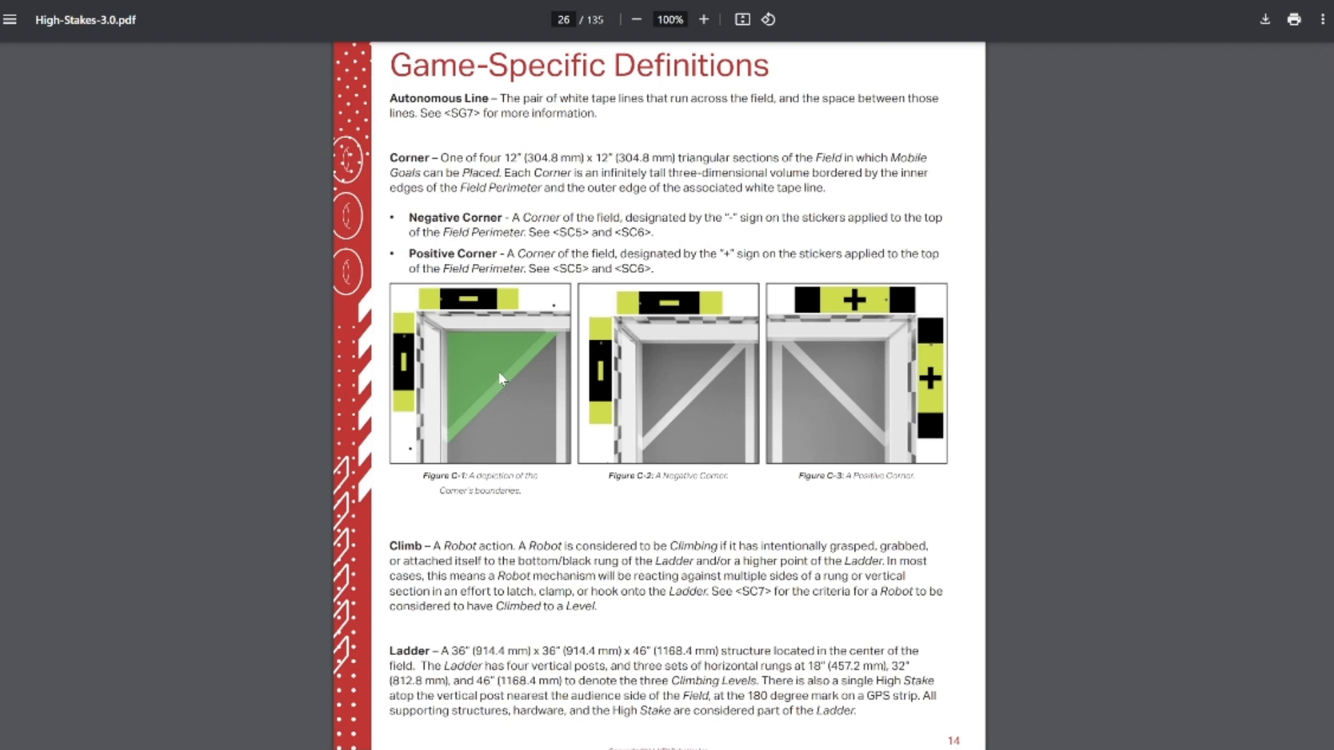
mouse_move(481, 421)
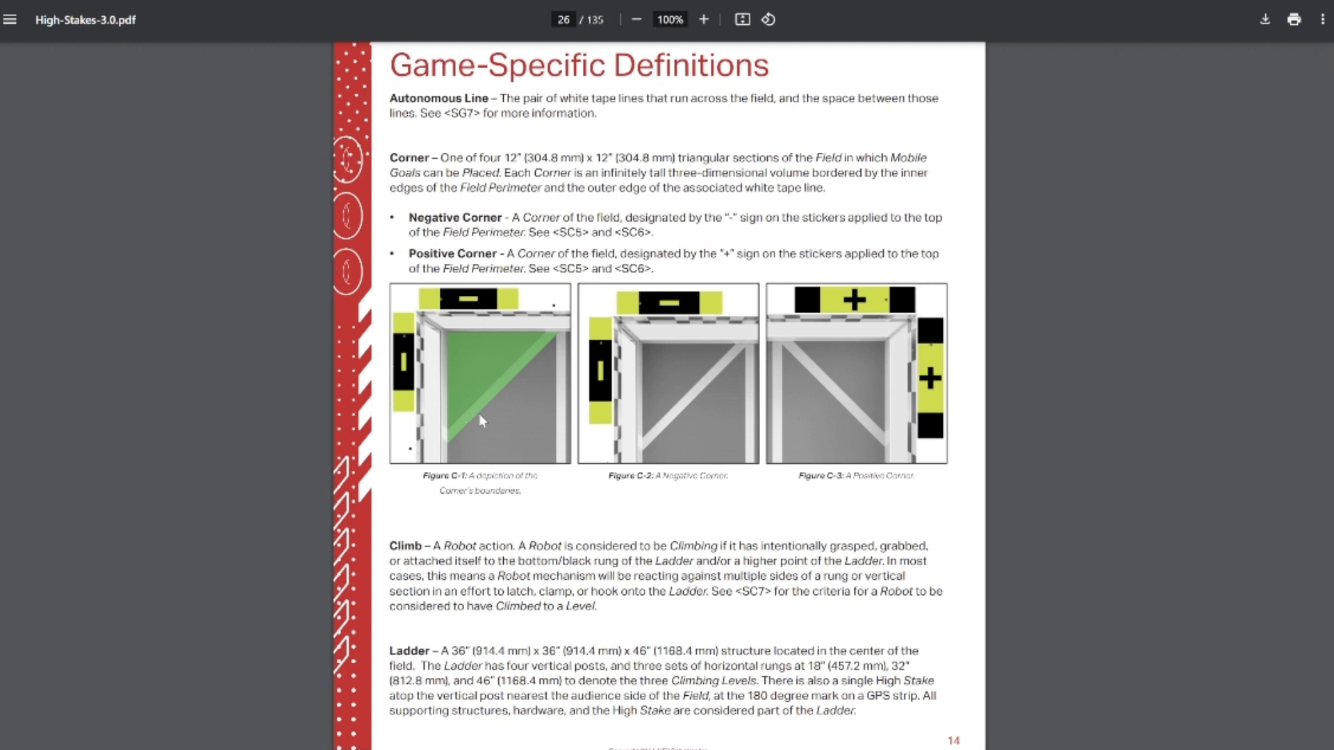
mouse_move(497, 396)
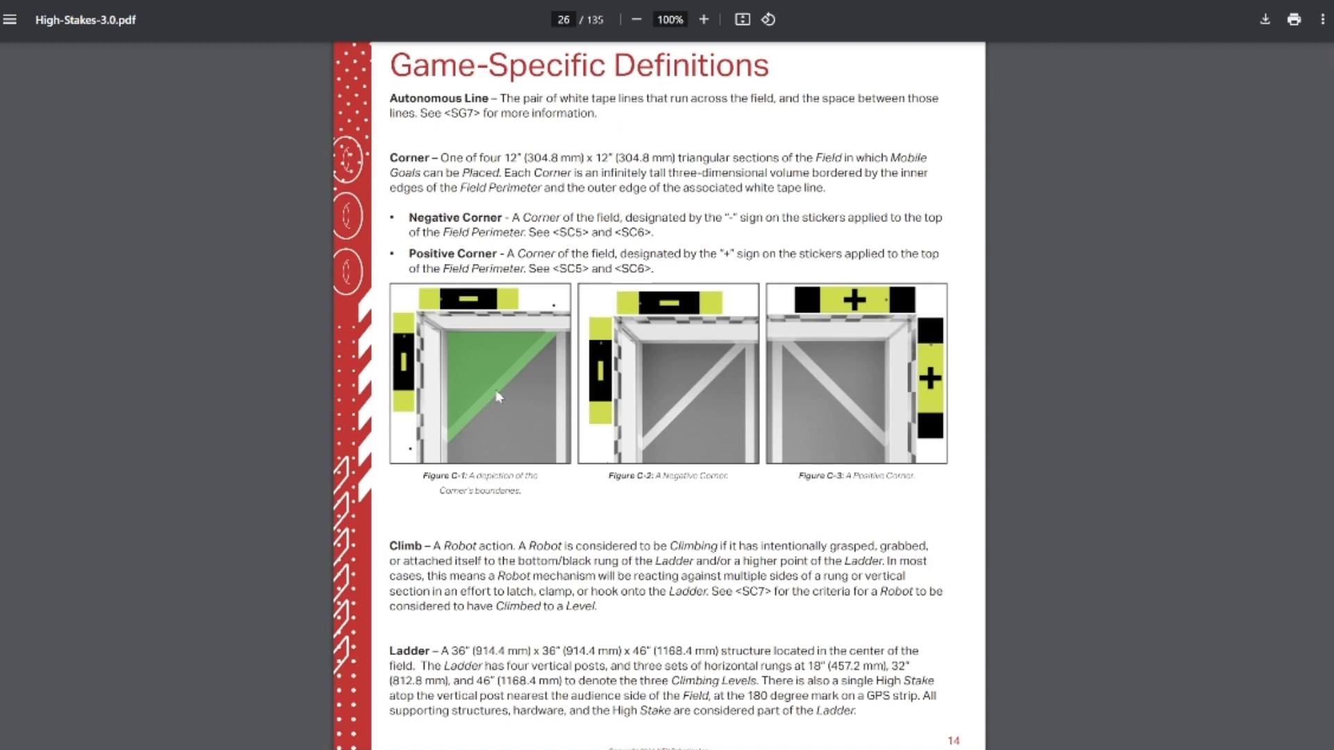
mouse_move(954, 403)
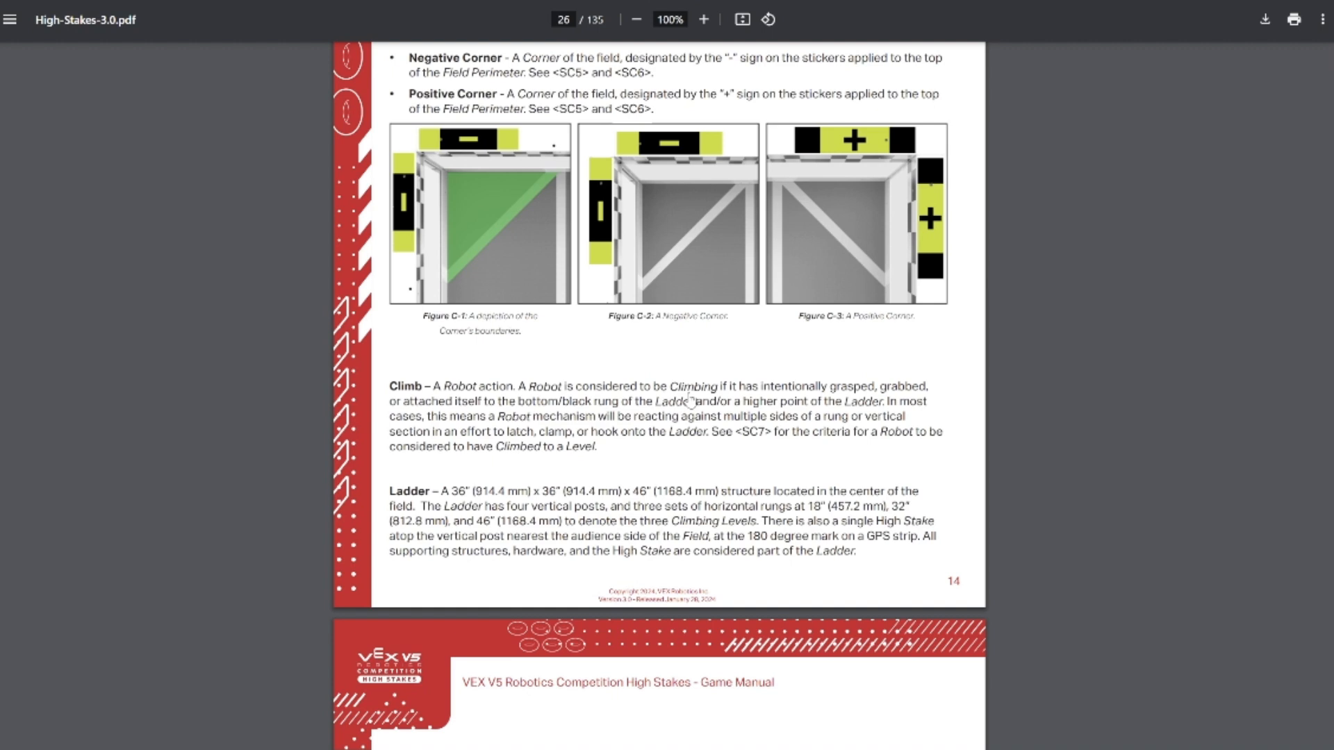
Highlight wording in the Climb definition and read on through page 29 to the Scoring section.
double_click(774, 387)
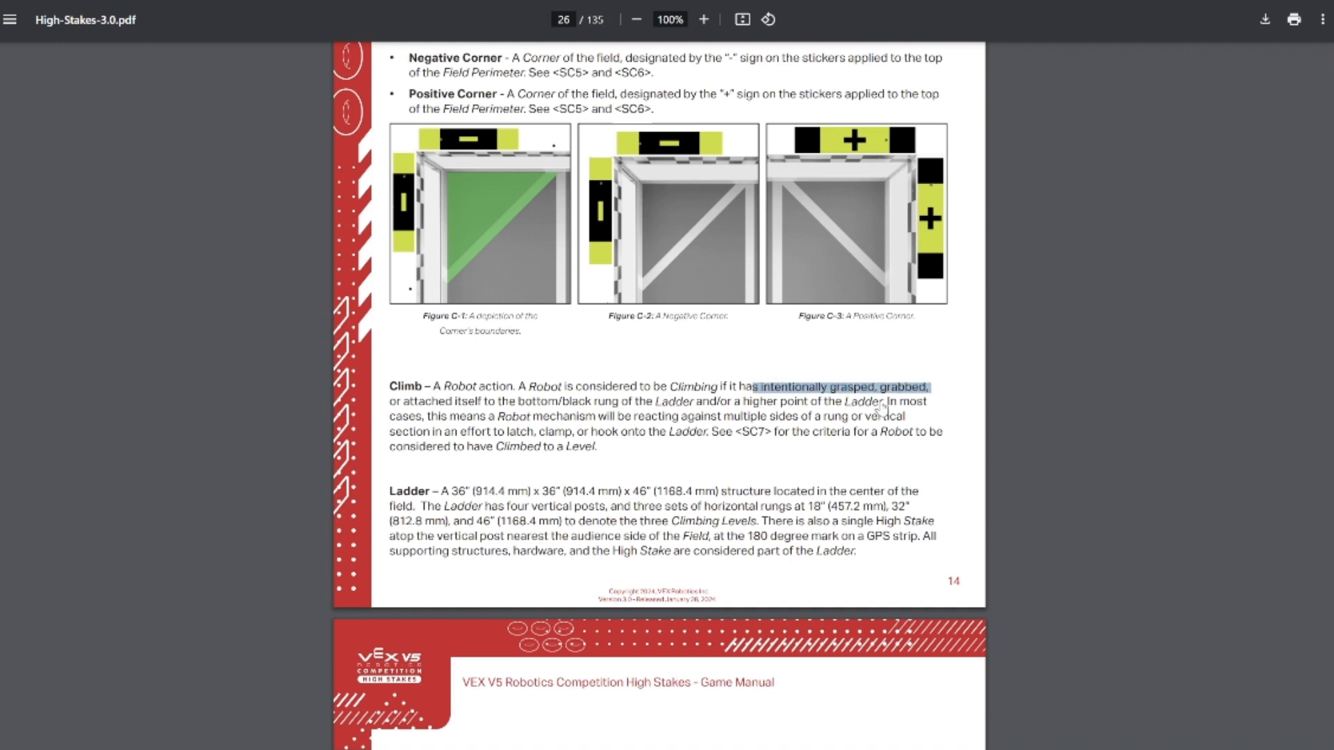
scroll(down, 3)
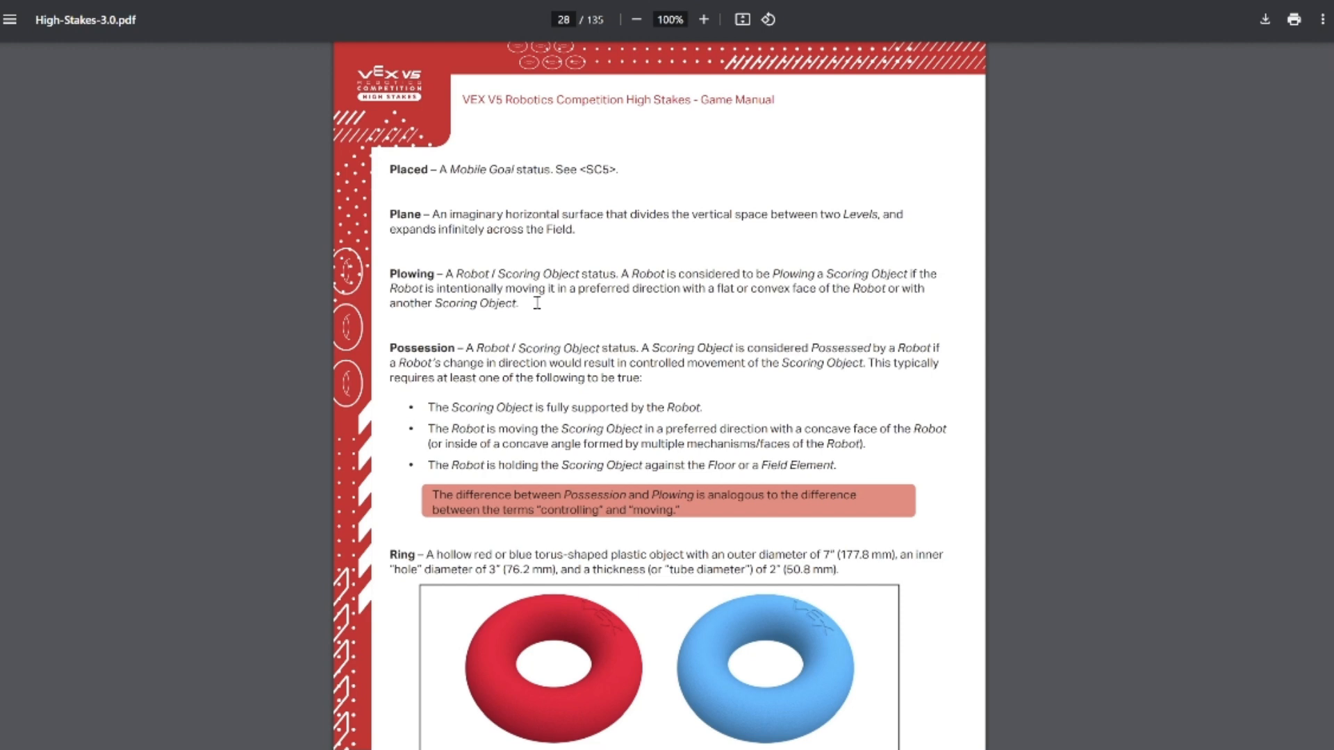
mouse_move(748, 404)
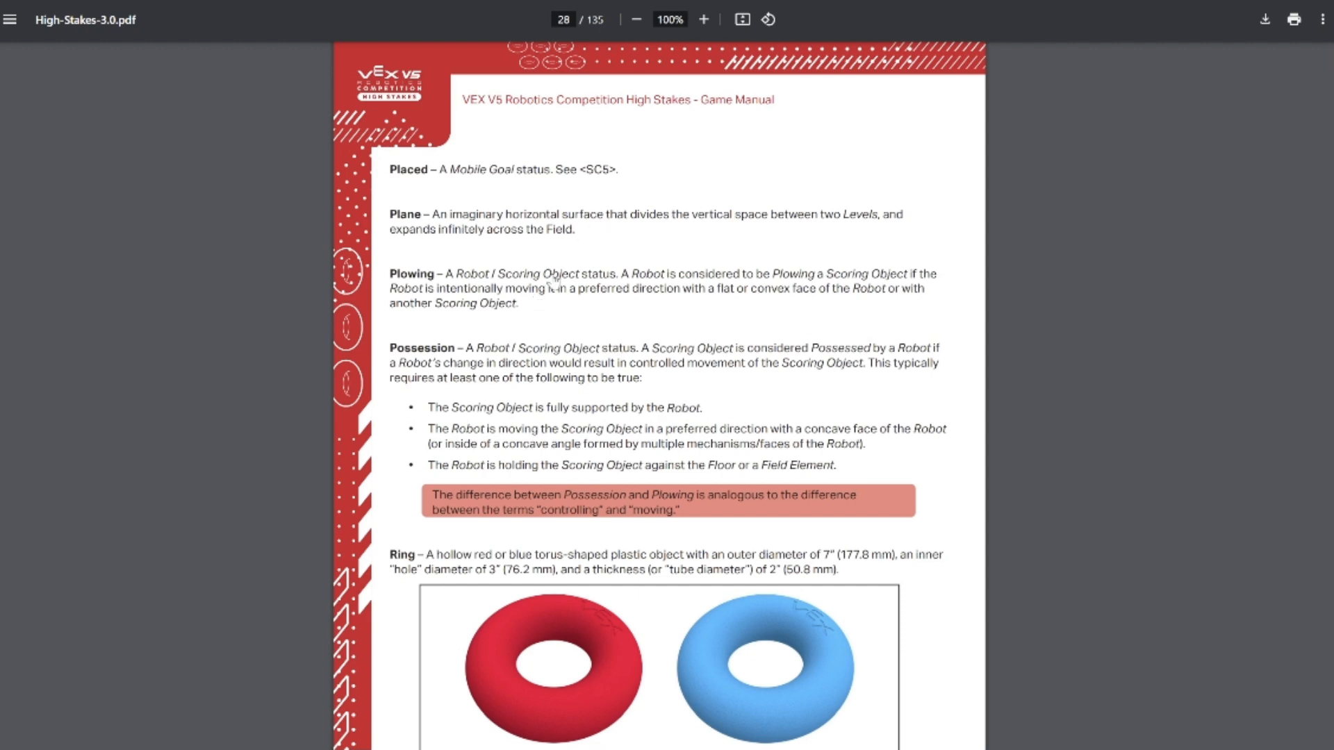
scroll(down, 3)
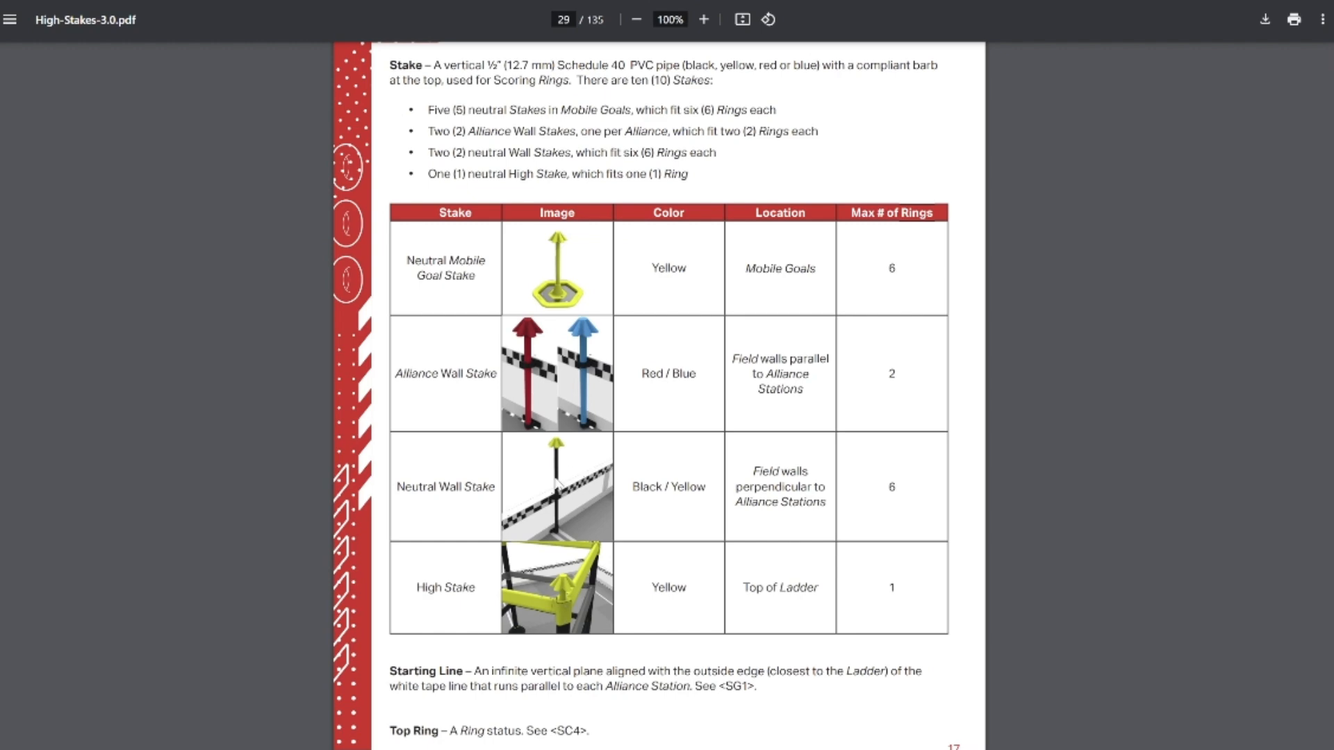
scroll(down, 3)
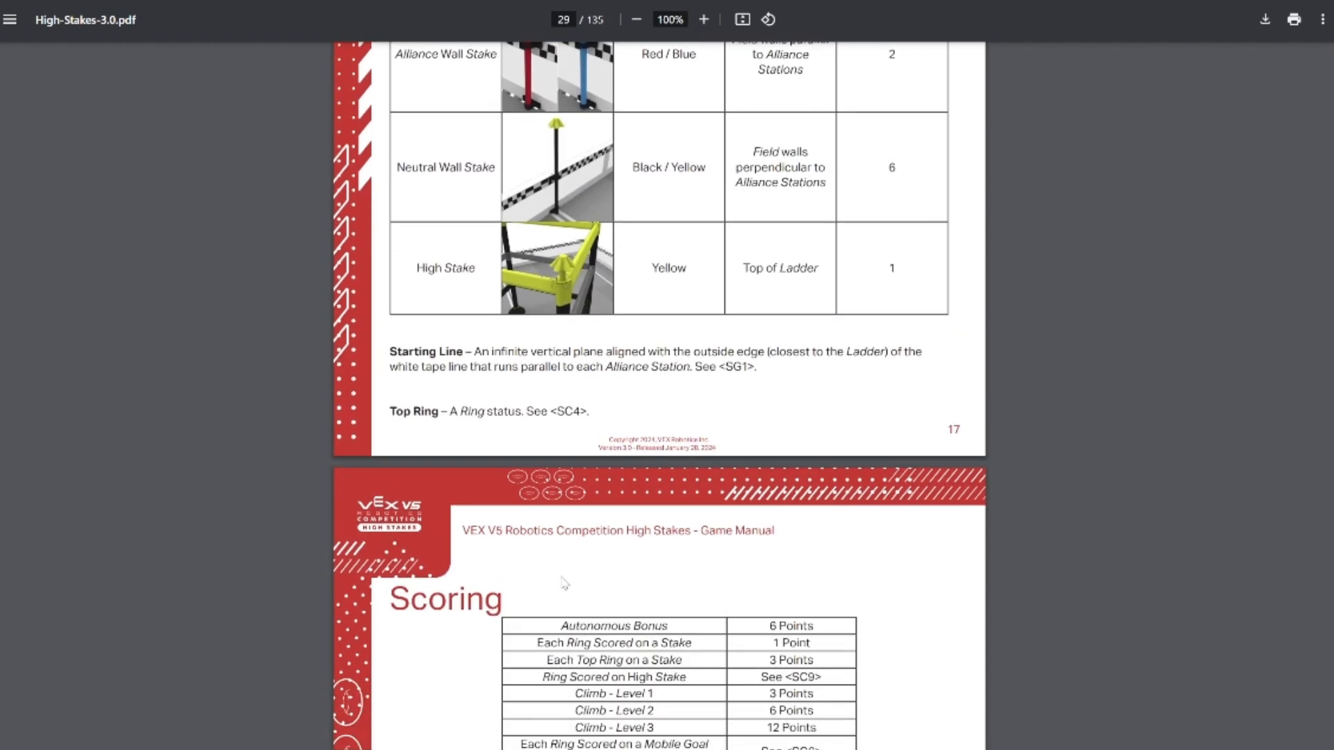
Read through the Scoring table and rules SC1–SC2 on pages 30–31.
scroll(down, 3)
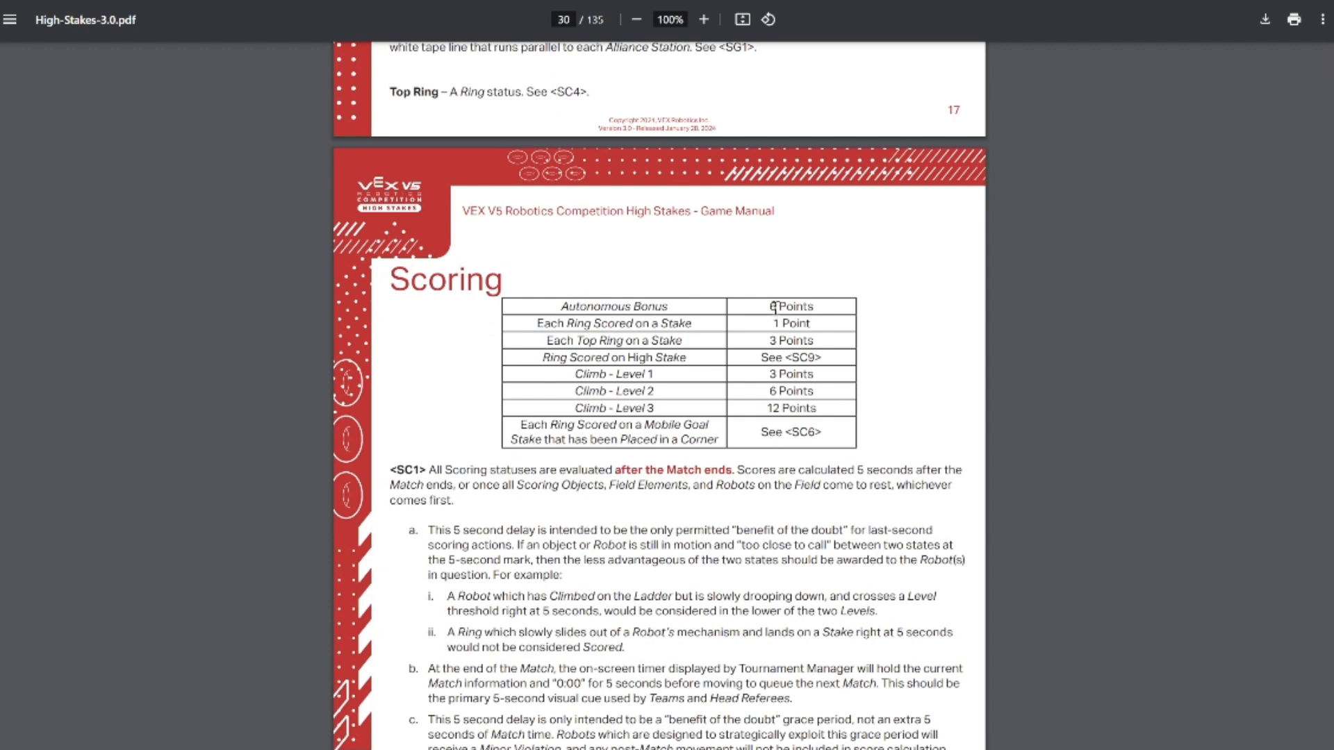
mouse_move(770, 324)
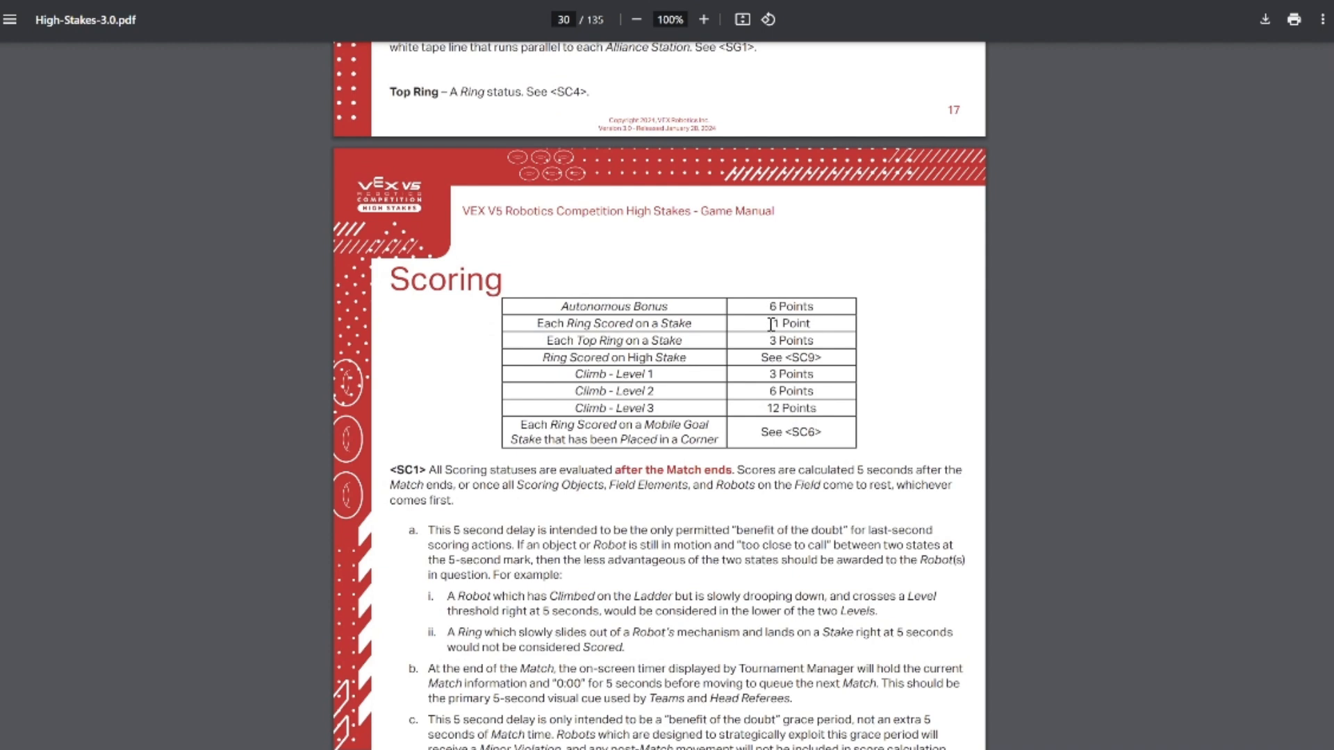
mouse_move(770, 341)
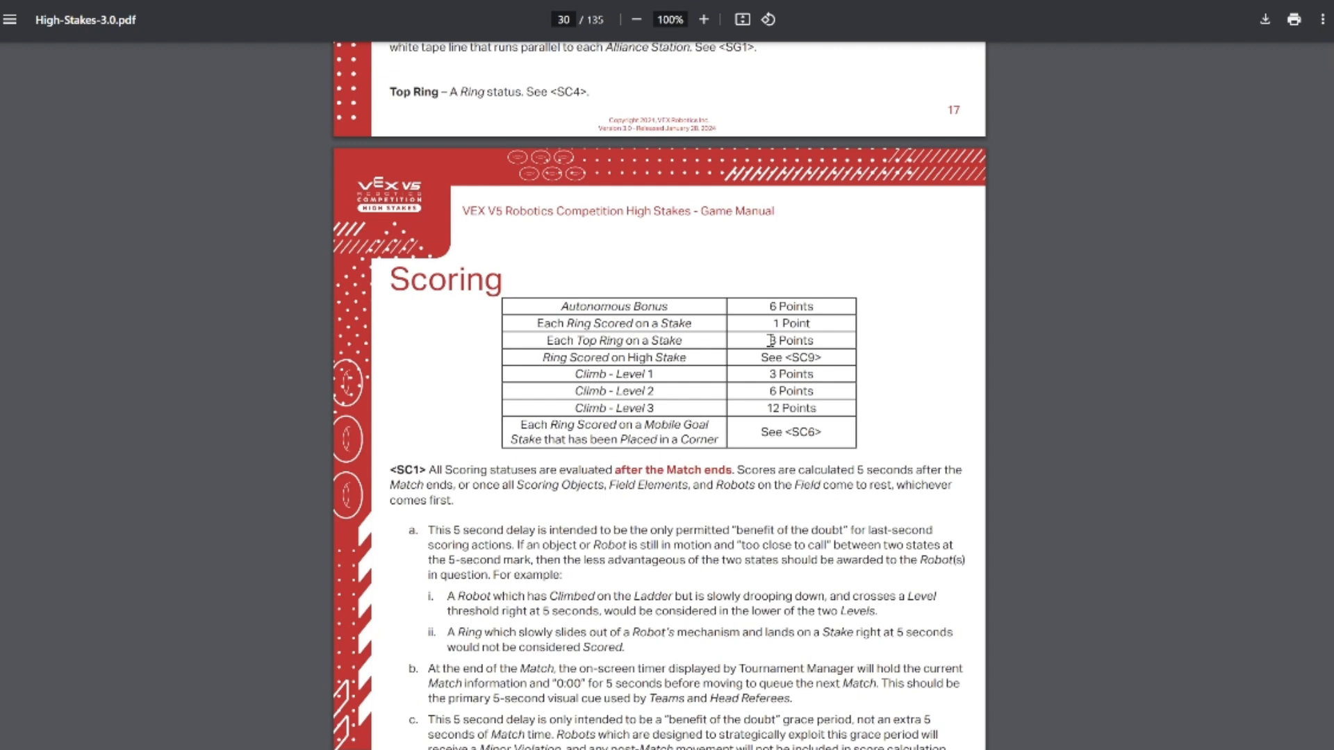
mouse_move(765, 357)
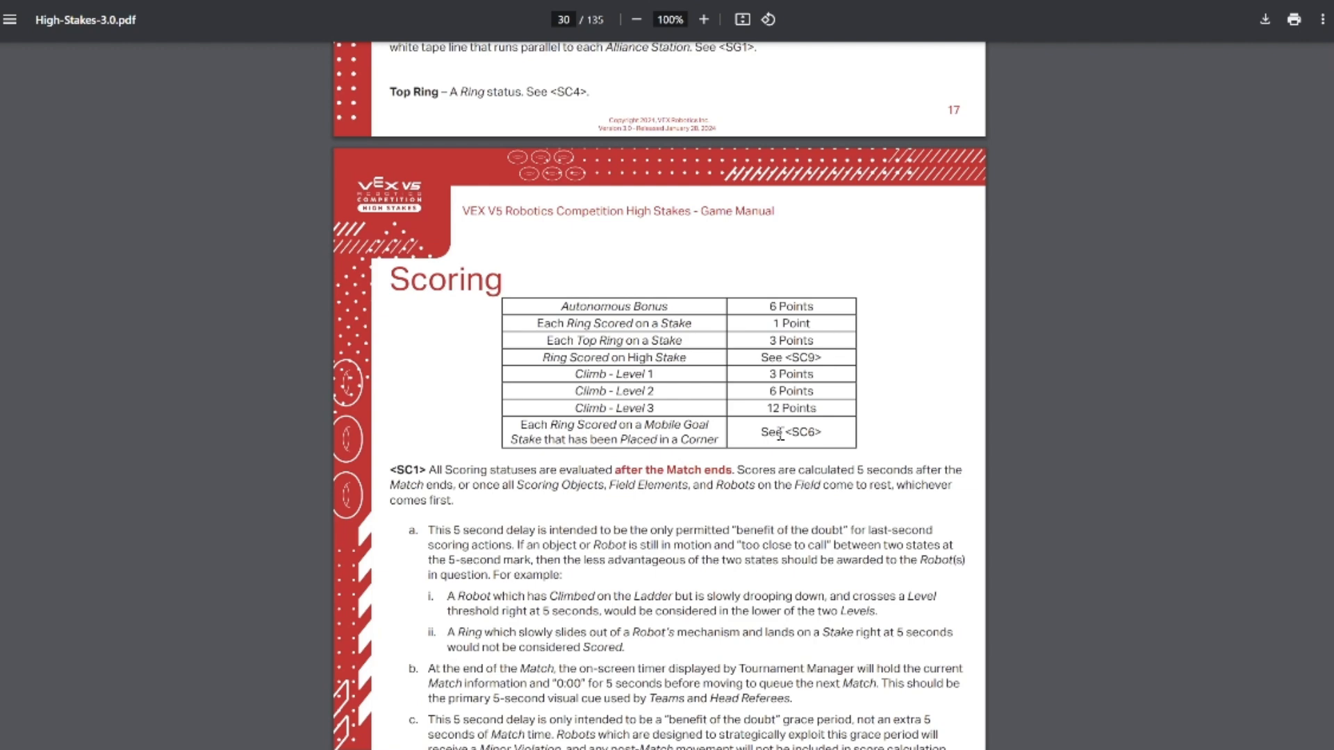
scroll(down, 3)
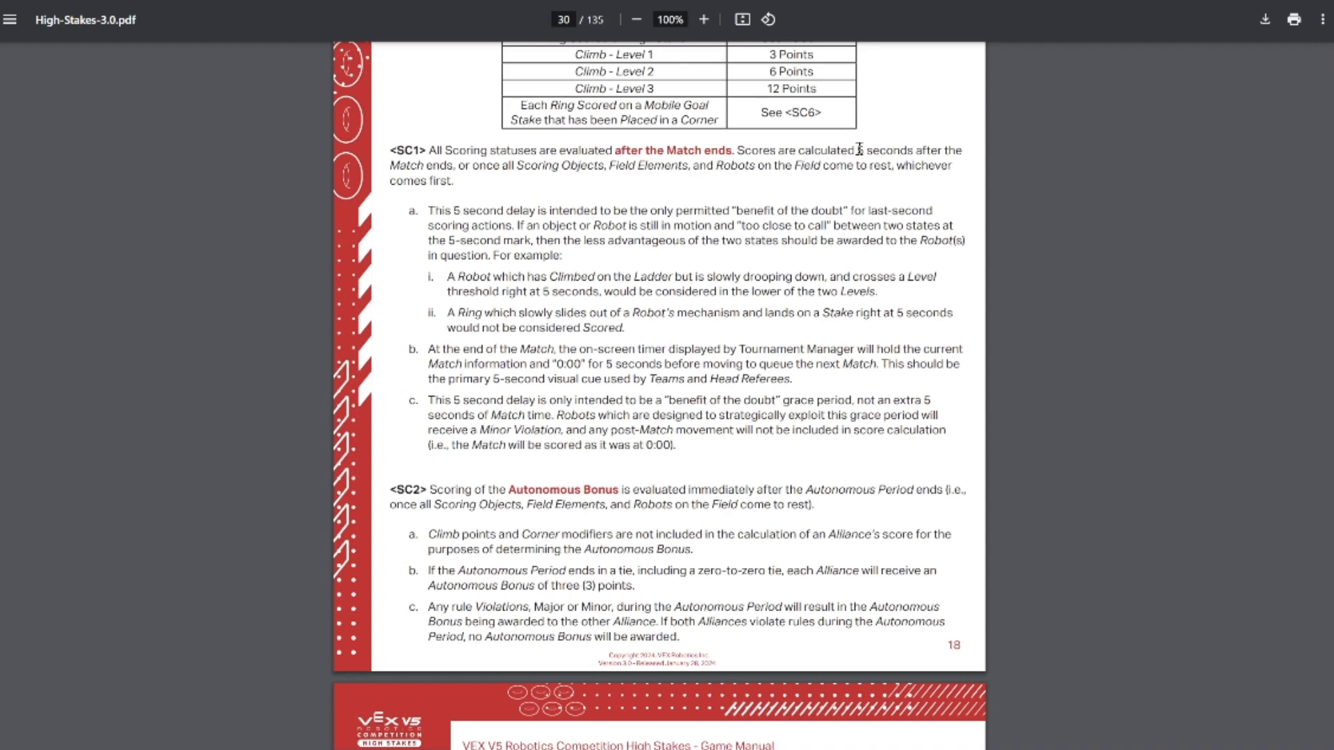
mouse_move(871, 170)
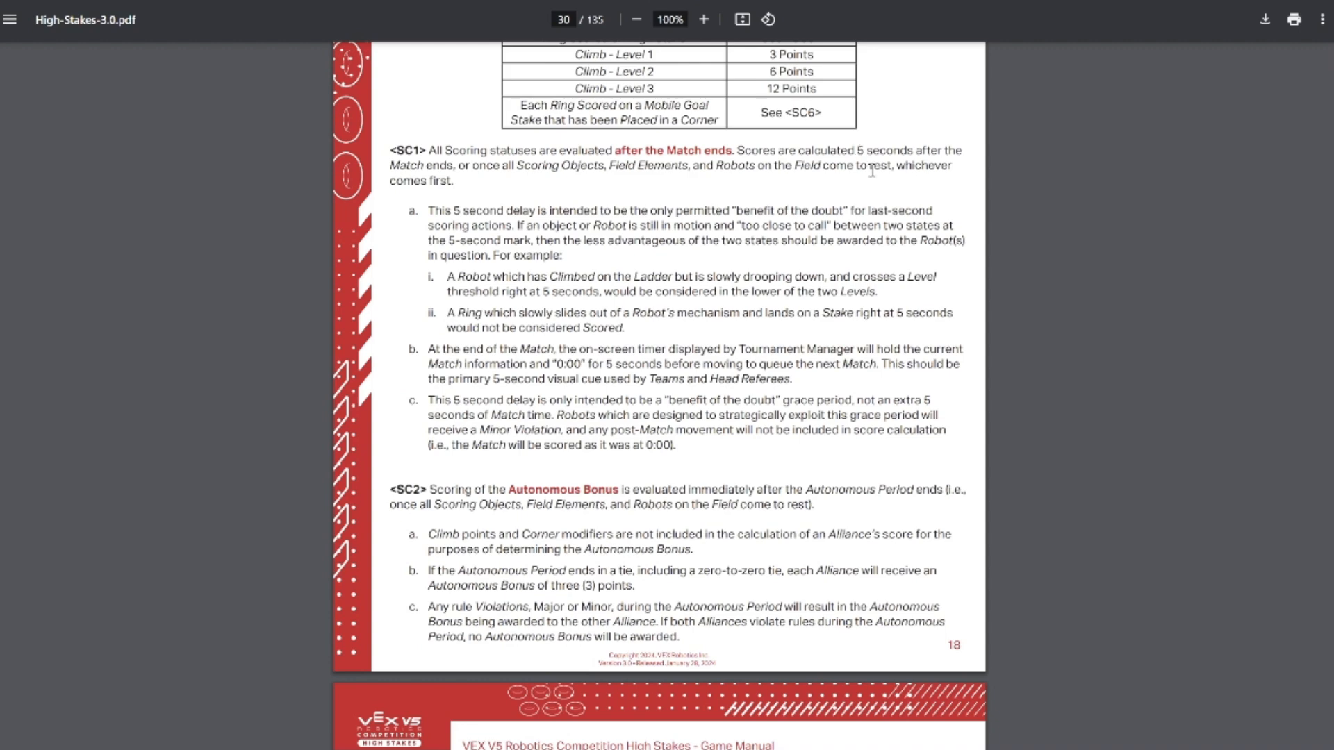
scroll(down, 3)
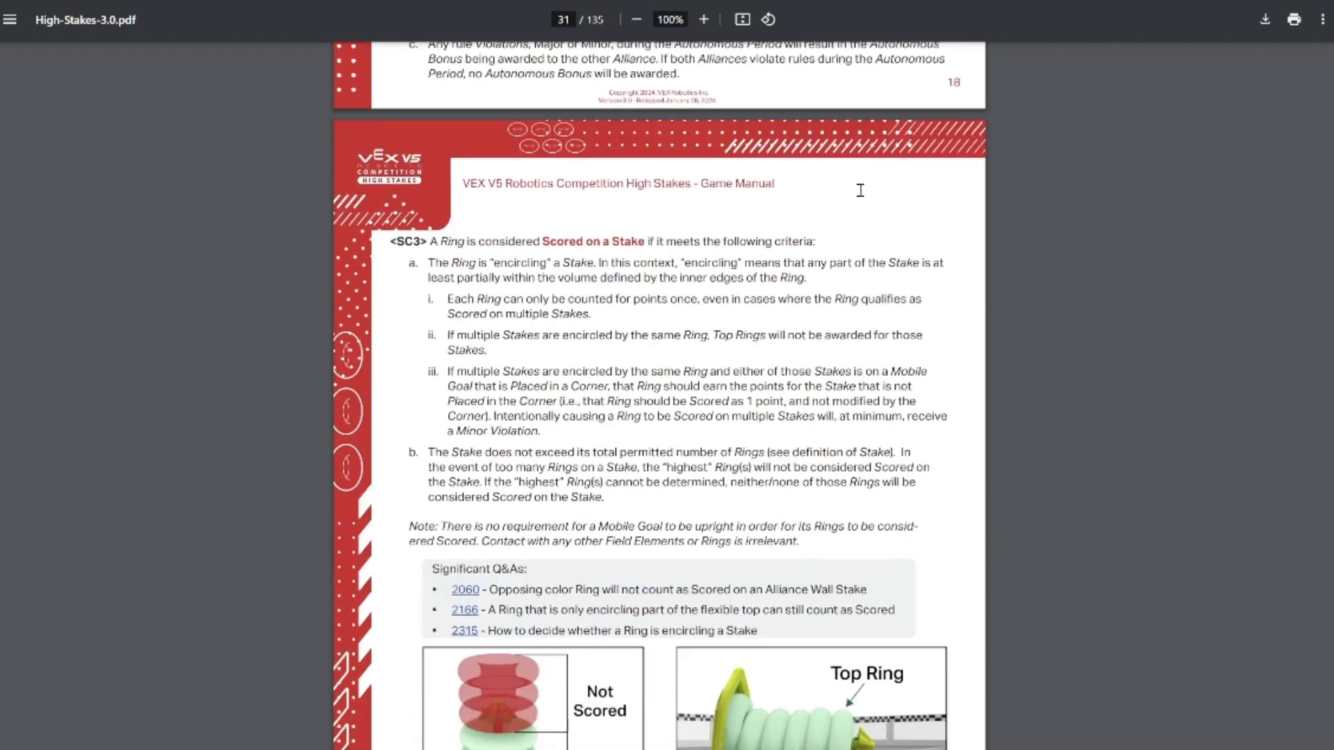
scroll(down, 3)
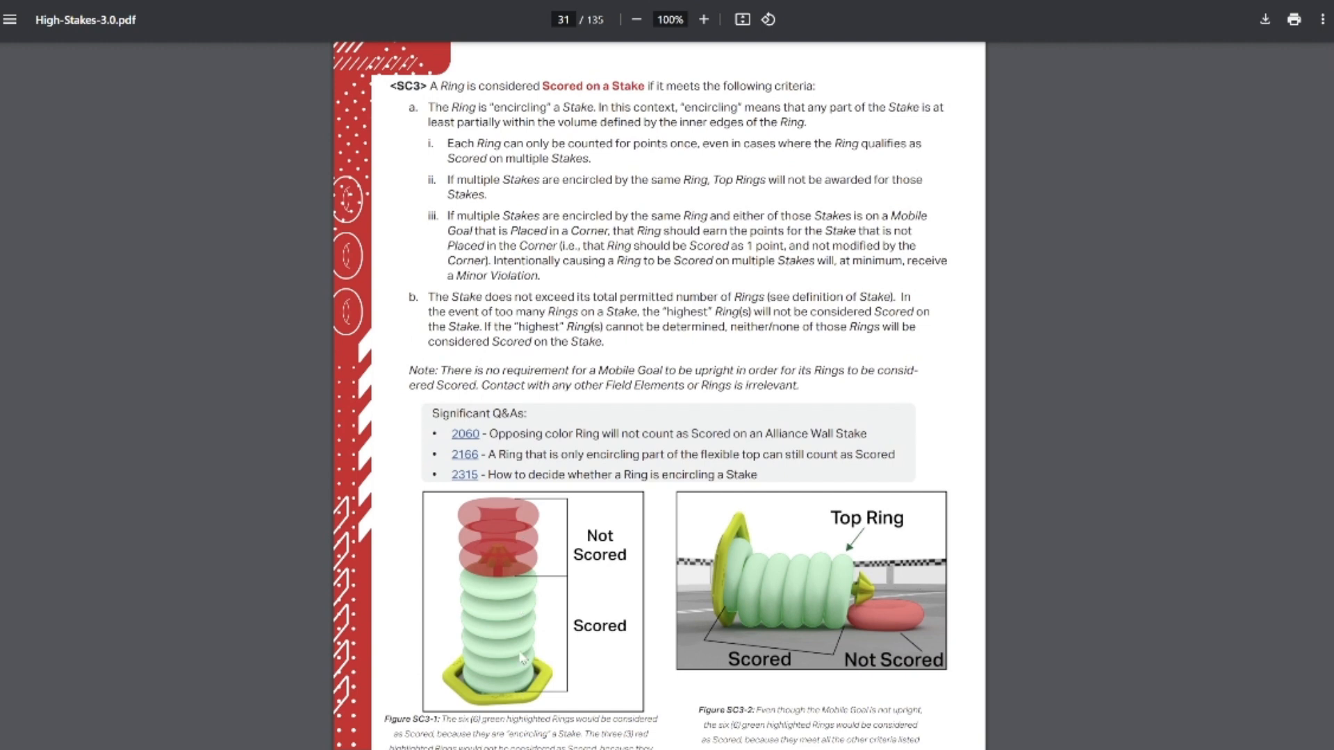
mouse_move(769, 618)
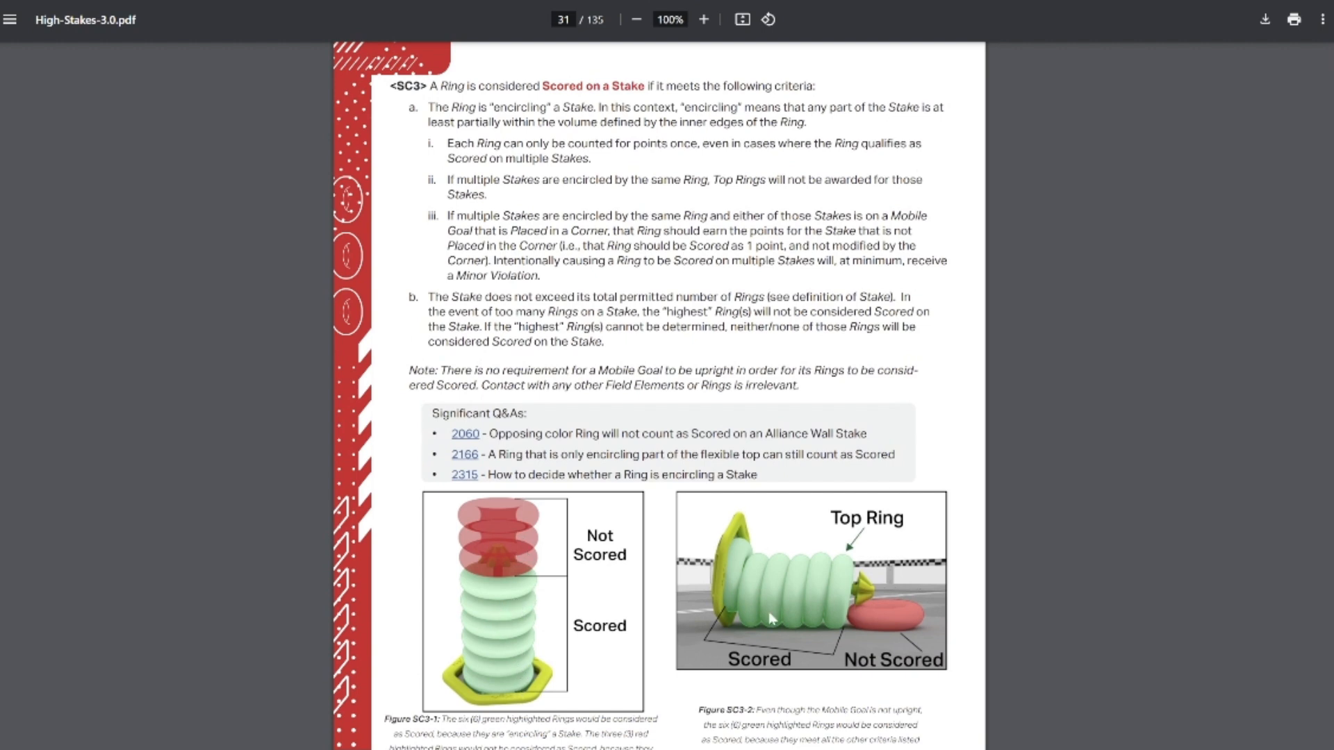
mouse_move(797, 615)
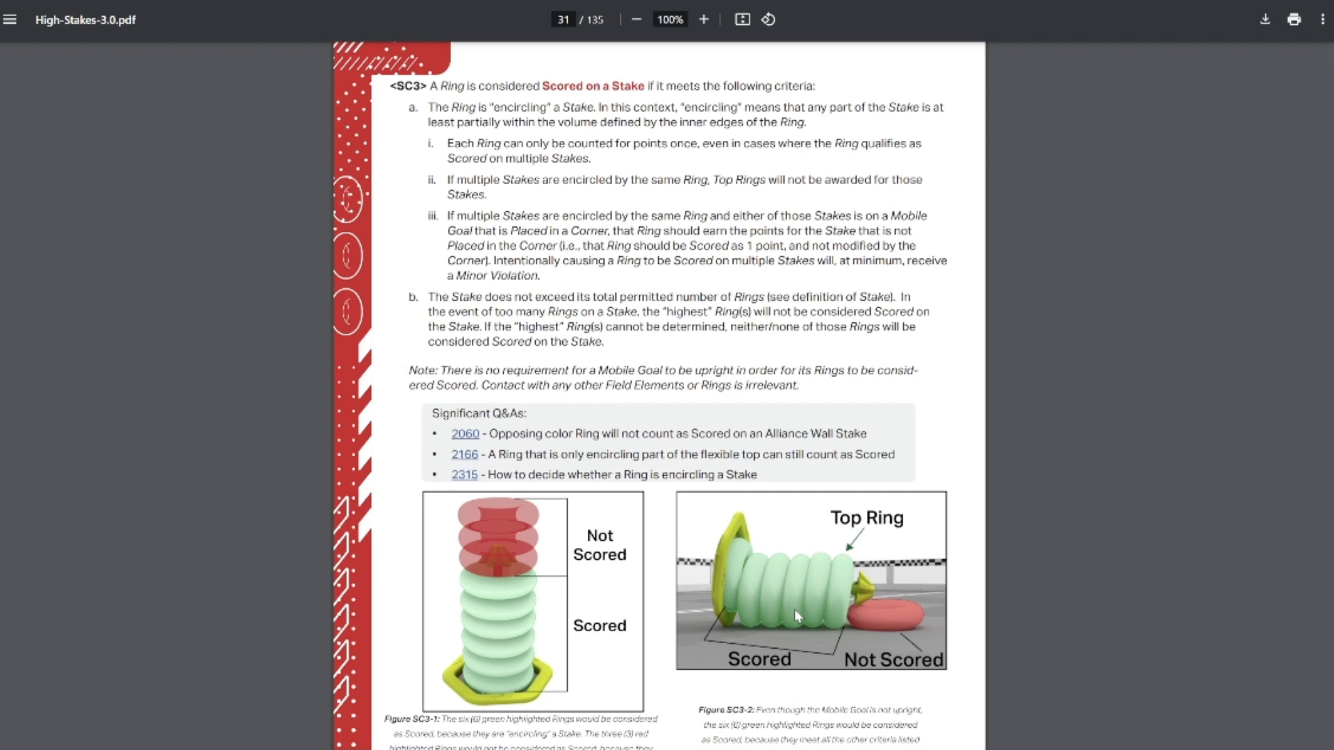
mouse_move(745, 193)
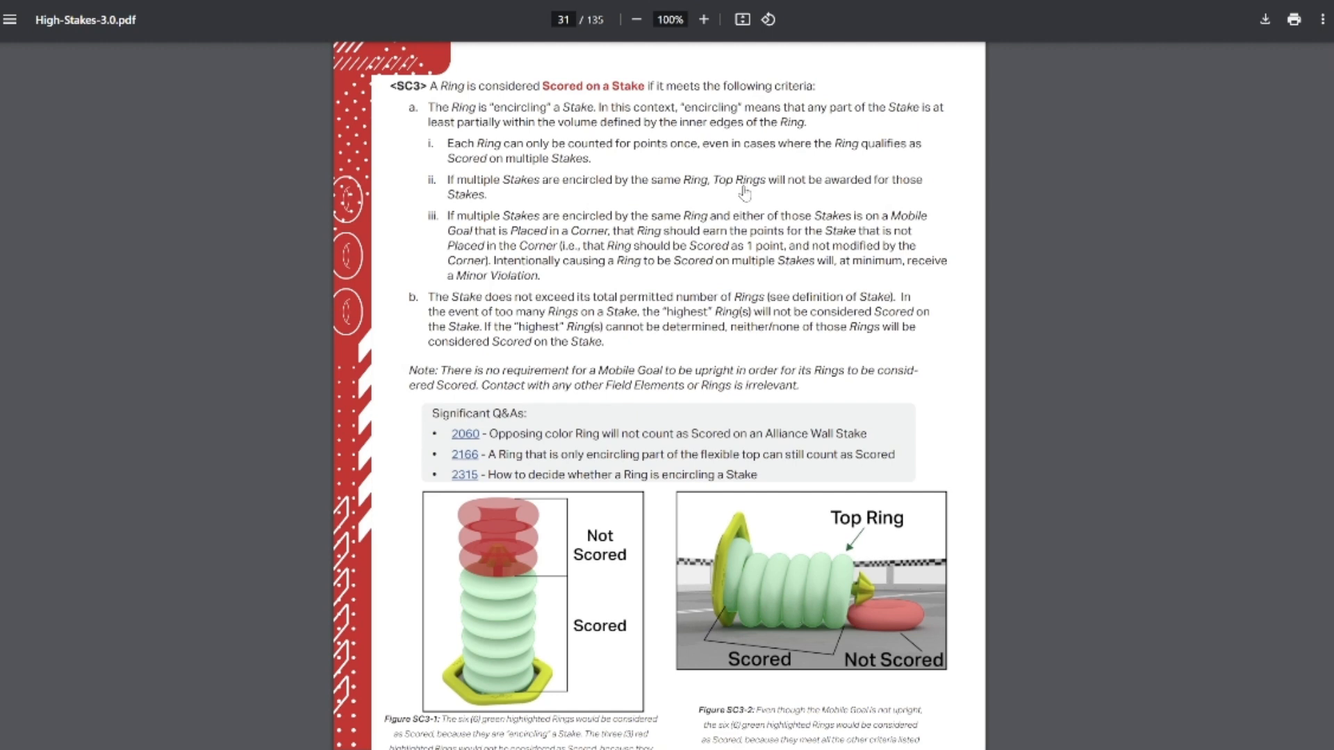
mouse_move(712, 575)
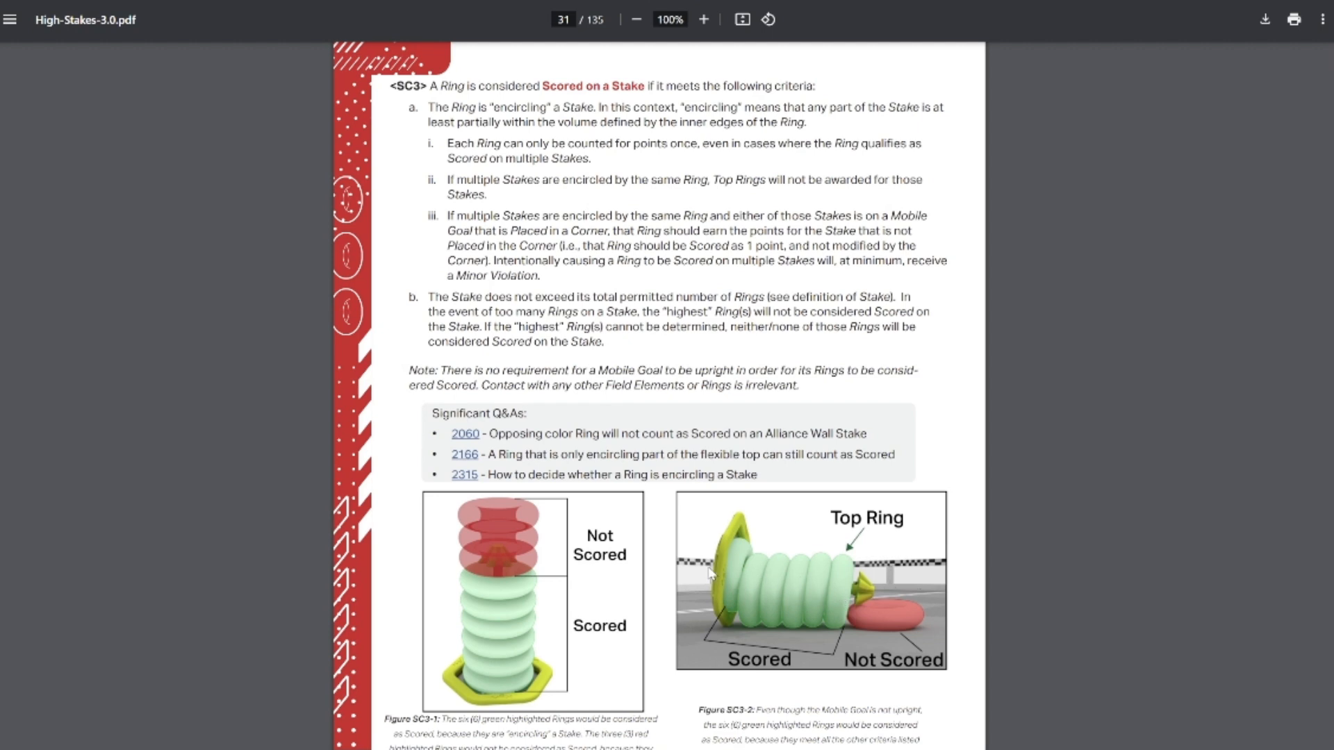
mouse_move(733, 554)
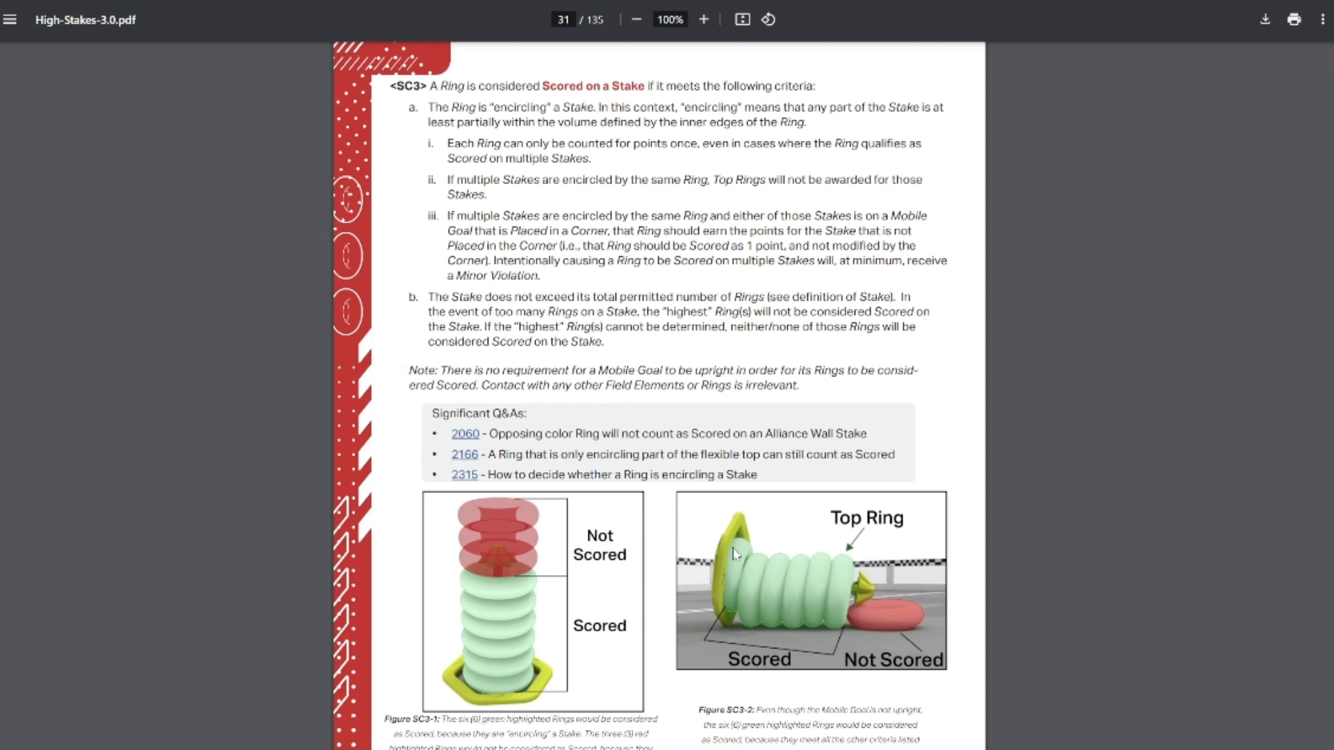
Highlight the Q&A 2060 note on opposing color Rings and view the SC3 figures.
drag(452, 433, 866, 434)
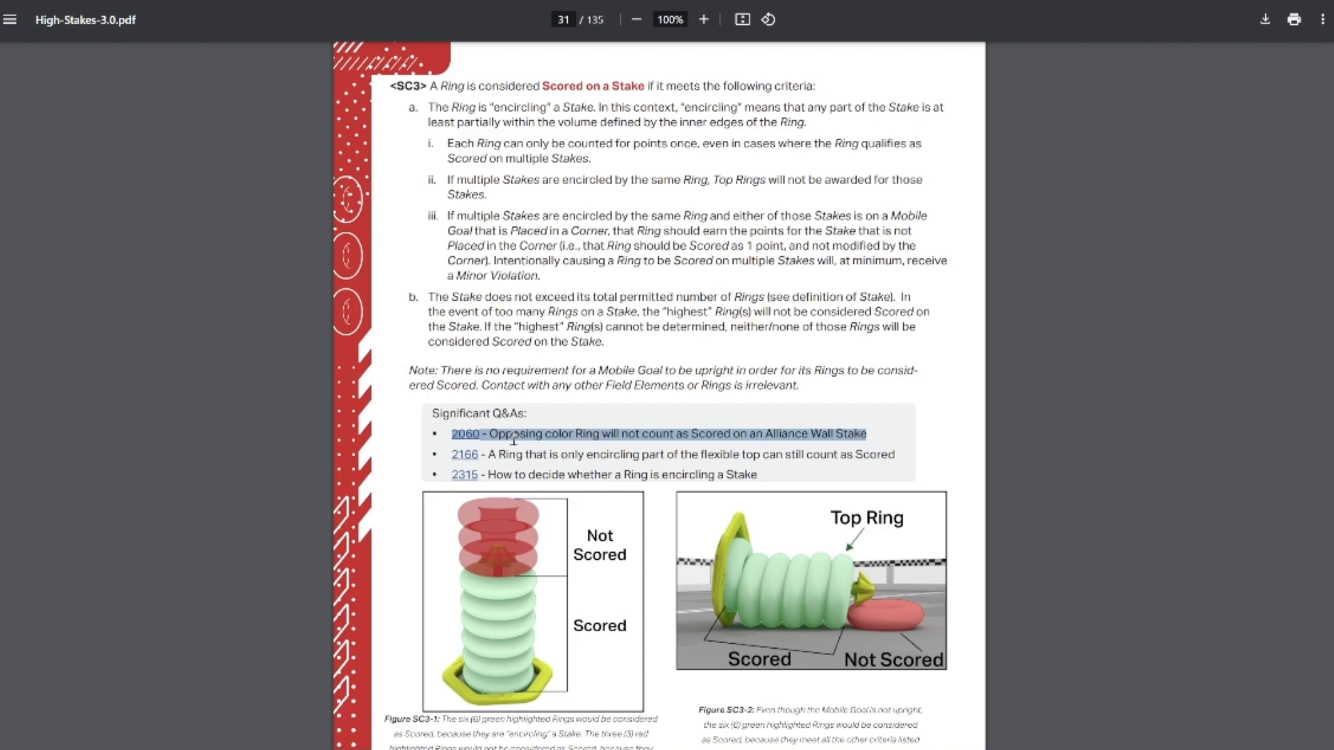
scroll(down, 3)
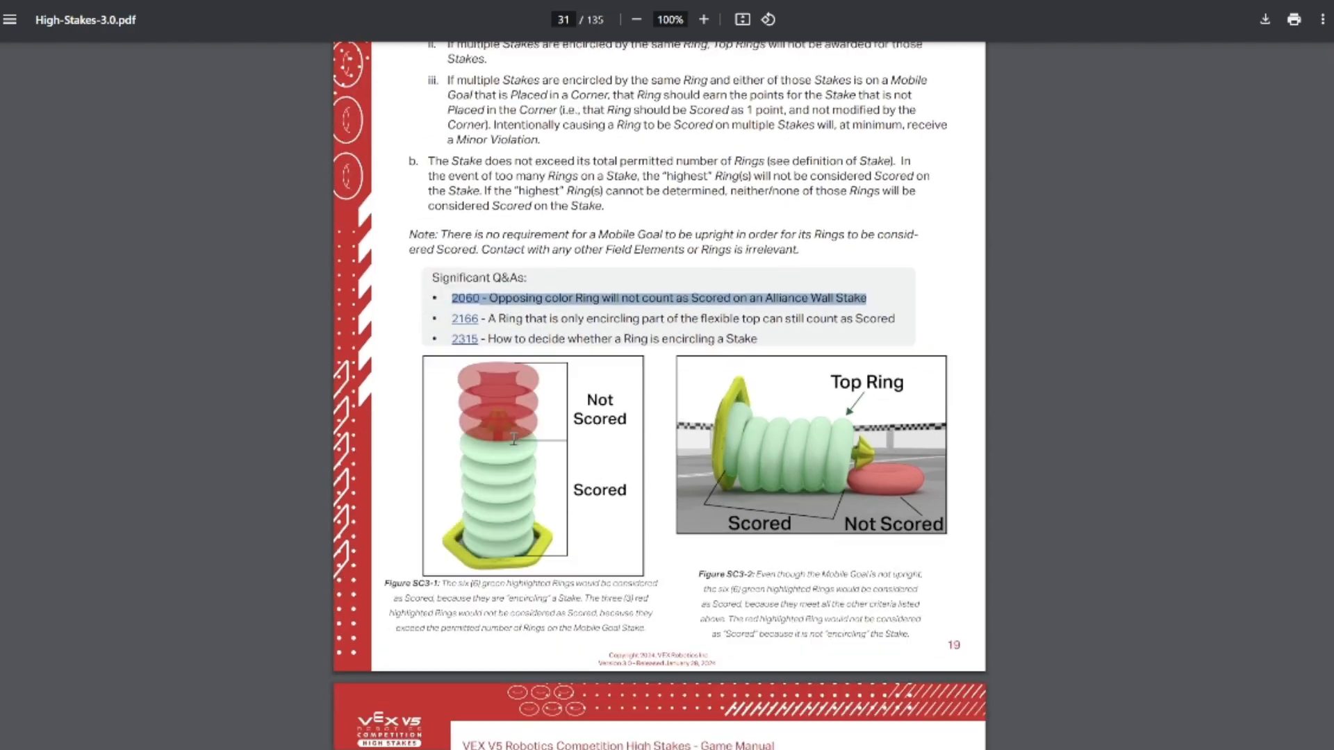
Read past the SC5 tiebreakers to rule SC6 Corner modifiers and its Negative Corner example table.
scroll(down, 3)
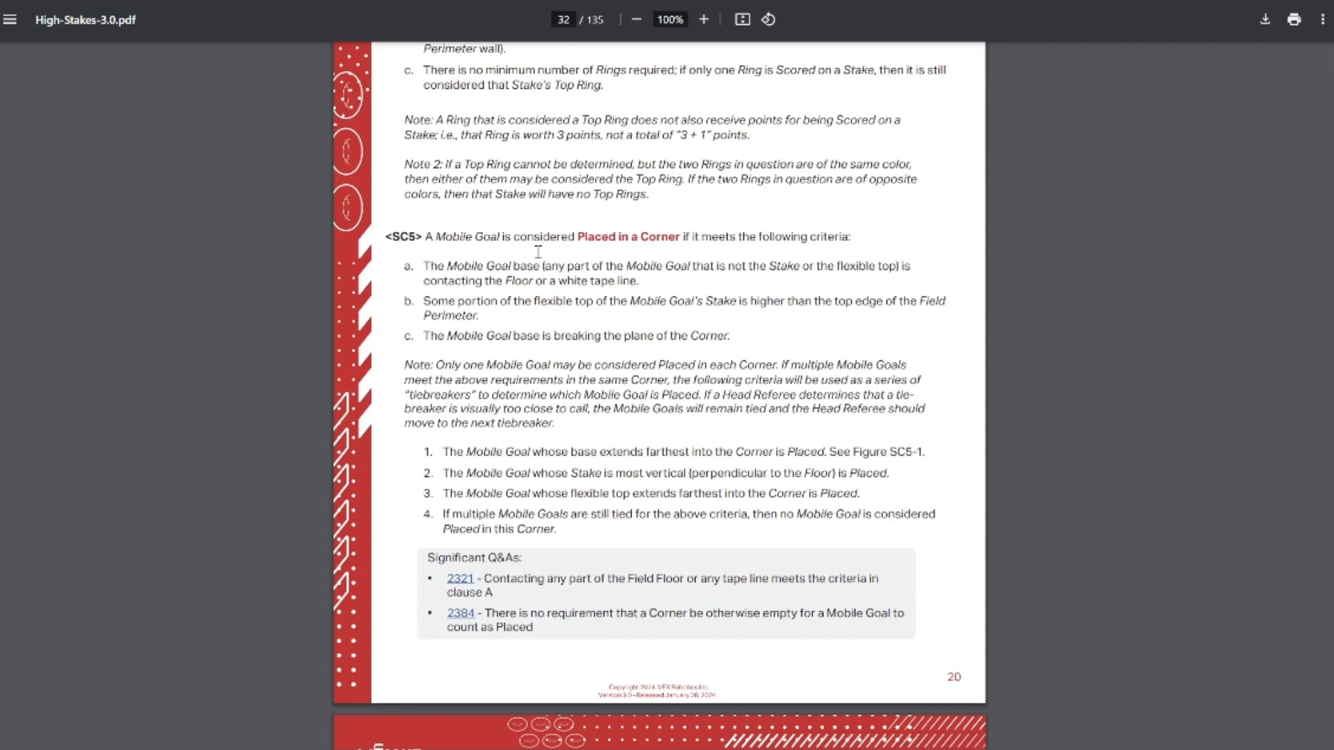
scroll(down, 3)
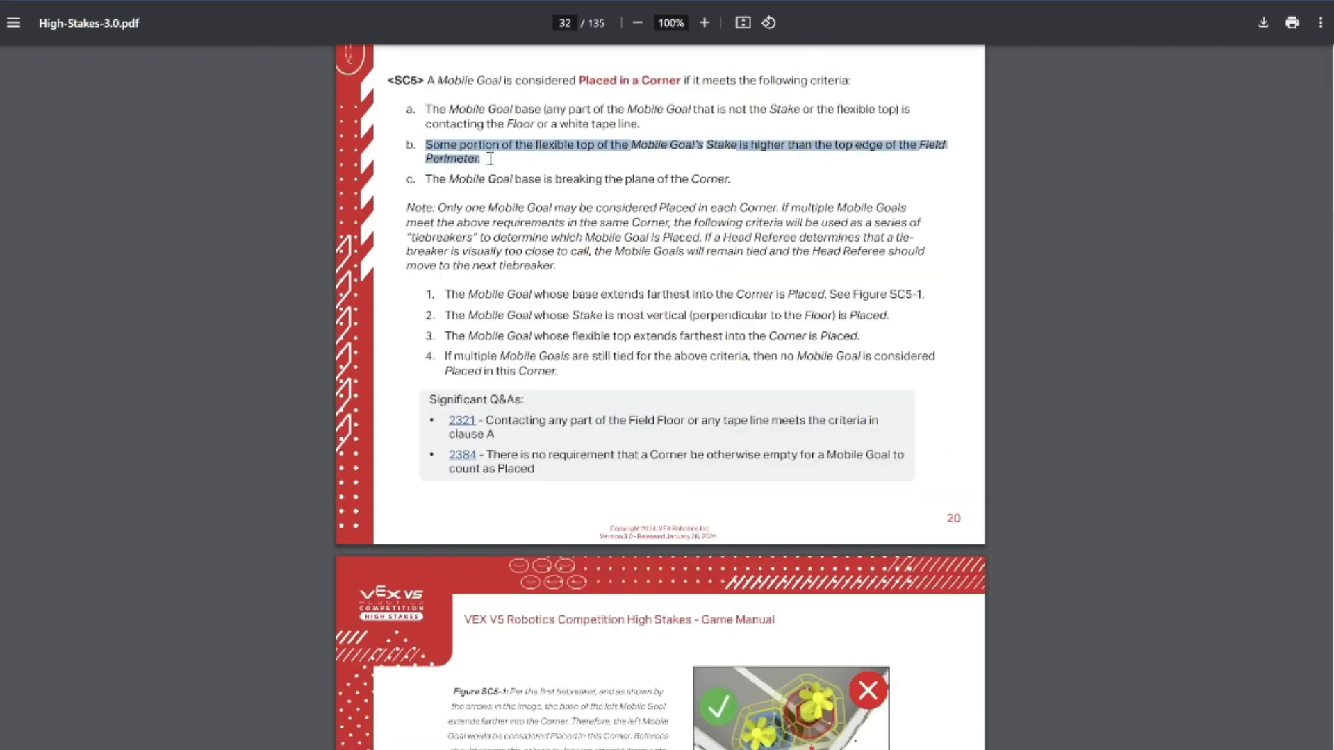
mouse_move(692, 314)
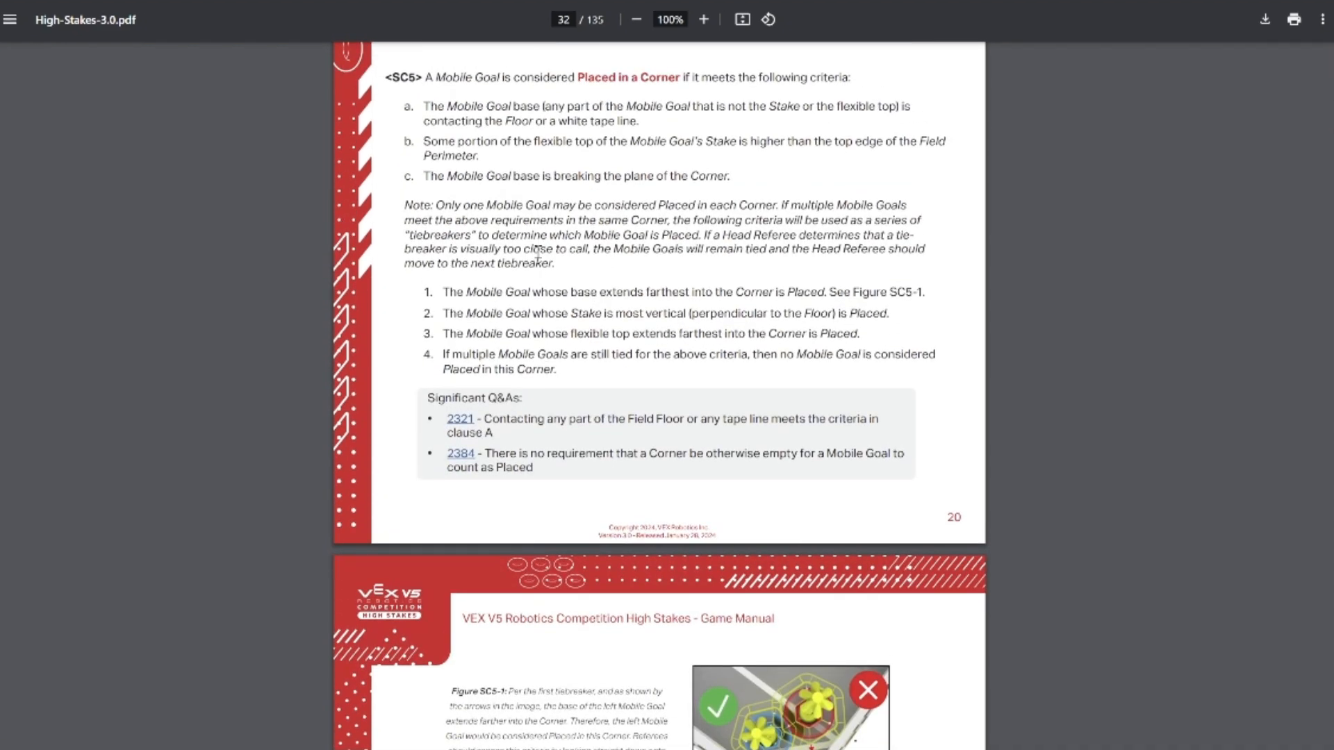
scroll(down, 3)
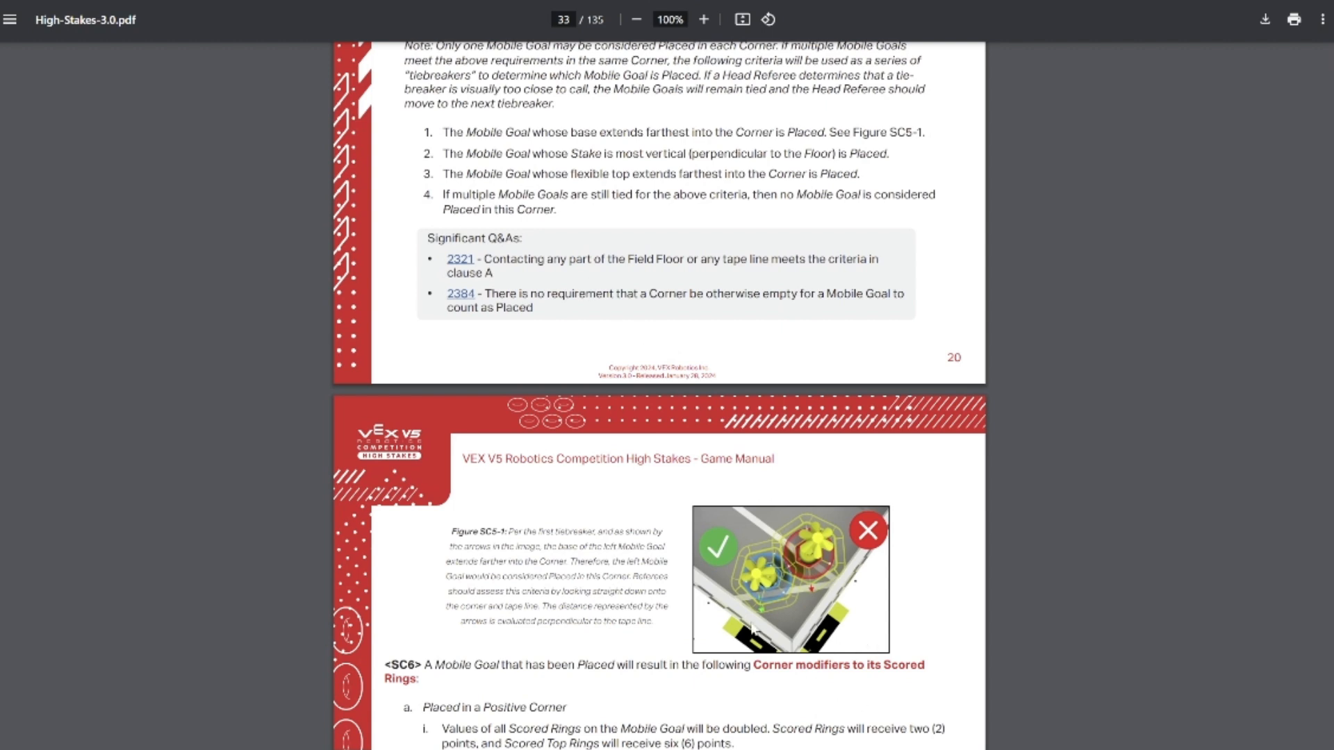
mouse_move(815, 569)
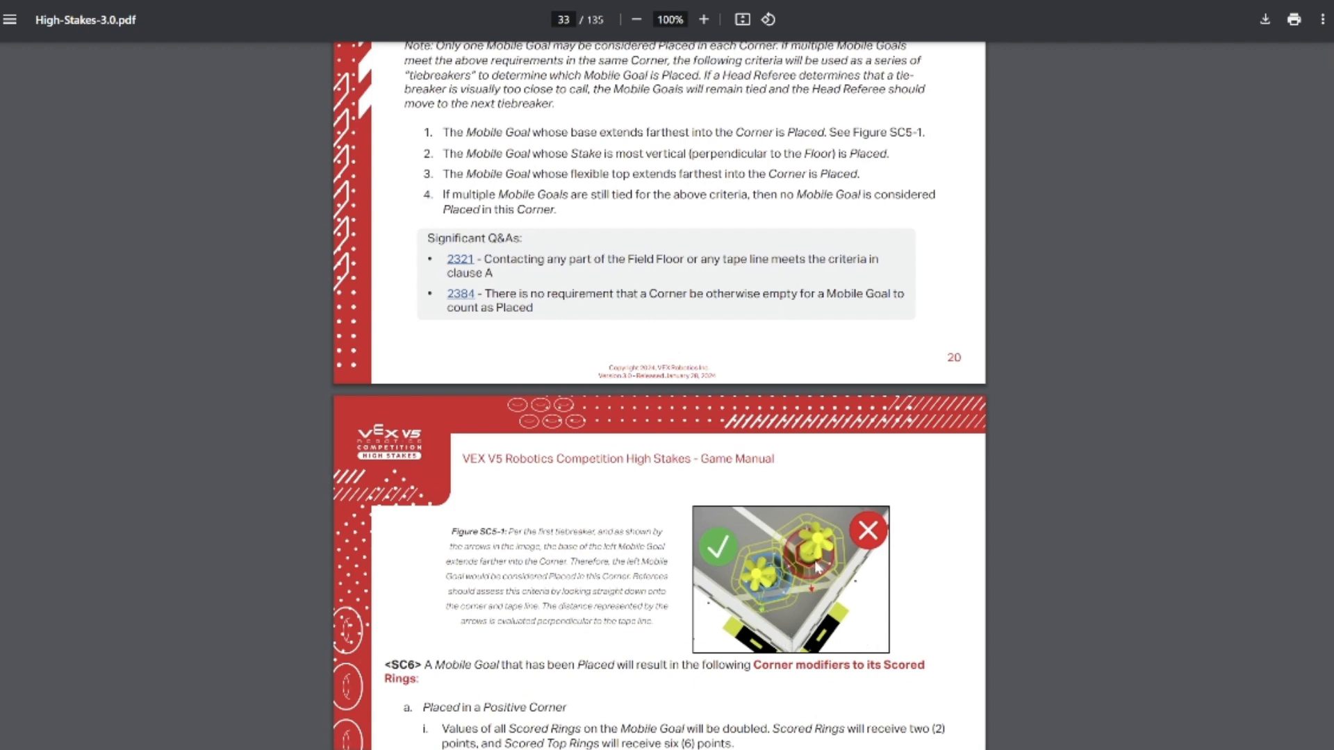
mouse_move(814, 568)
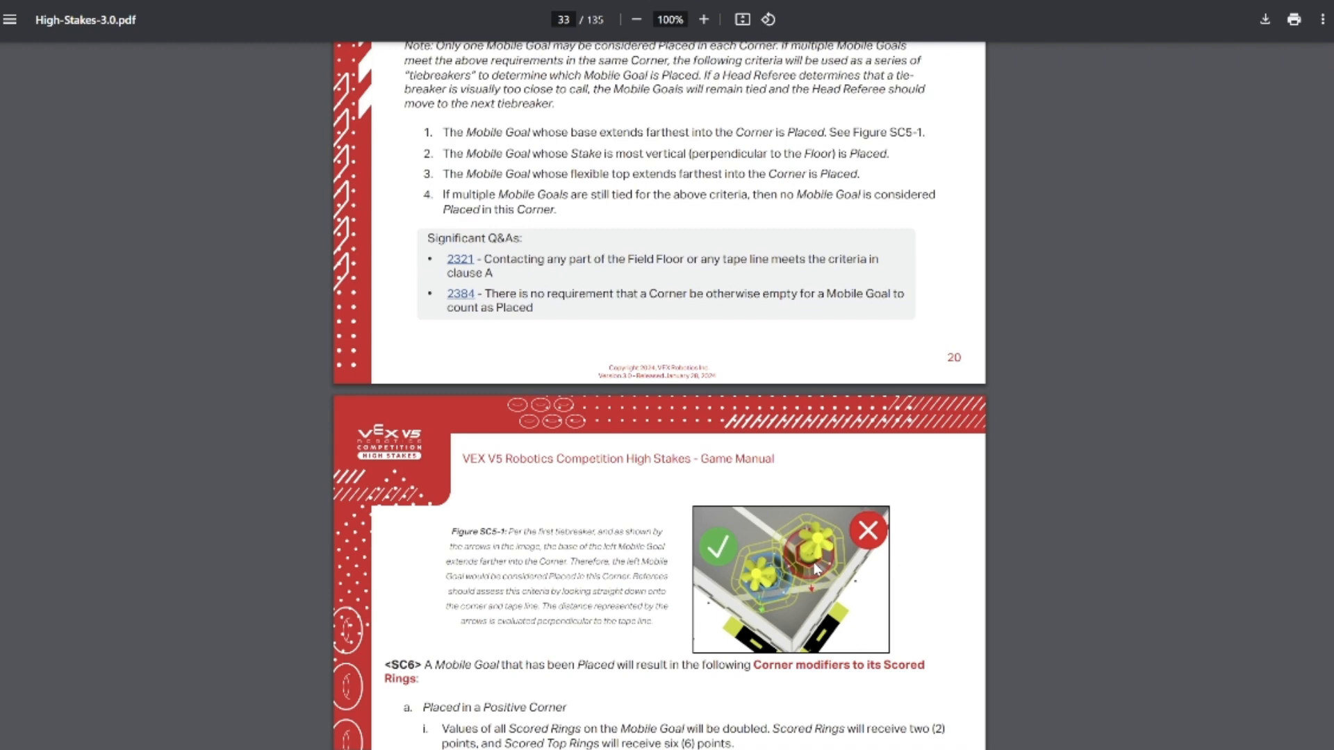
scroll(down, 3)
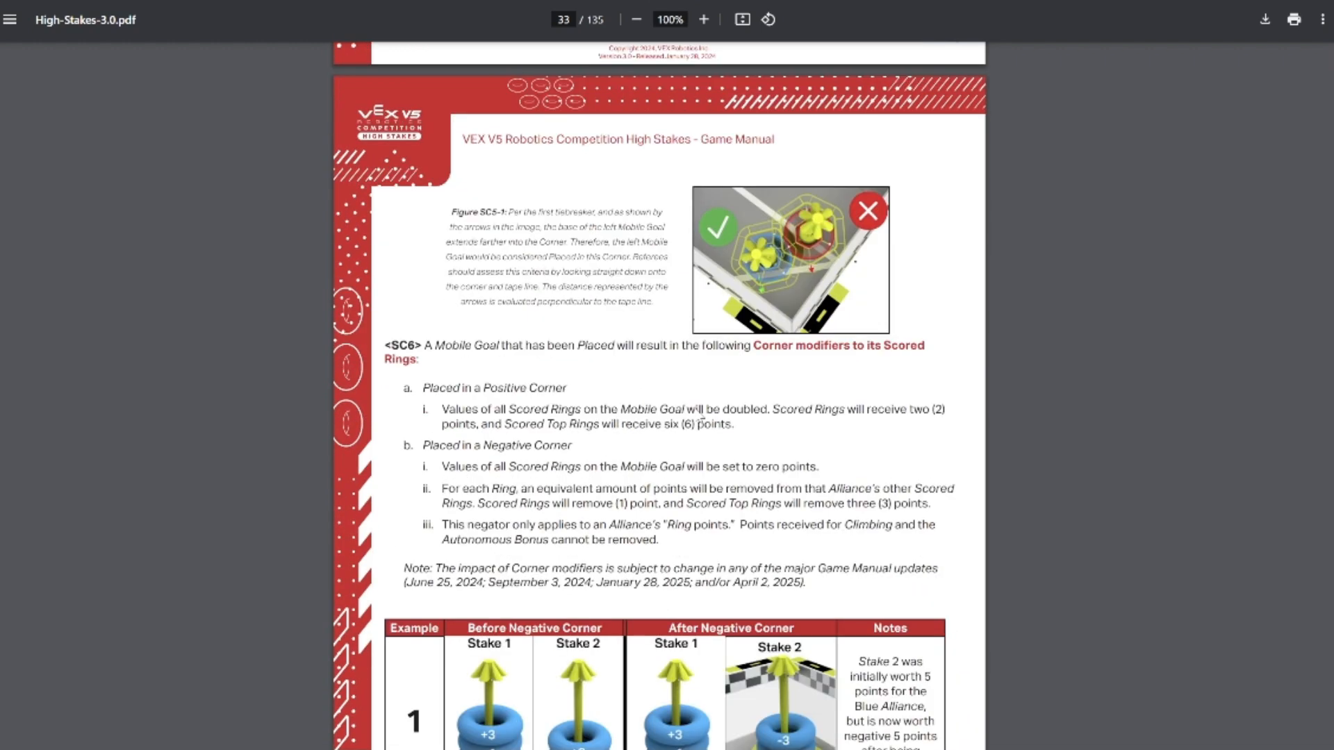
scroll(down, 3)
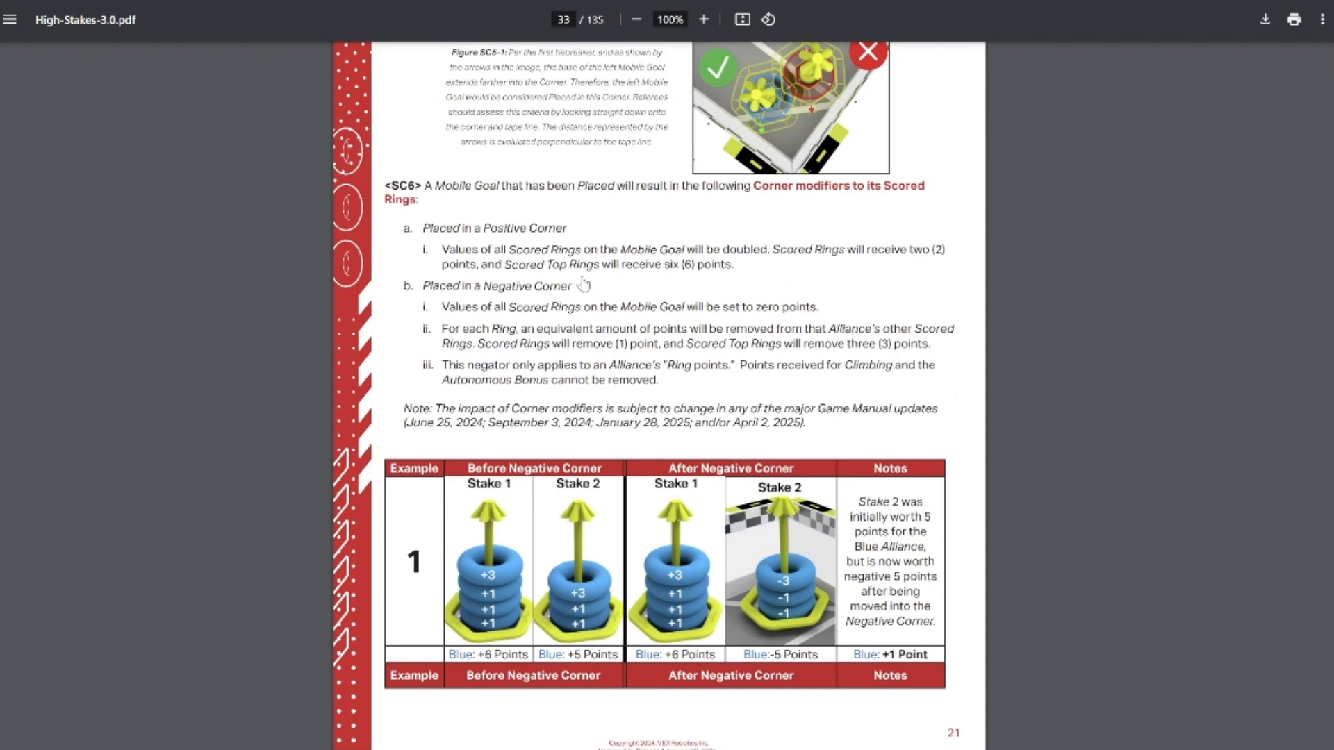
mouse_move(581, 311)
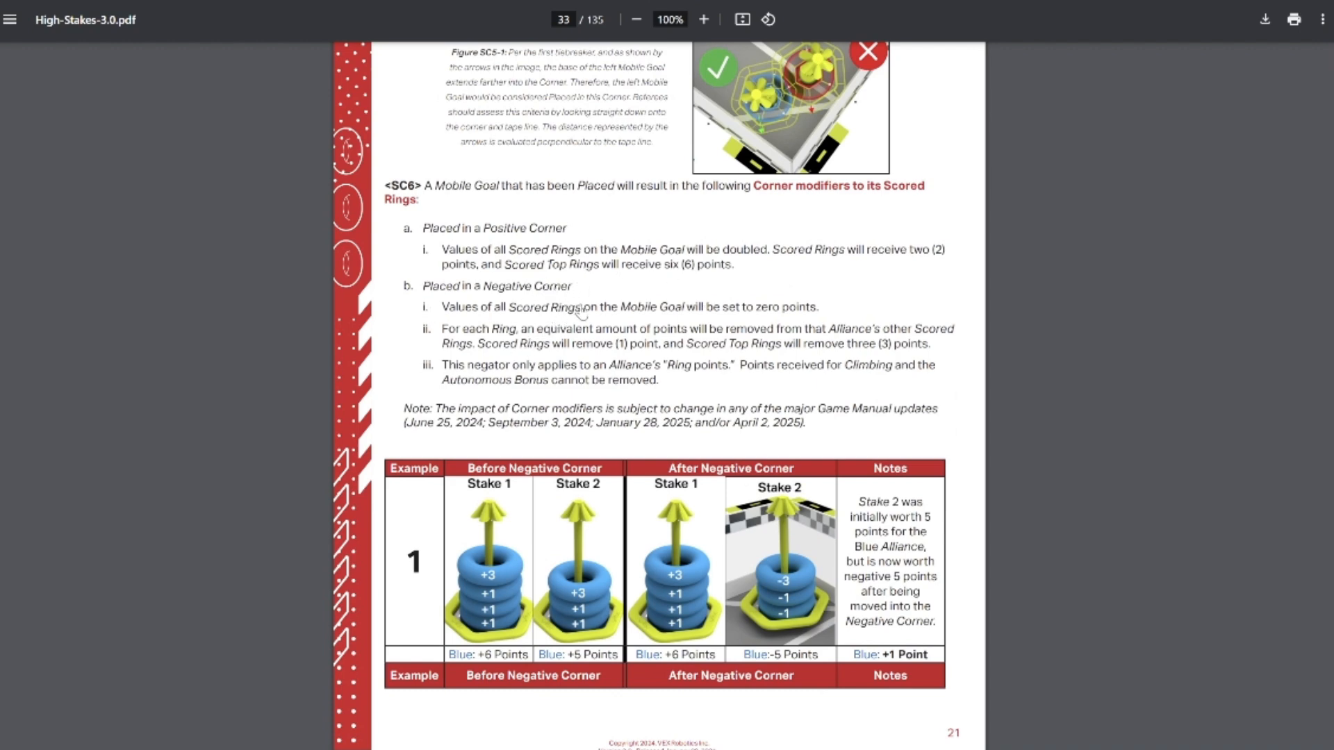
mouse_move(593, 304)
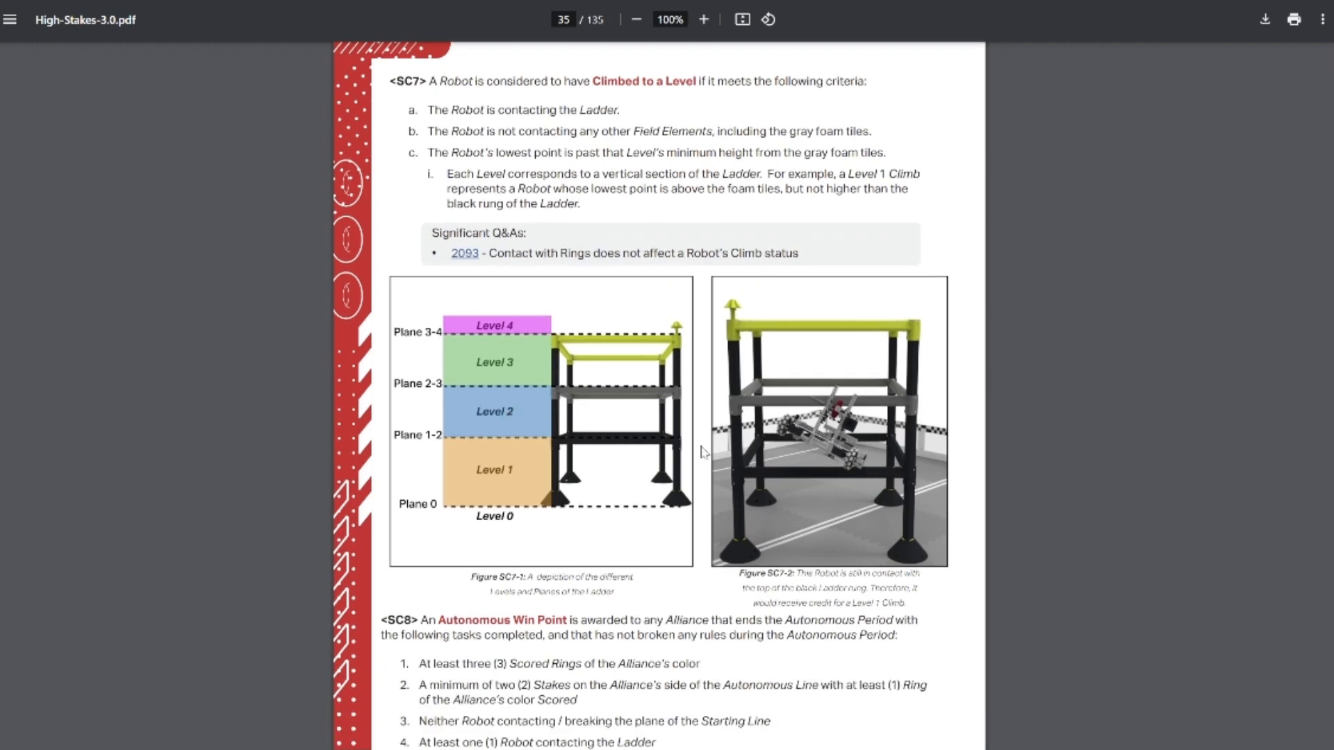
mouse_move(564, 441)
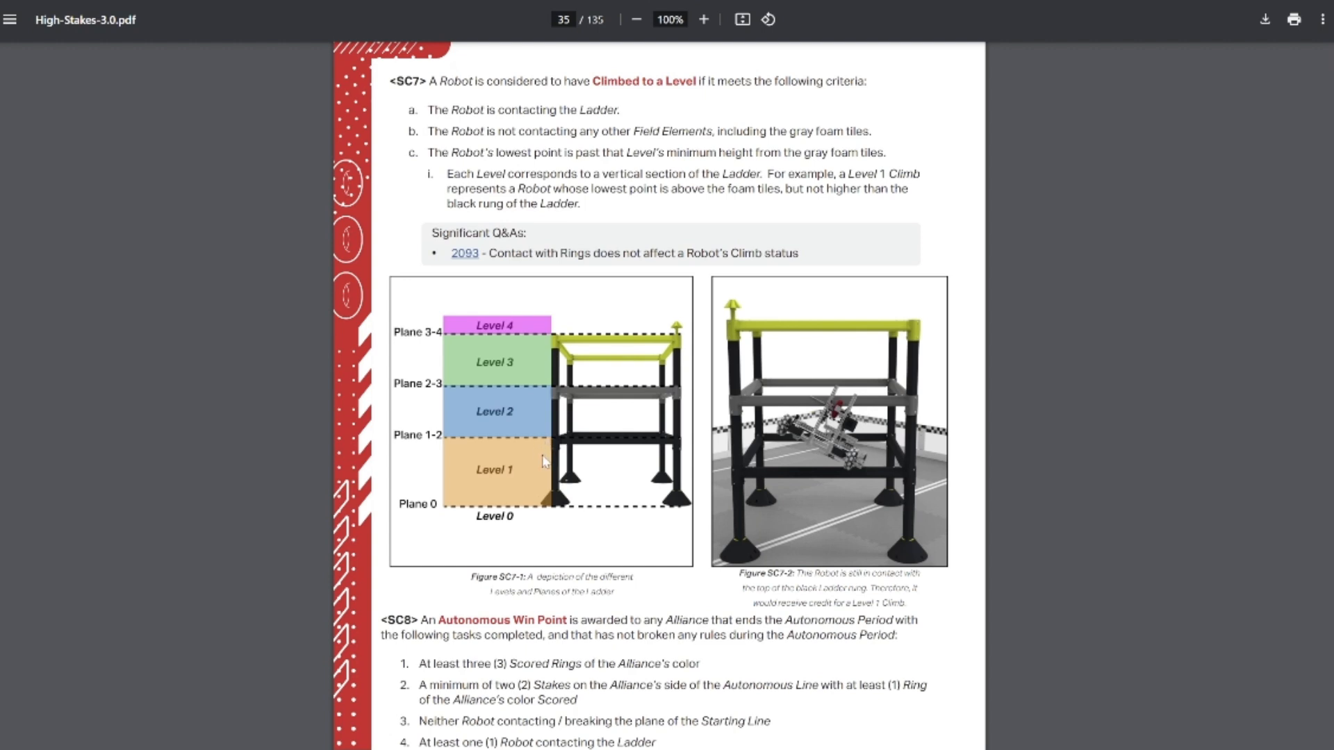
mouse_move(434, 446)
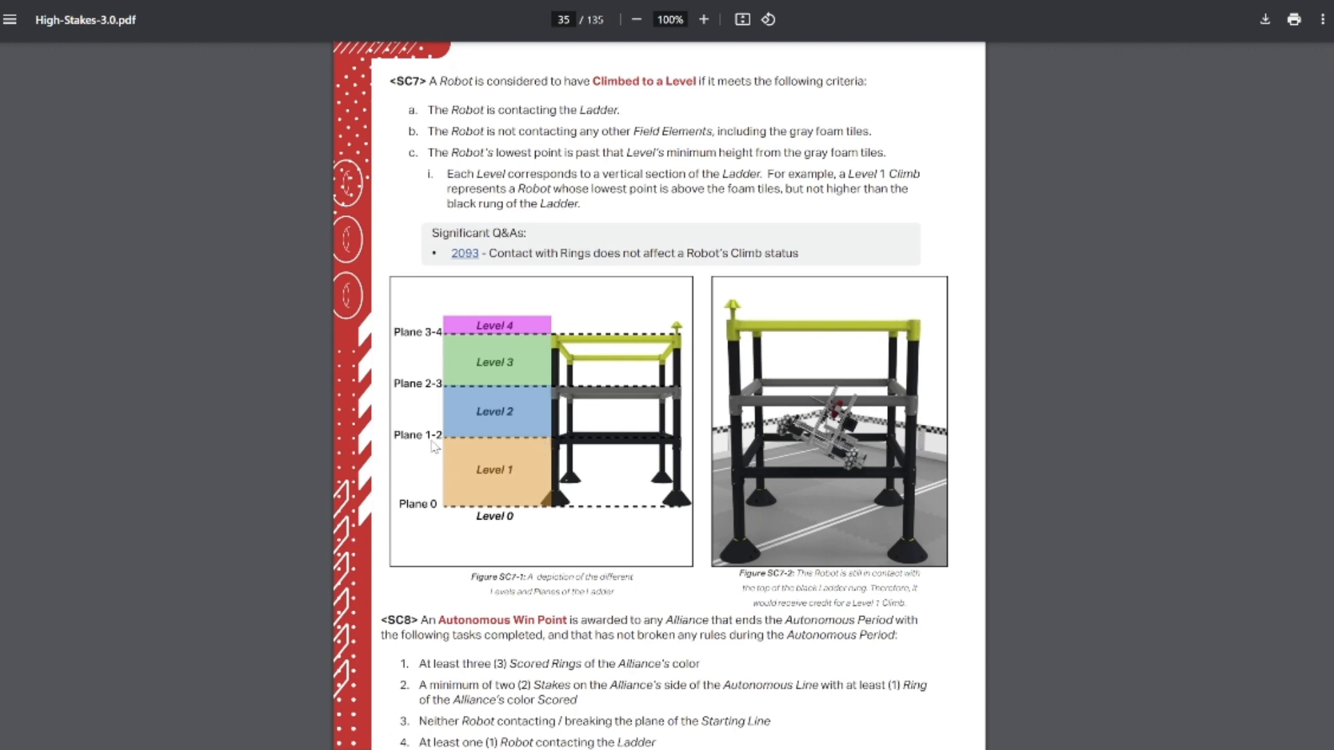
mouse_move(445, 508)
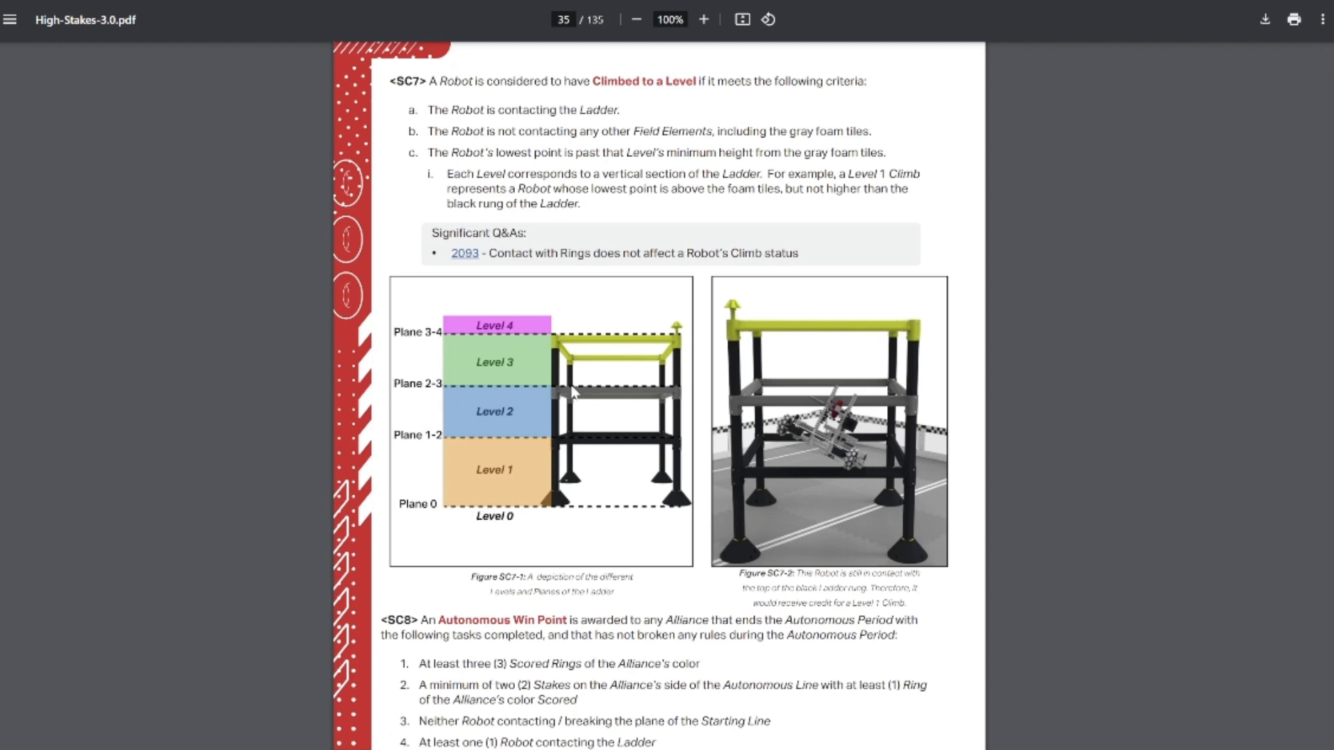
mouse_move(454, 513)
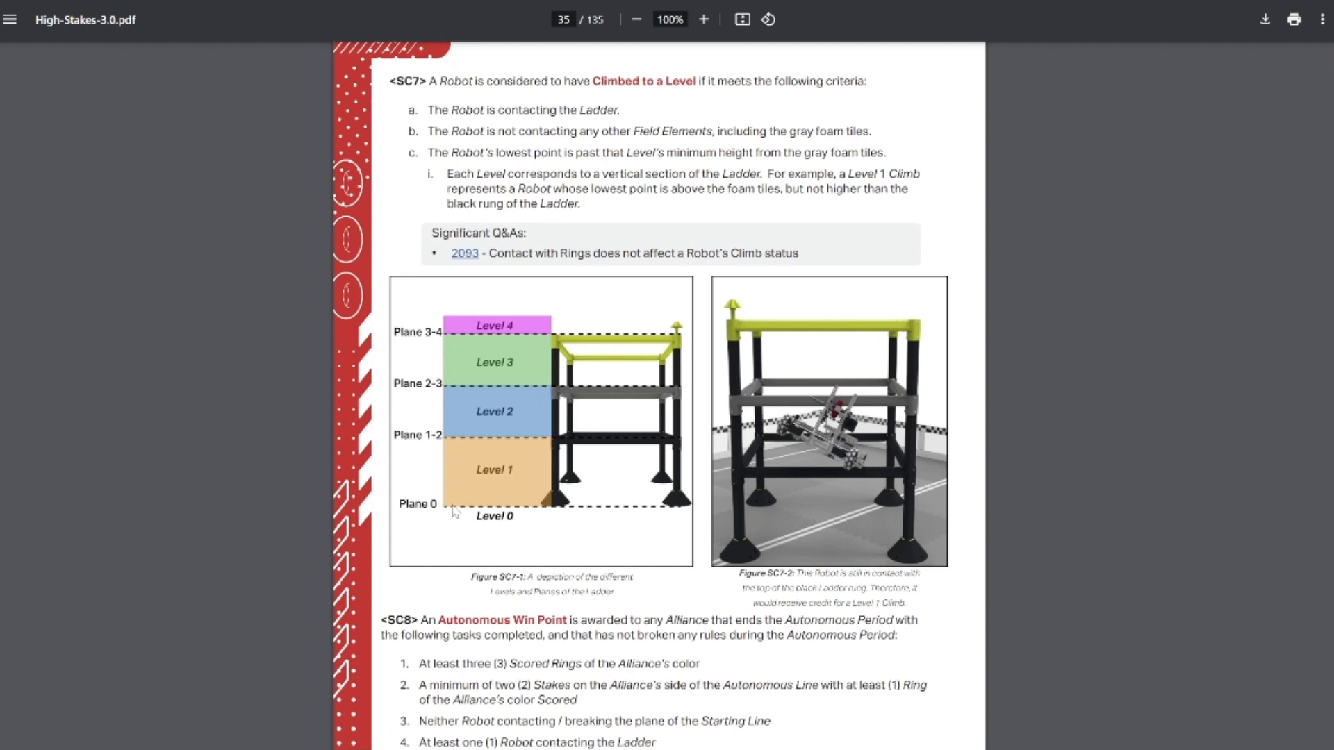
mouse_move(572, 347)
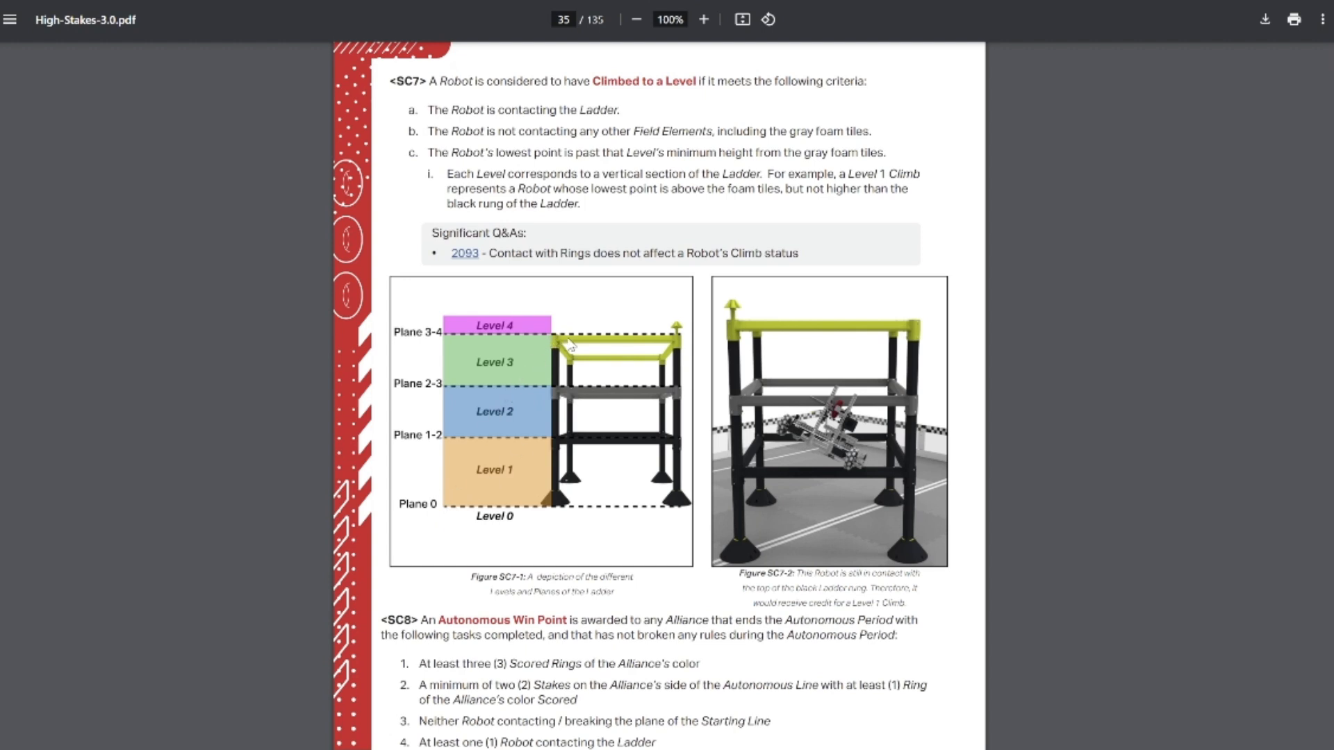
mouse_move(557, 347)
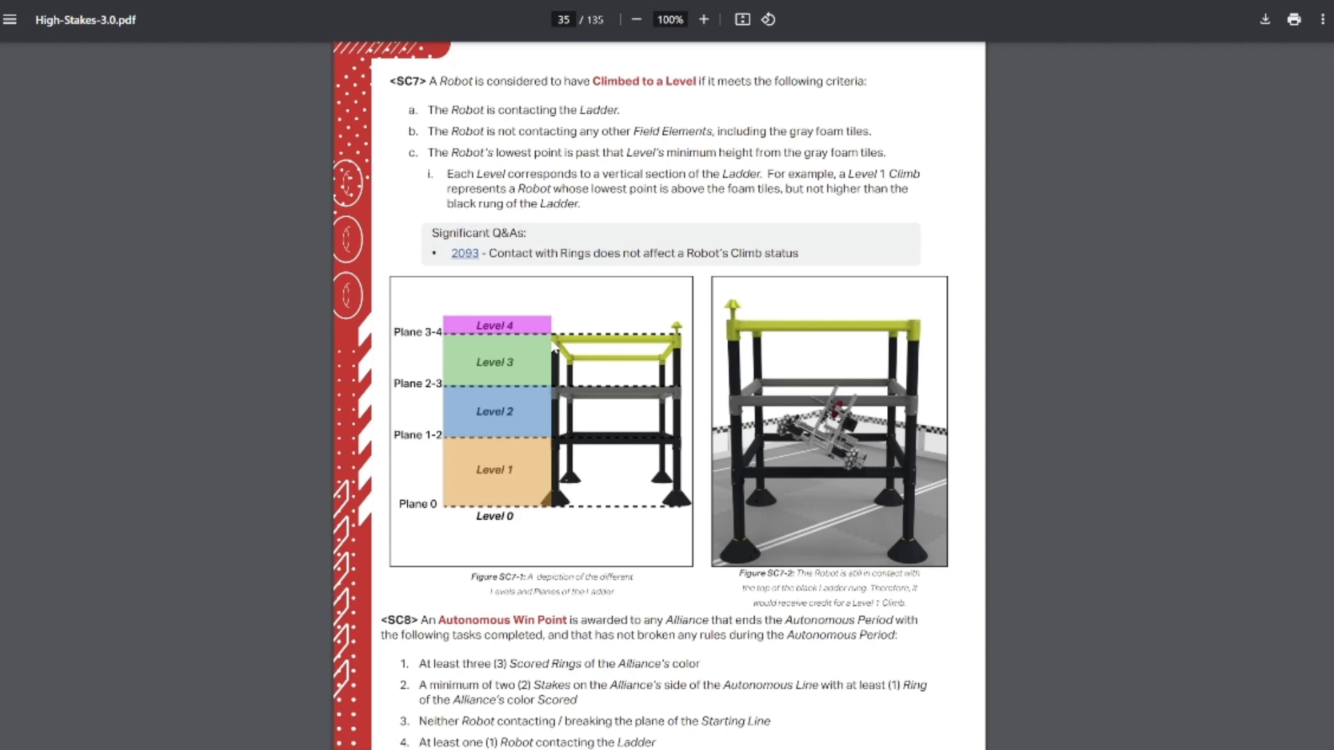
Read SC7–SC8, highlighting the first AWP criterion and the Starting Line criterion.
scroll(down, 3)
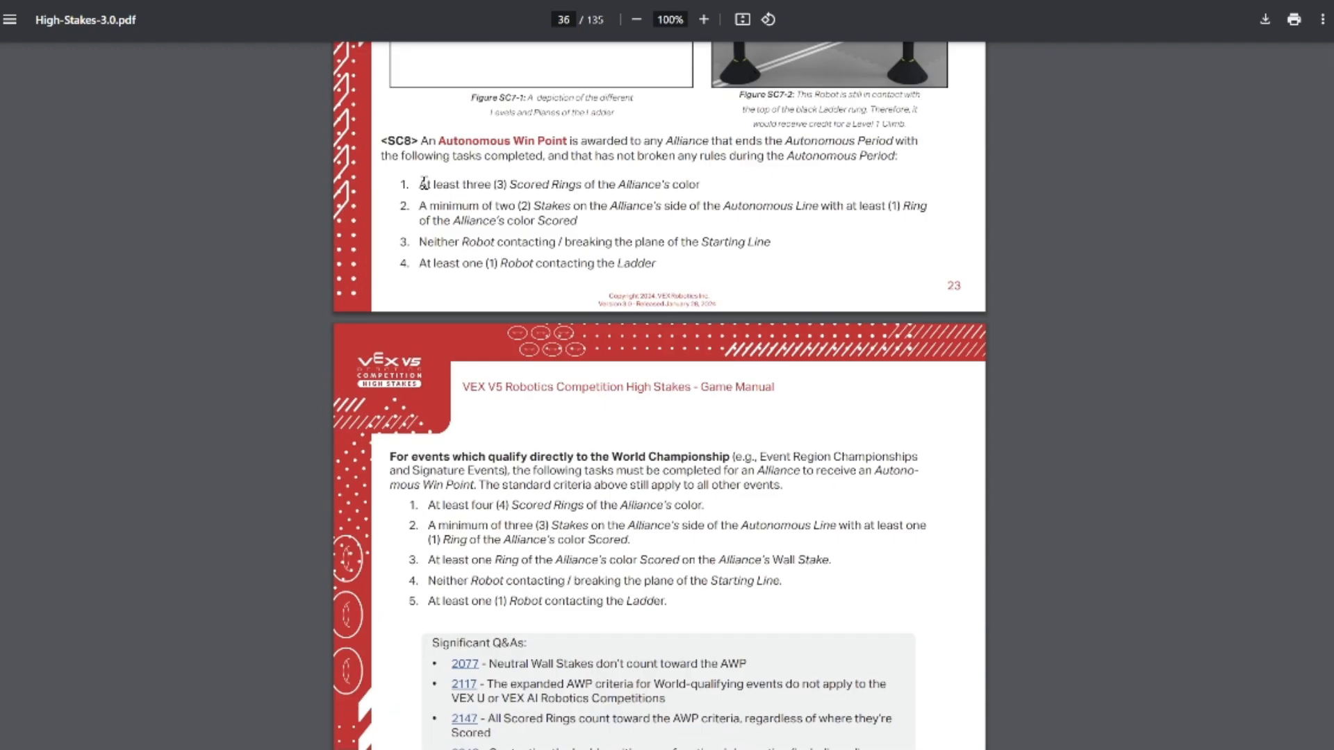
drag(418, 184, 701, 183)
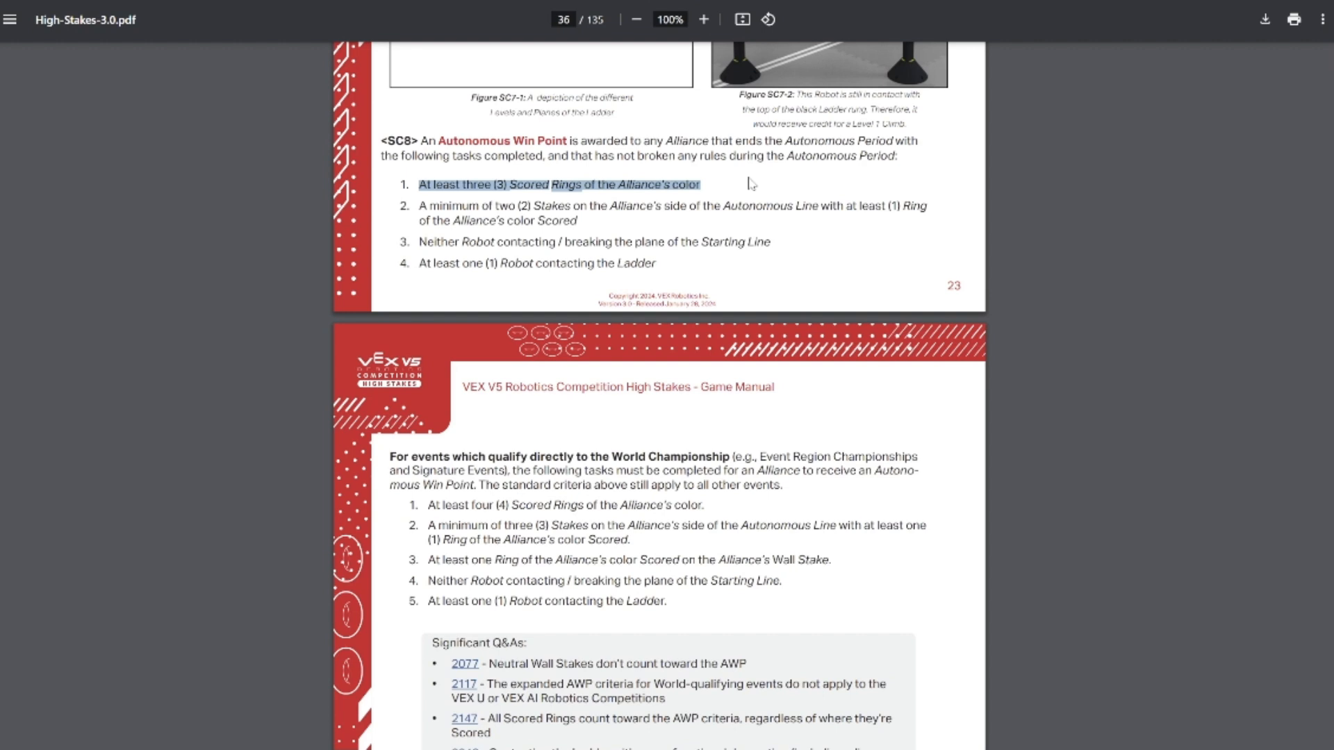
mouse_move(730, 105)
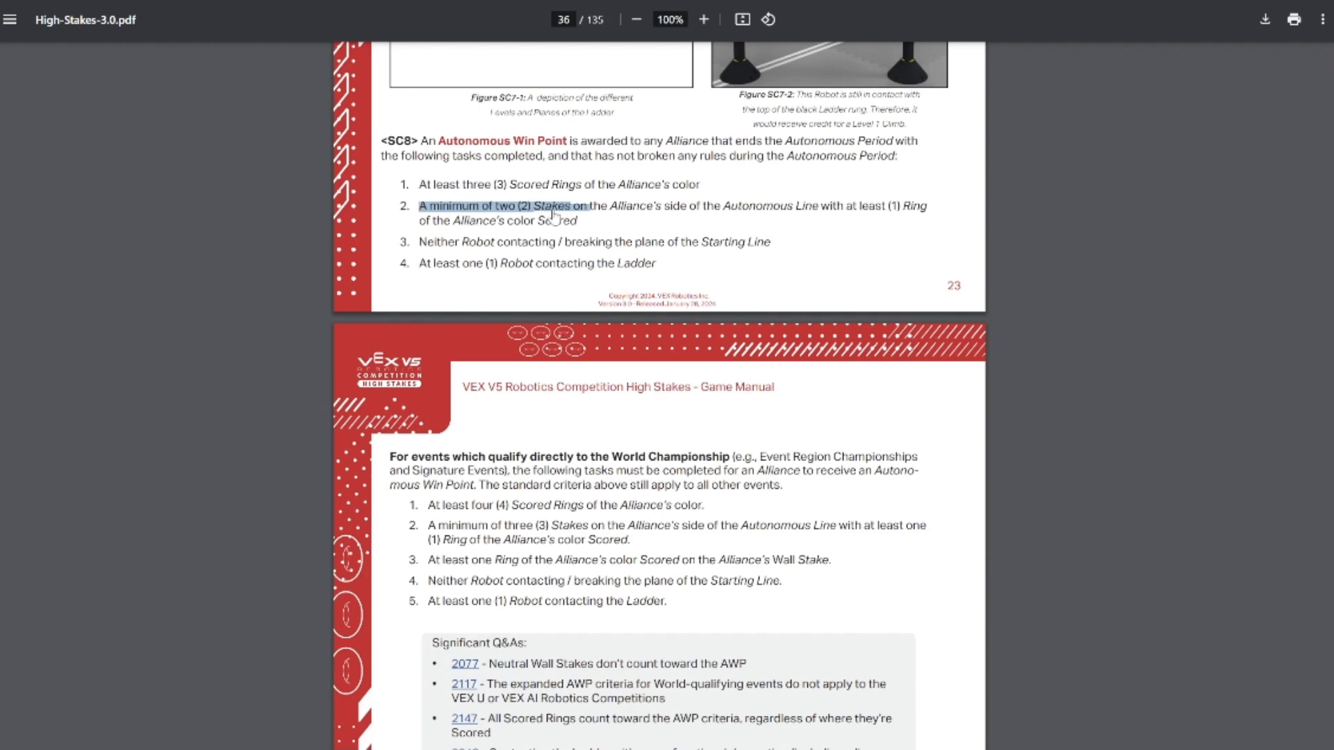
scroll(down, 3)
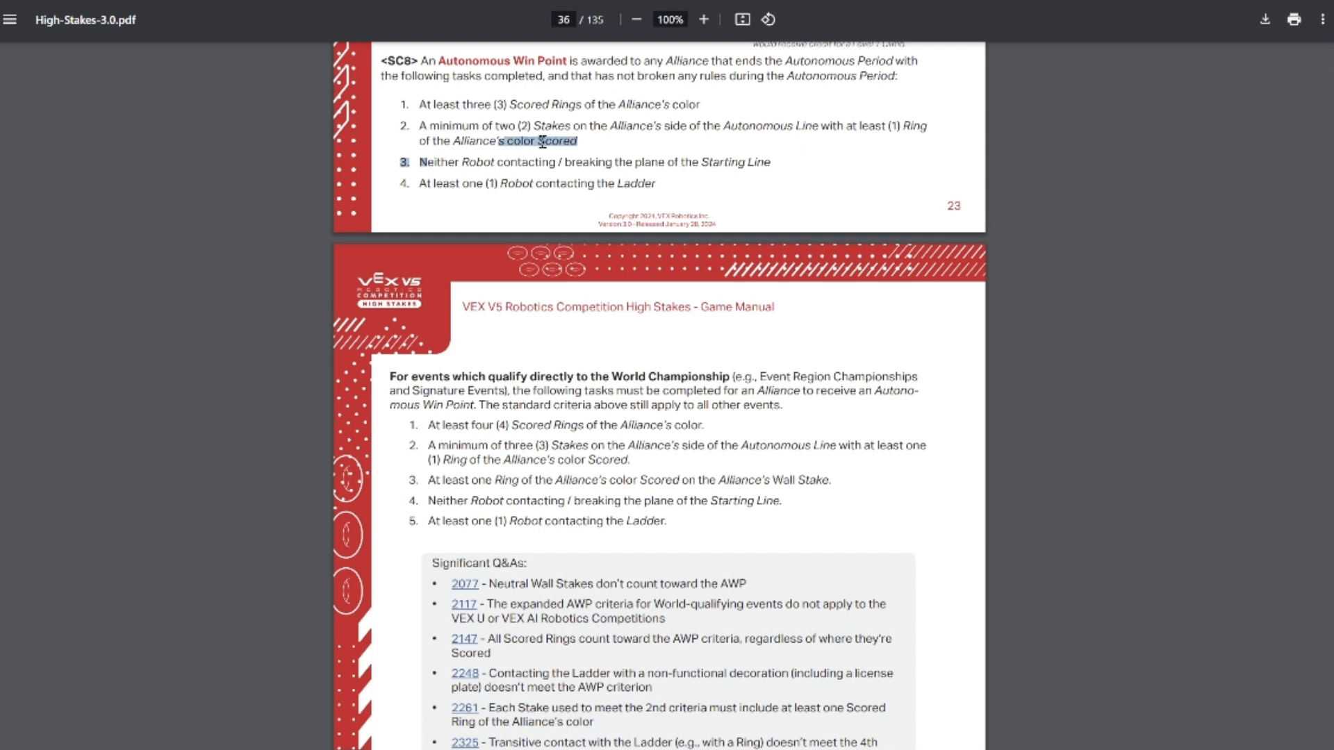
drag(541, 140, 782, 162)
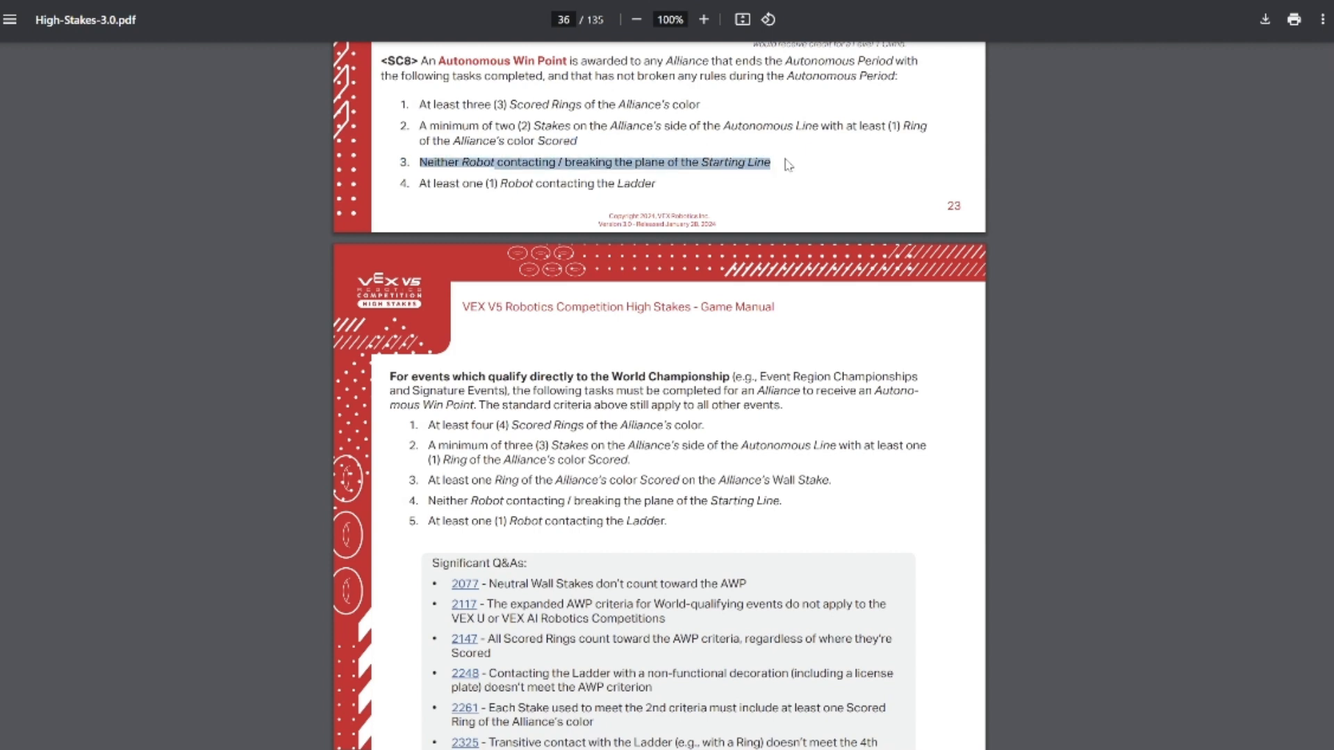
mouse_move(527, 199)
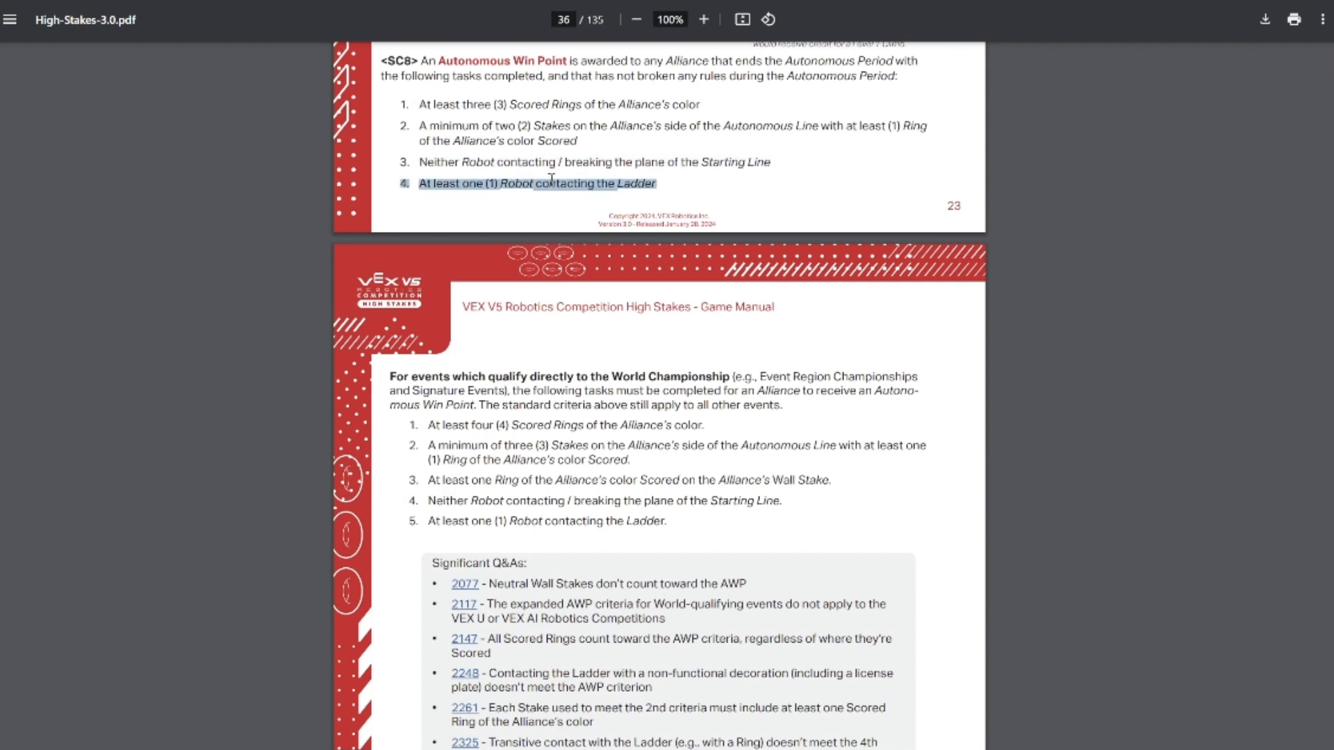
click(550, 183)
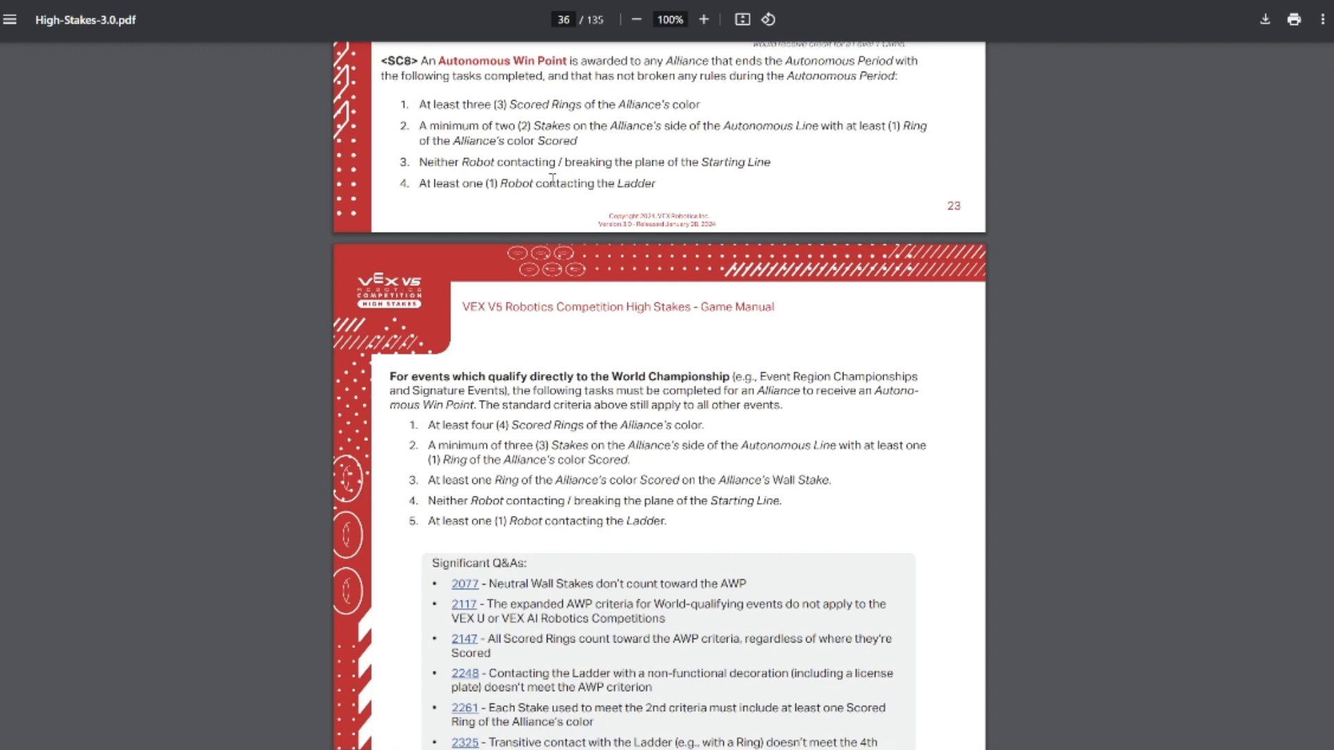
Highlight the World Championship qualifying events heading, 'minimum', and the Wall Stake ring criterion.
scroll(down, 3)
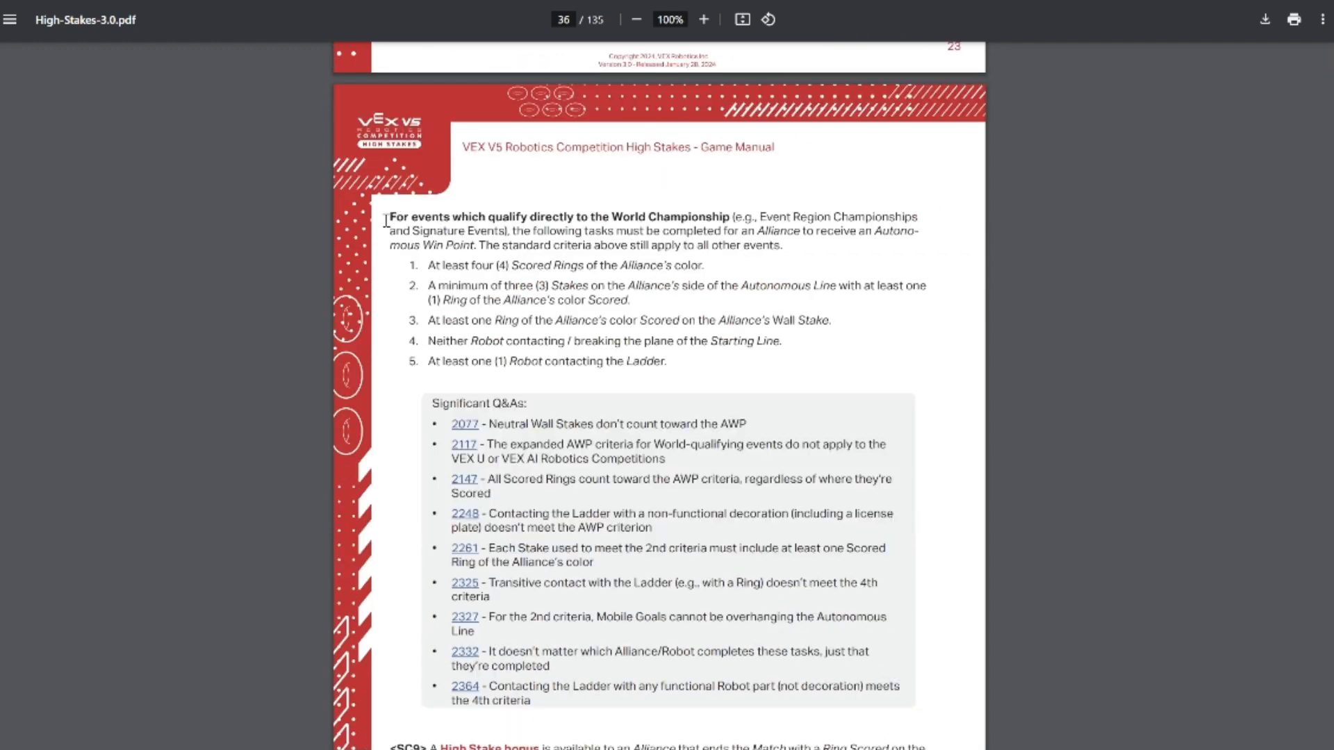
drag(389, 217, 727, 217)
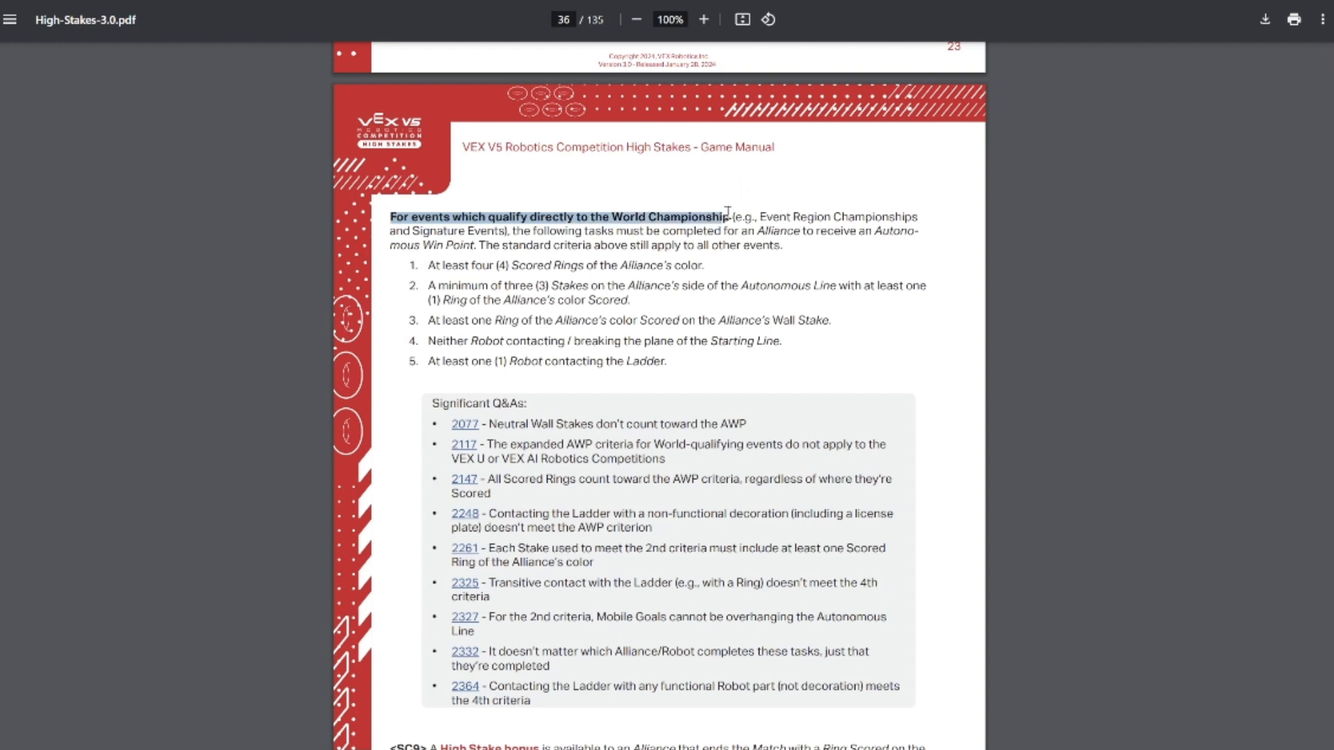
mouse_move(760, 214)
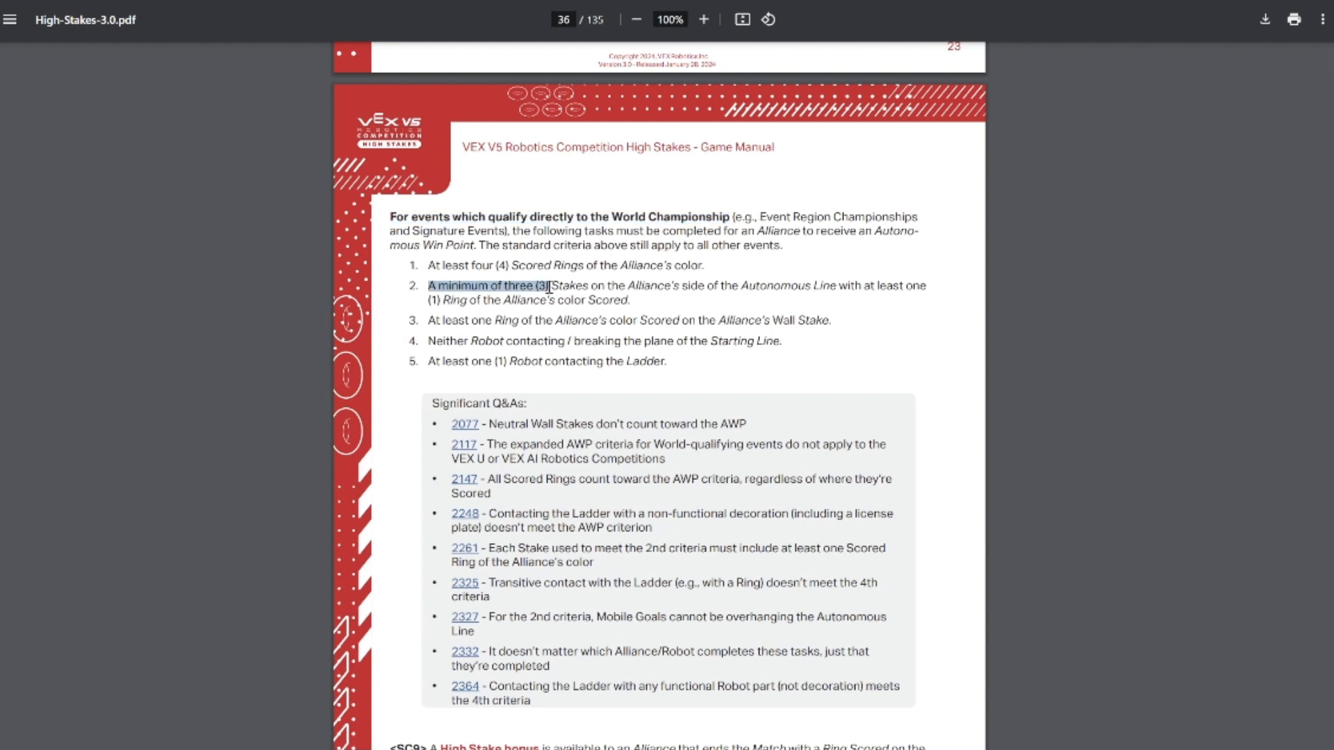
double_click(461, 284)
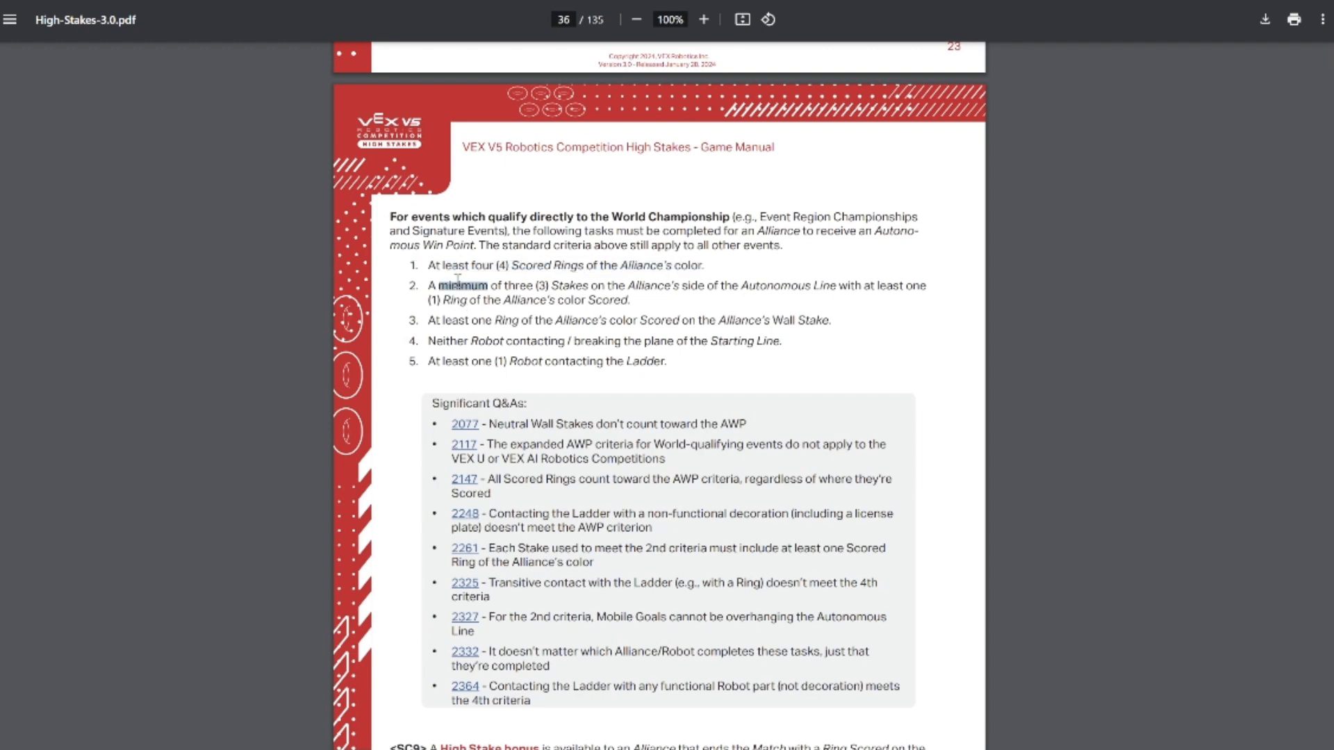
drag(430, 285, 930, 285)
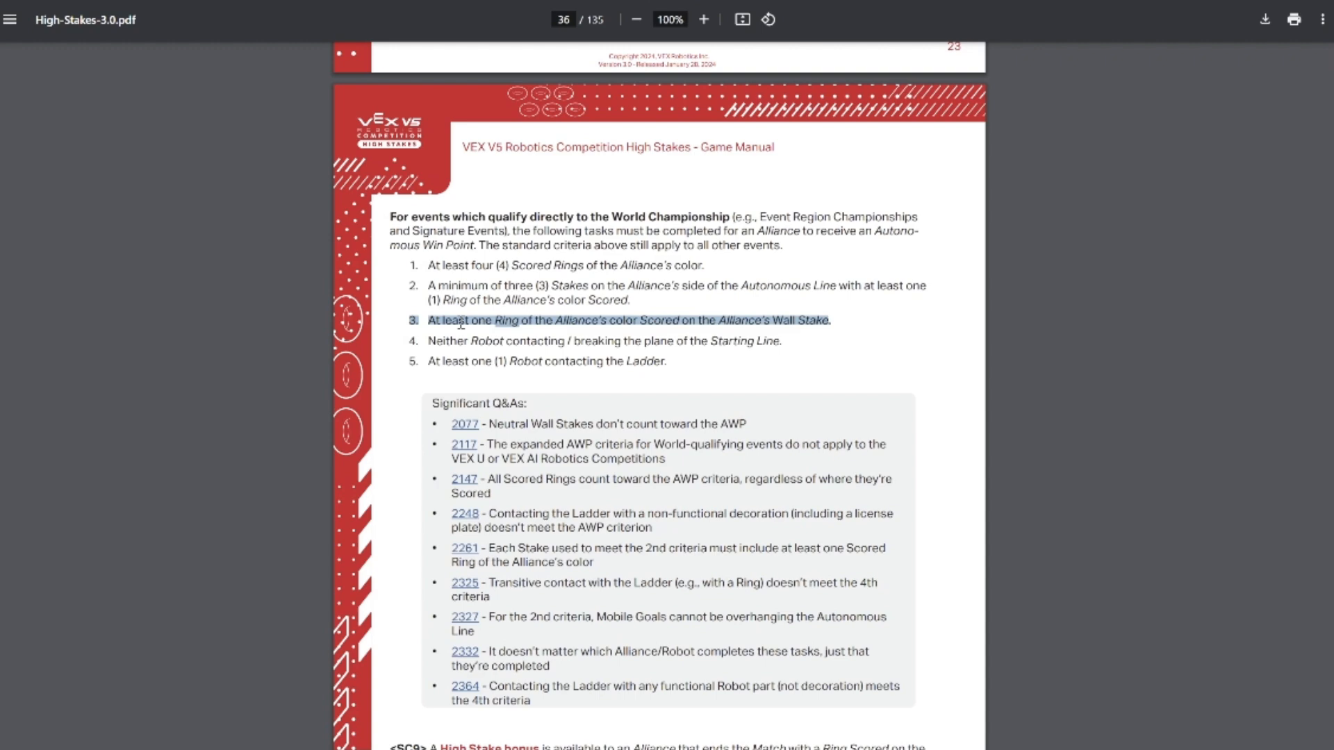
mouse_move(558, 348)
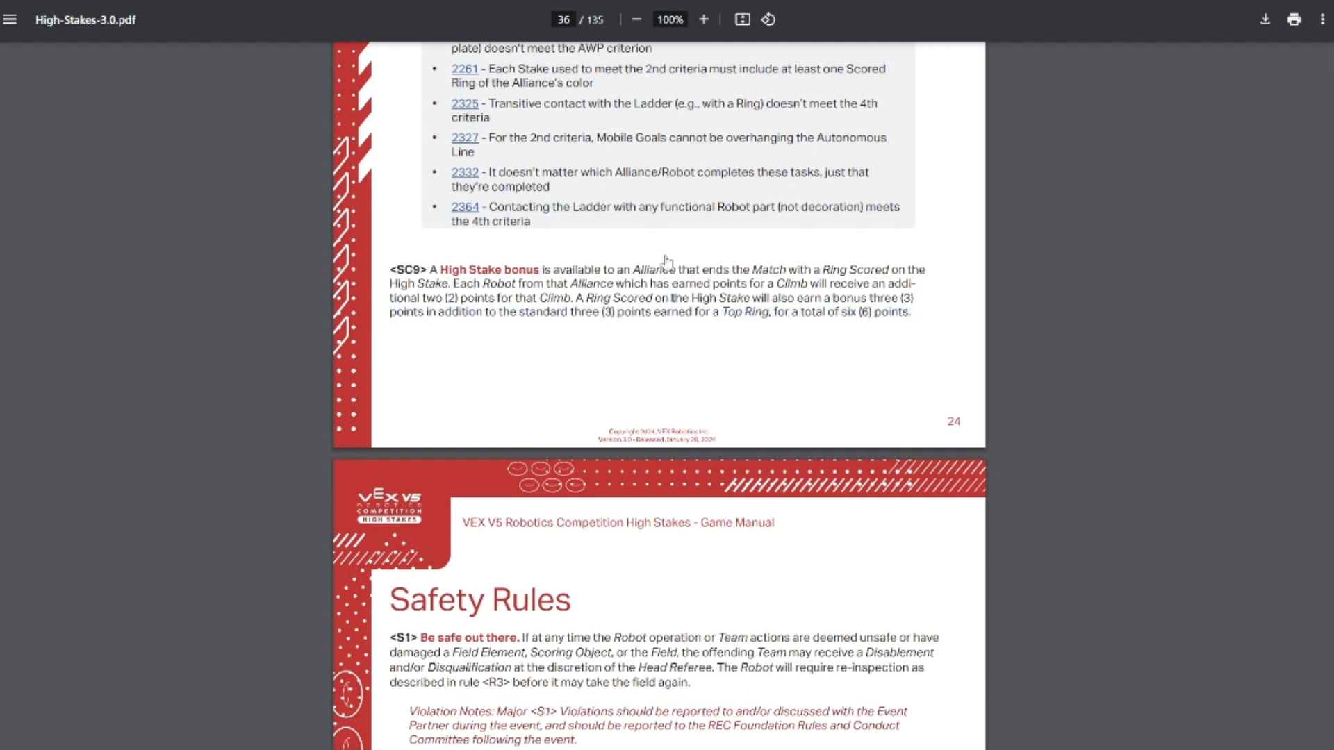
mouse_move(550, 260)
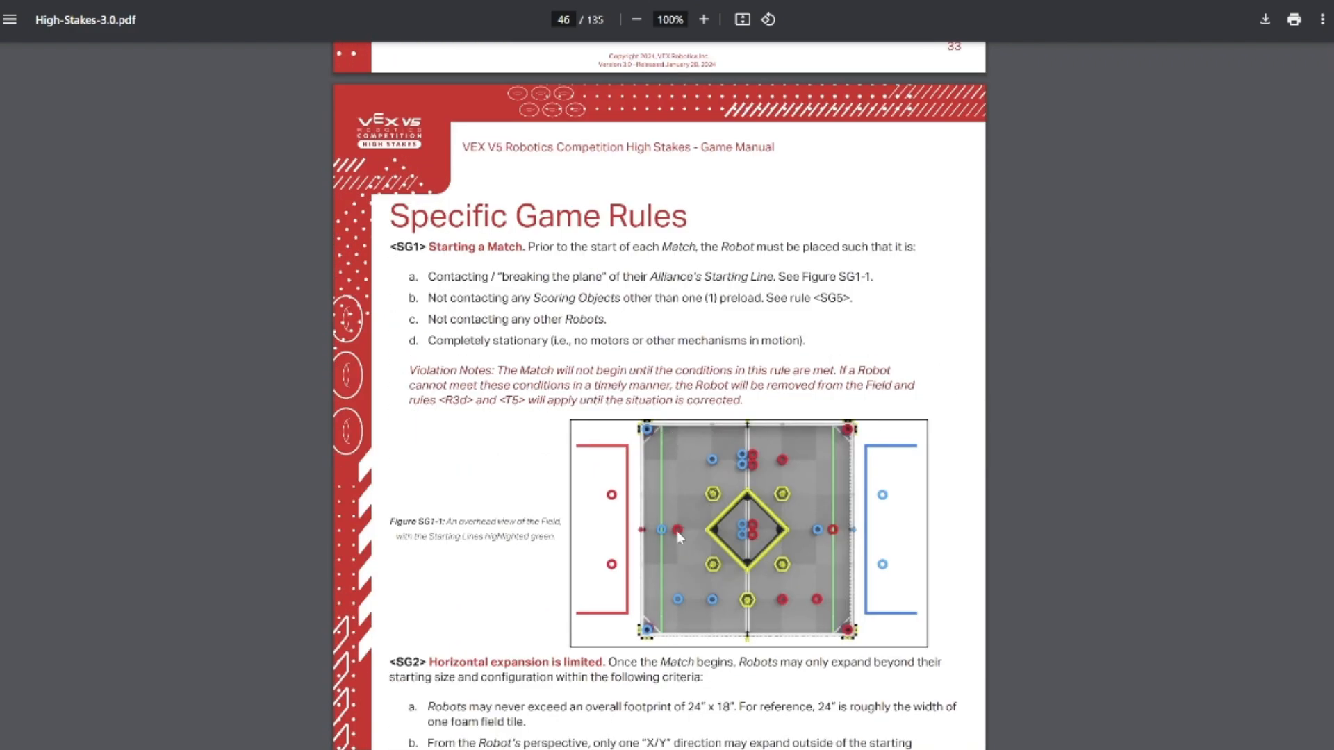
mouse_move(680, 570)
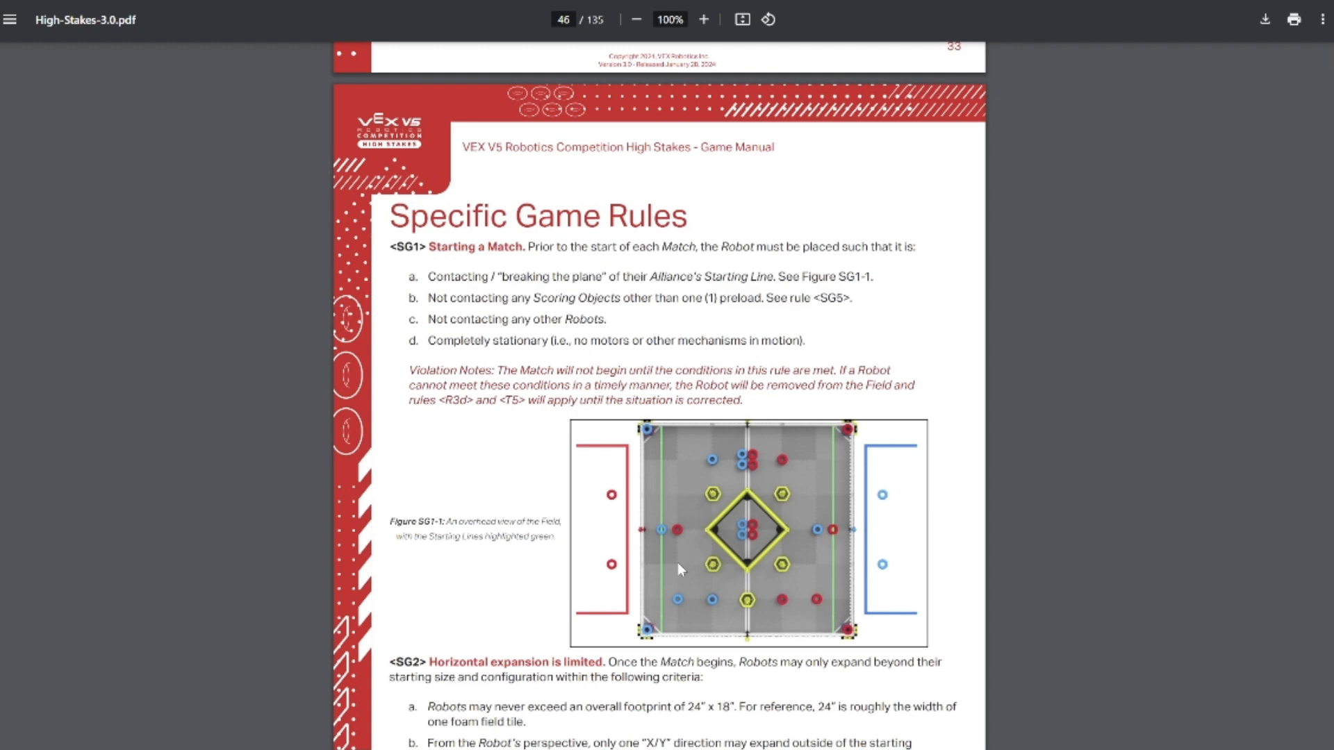
mouse_move(665, 590)
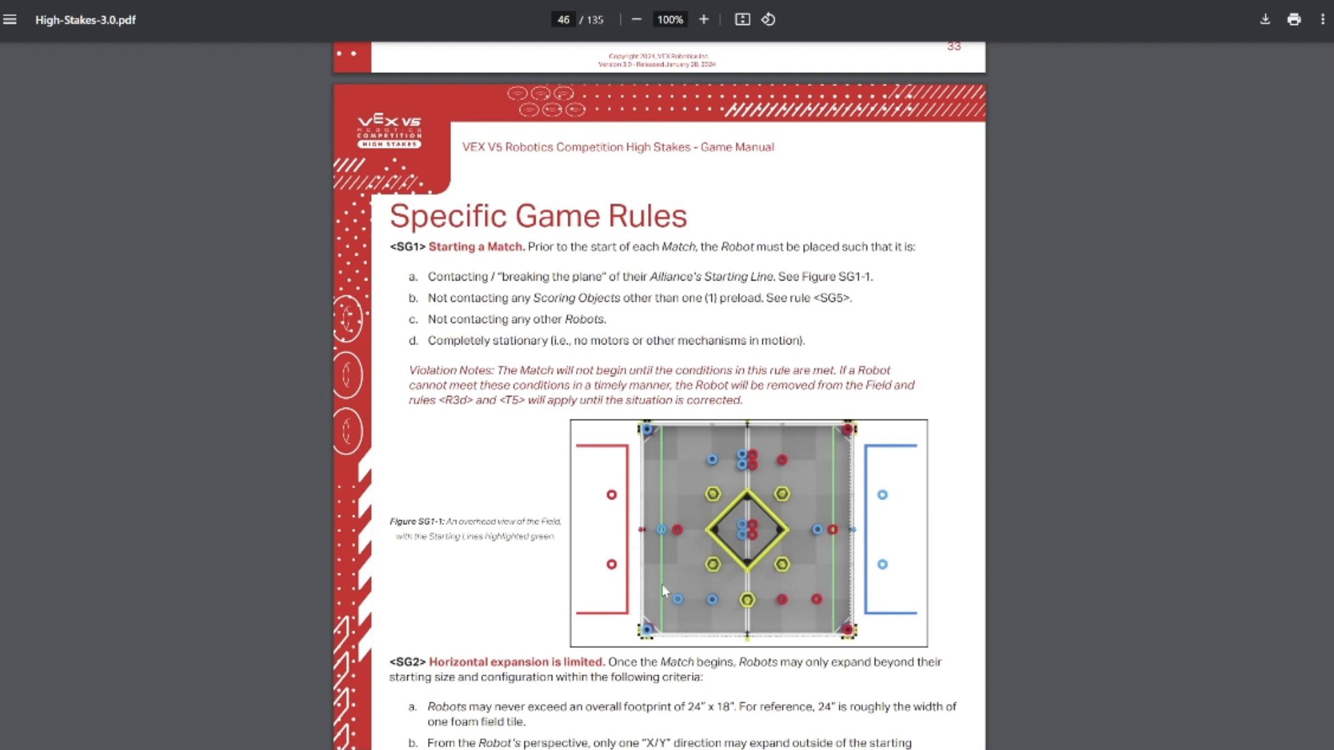
Read past SC9 and Safety Rules into Specific Game Rules and the SG2 expansion figures.
scroll(down, 3)
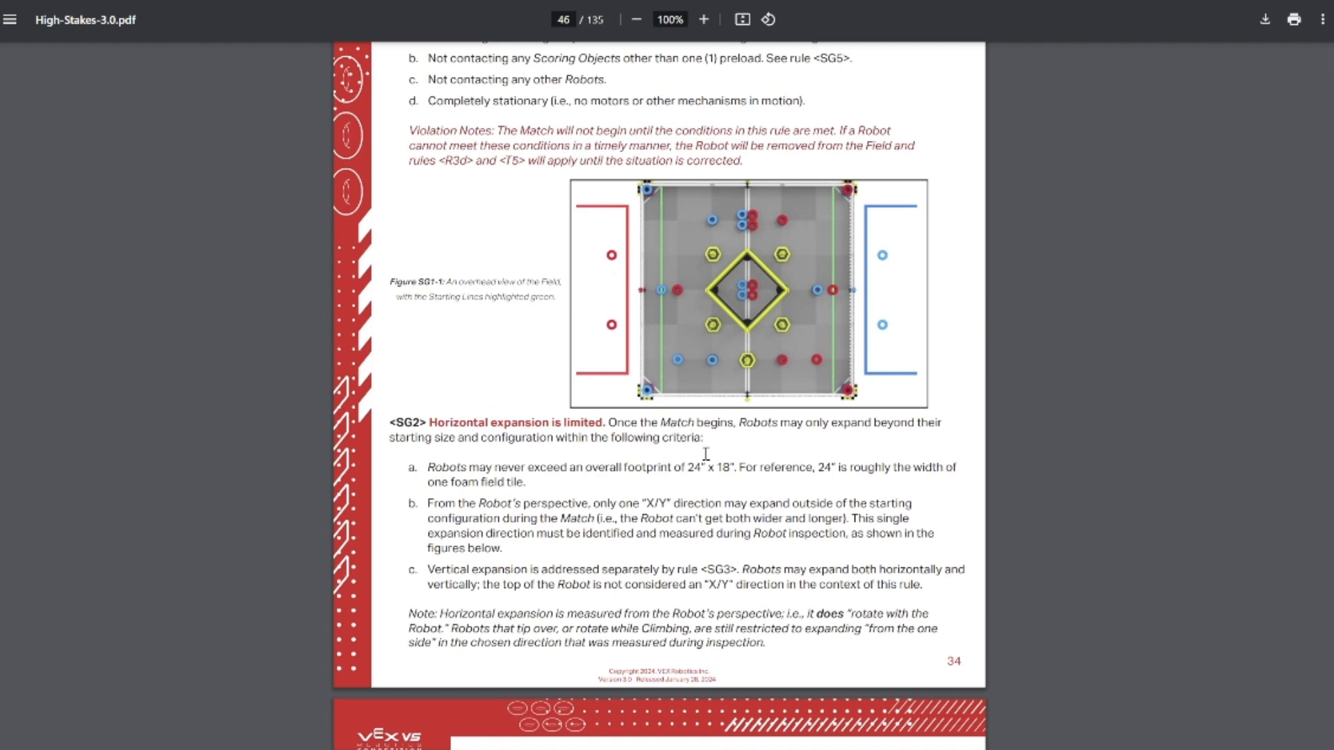
scroll(down, 3)
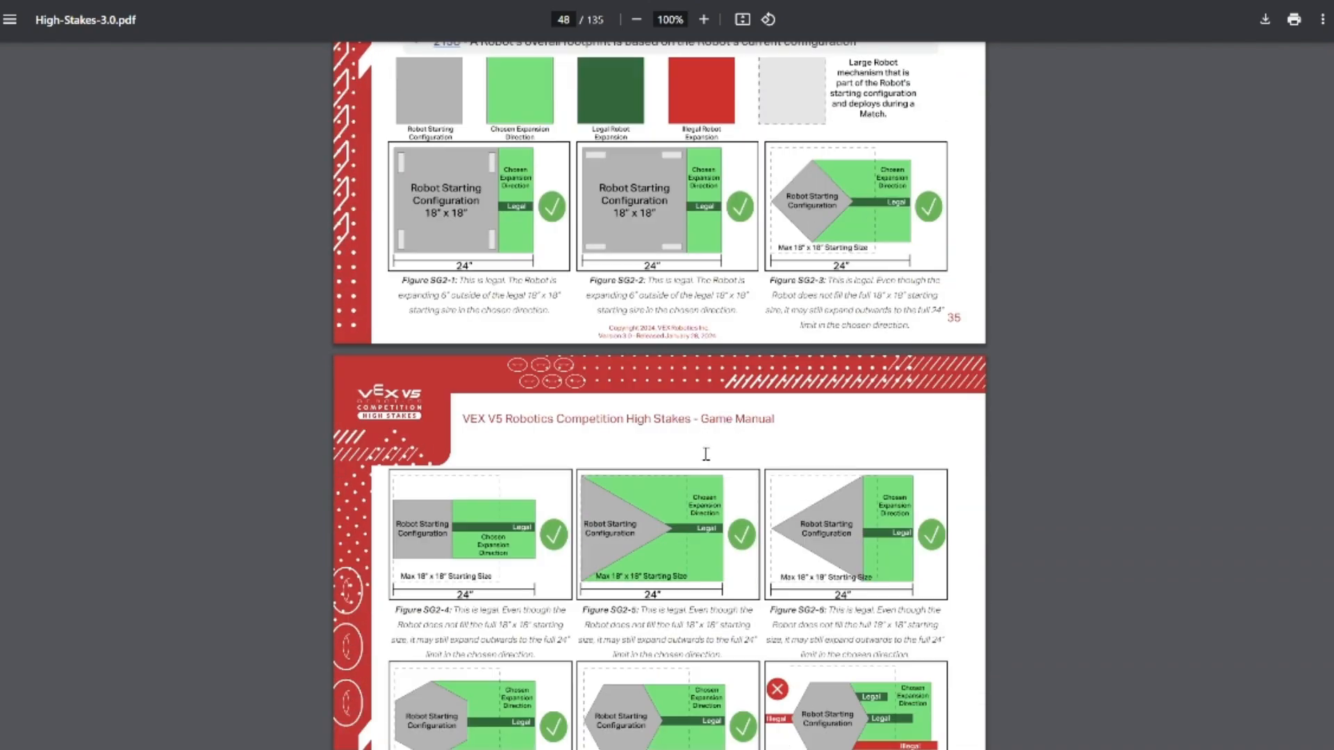
scroll(down, 3)
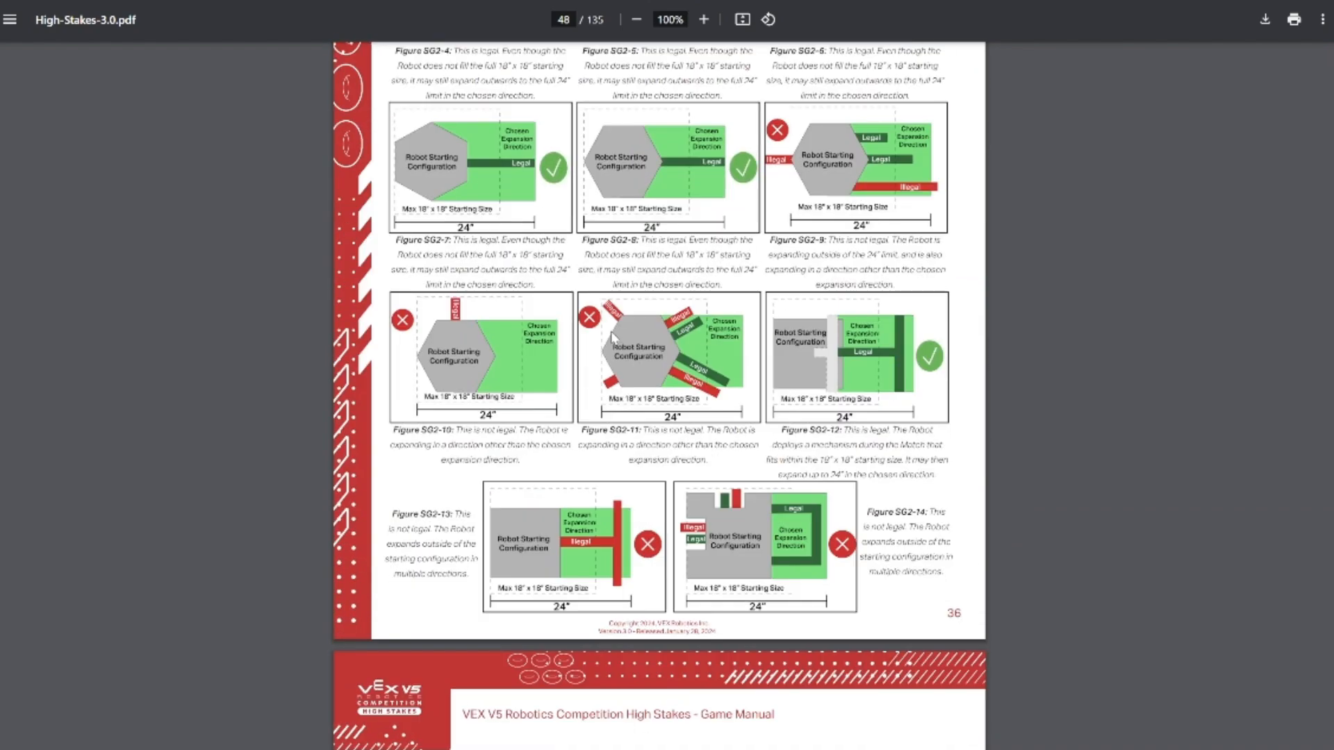
mouse_move(599, 457)
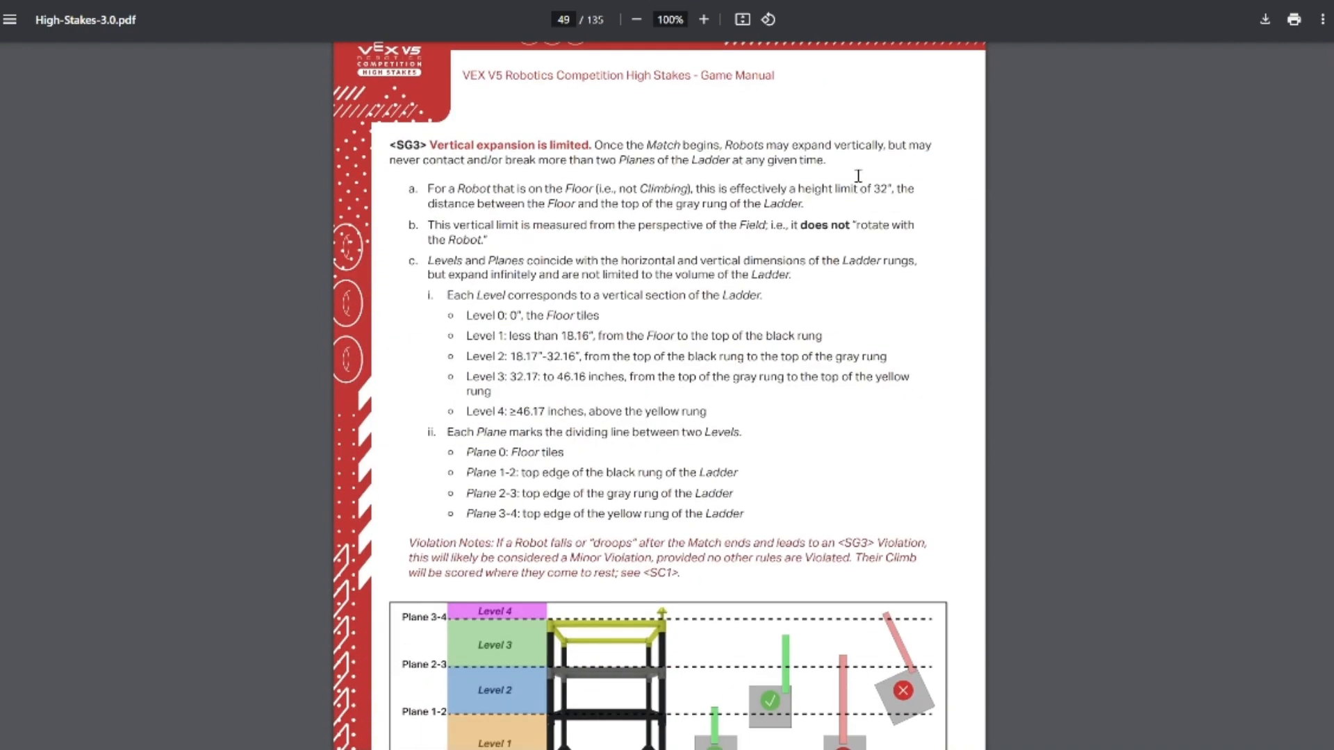
Read past Figure SG3-1 until rule SG4 heads the view on page 38.
scroll(down, 3)
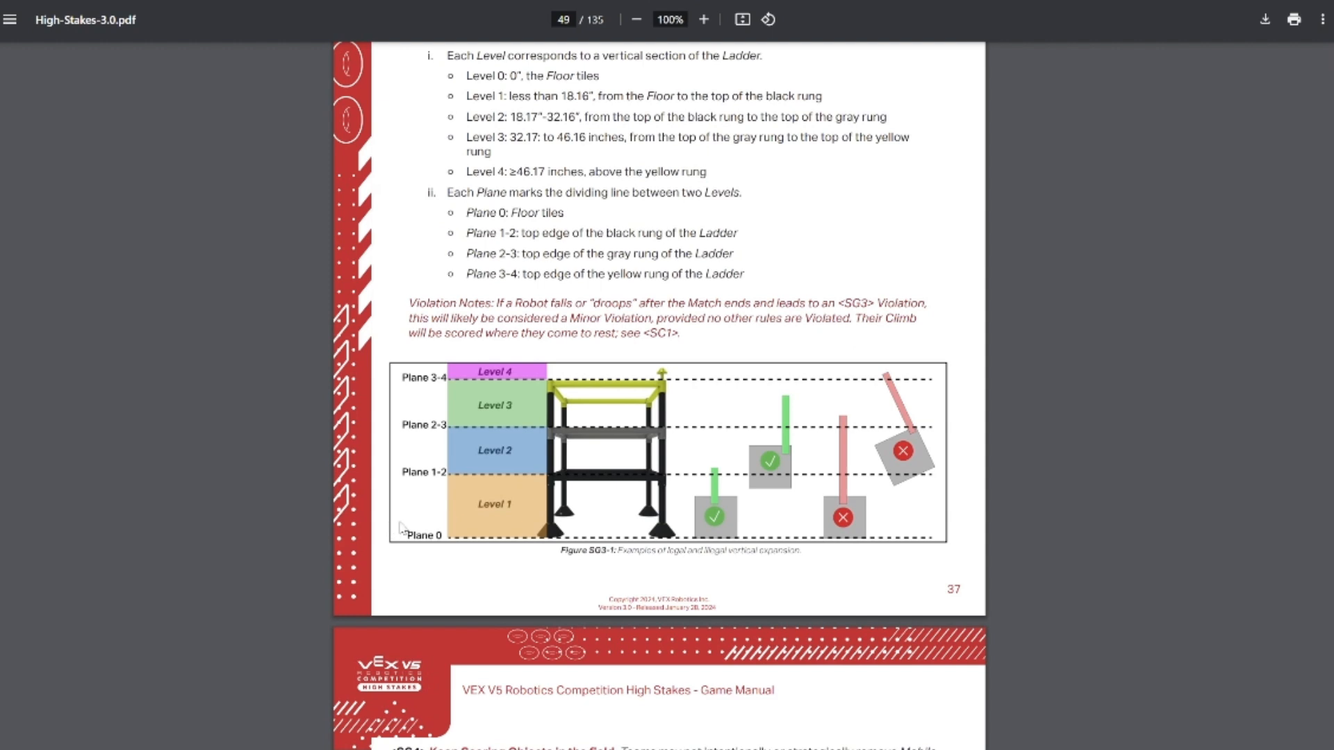
mouse_move(482, 473)
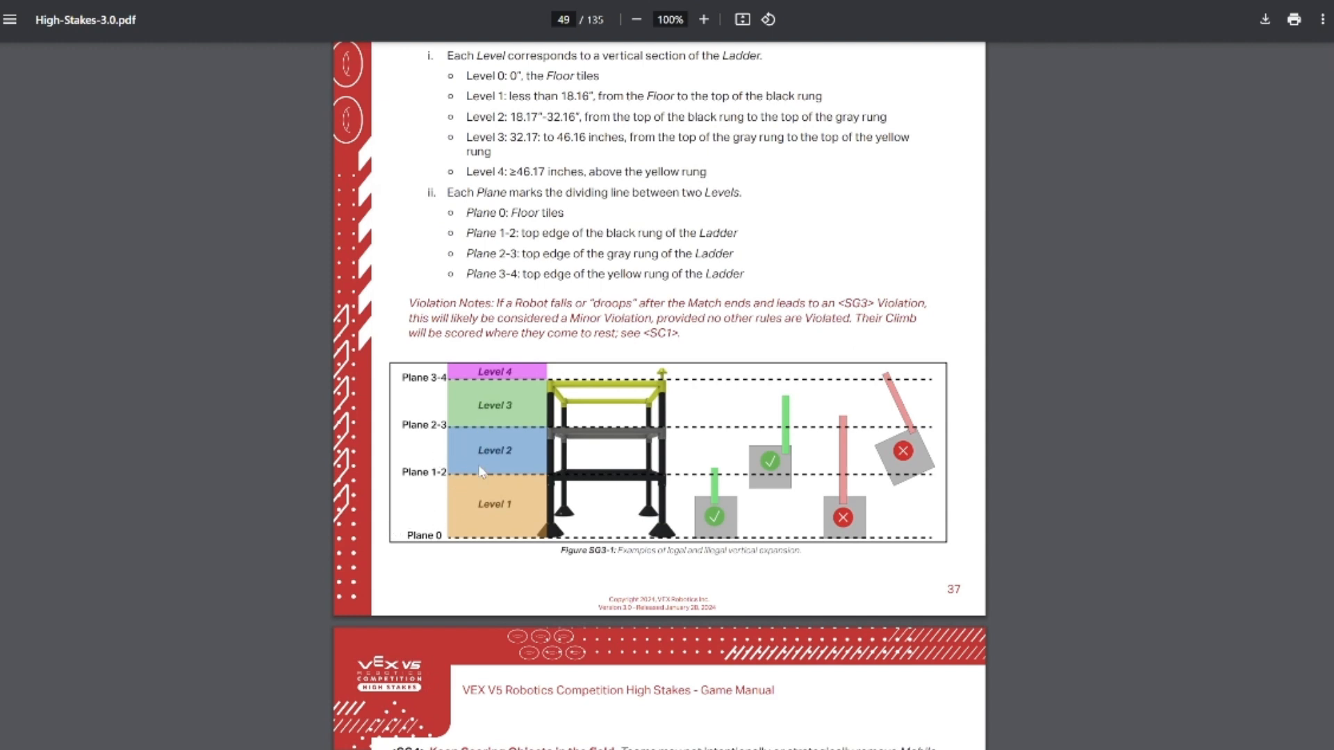
mouse_move(528, 476)
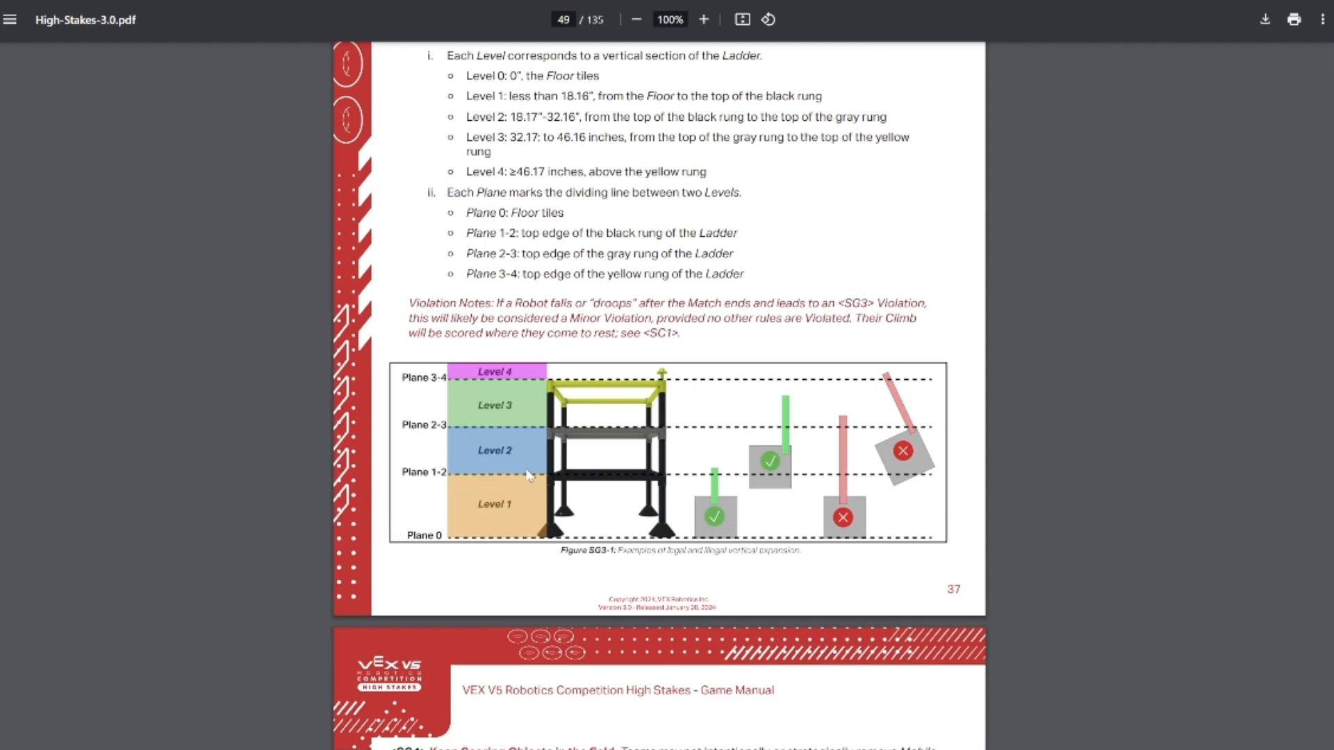
mouse_move(581, 169)
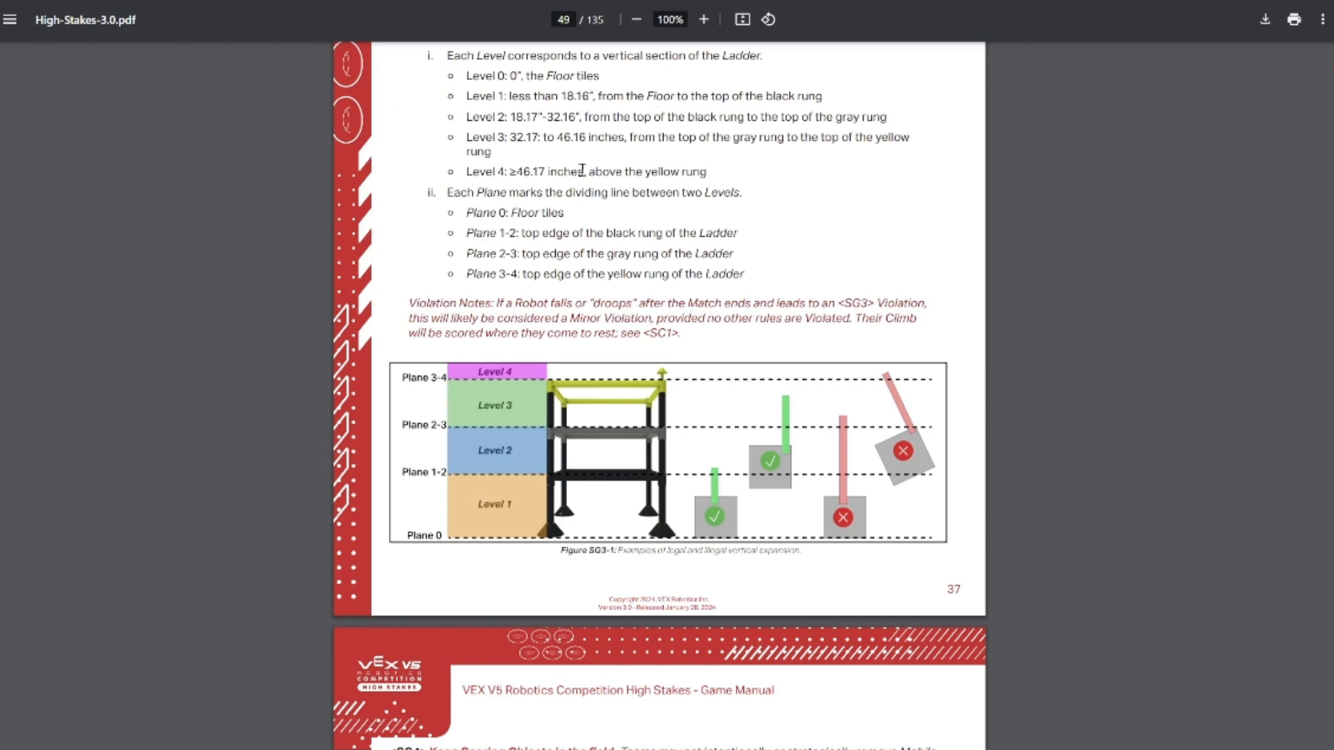
scroll(down, 3)
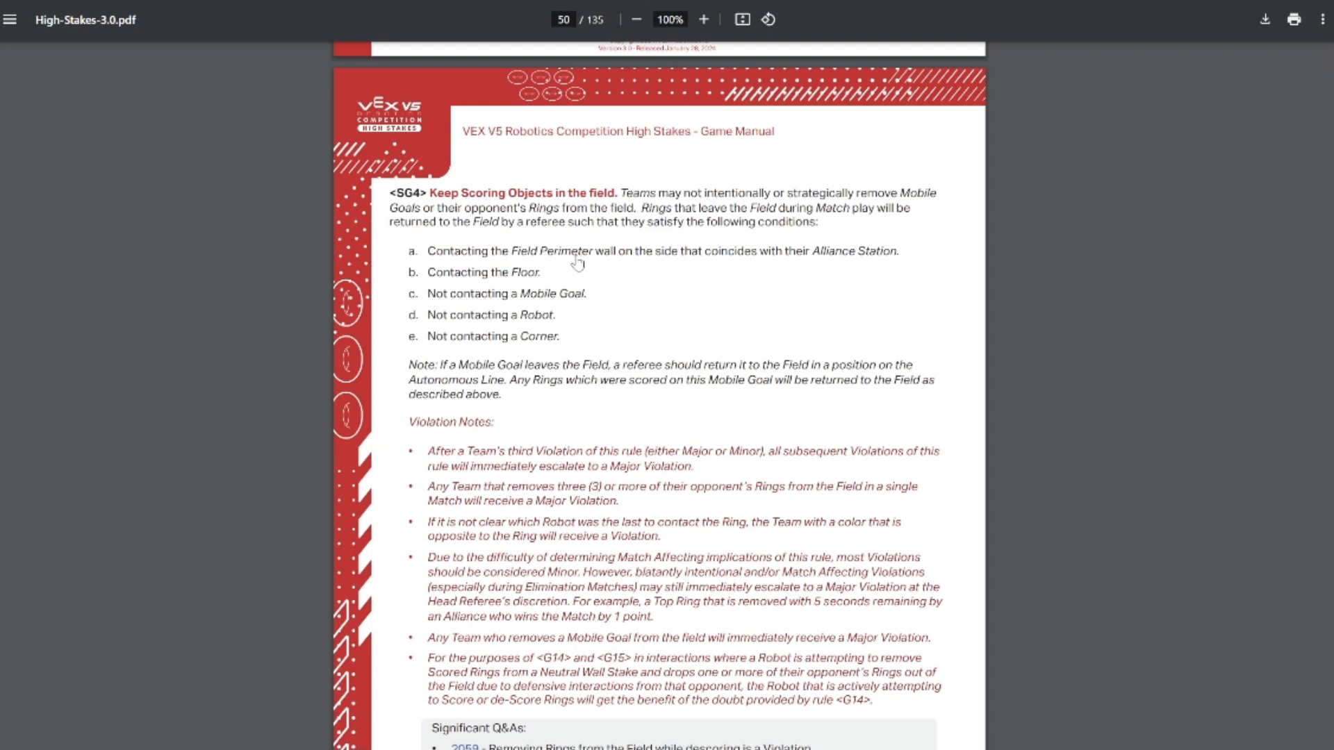
mouse_move(662, 313)
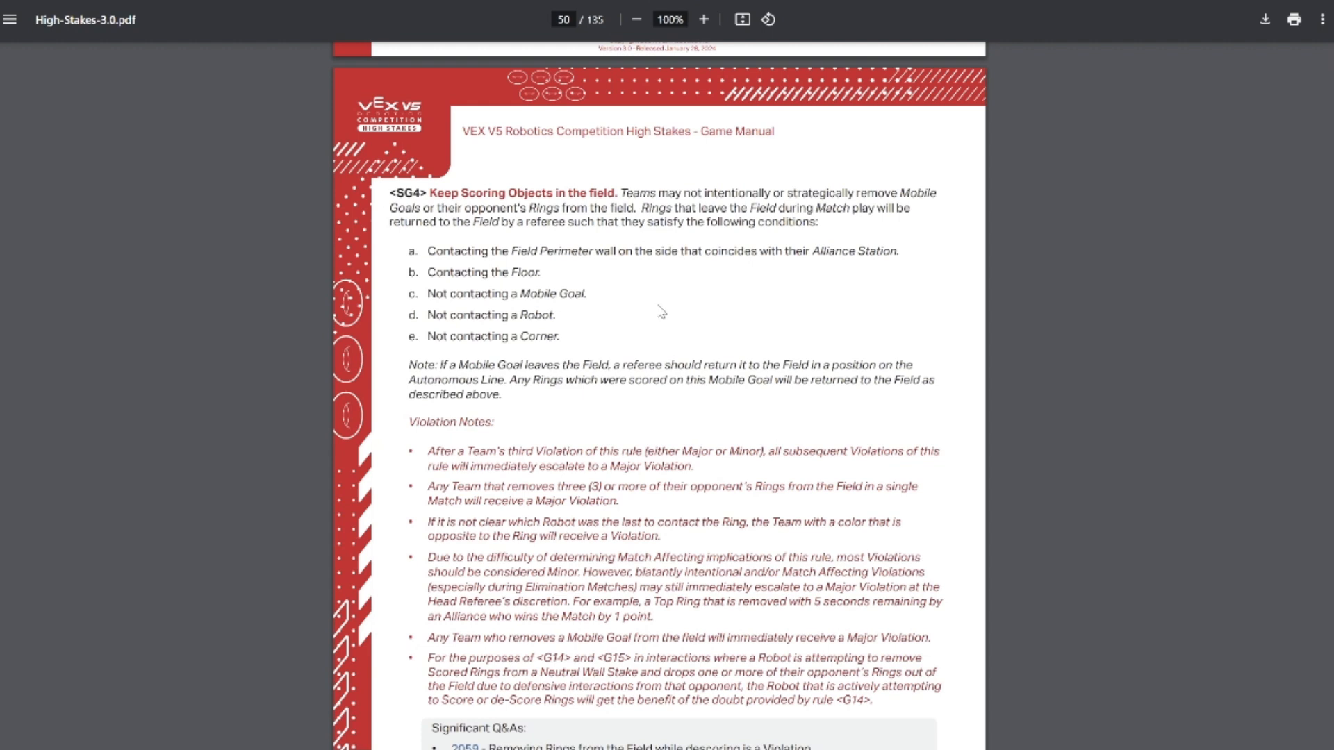
Mark the SG4 bullet on removing three opponent Rings and the SG5 condition on encircling a Stake.
scroll(down, 3)
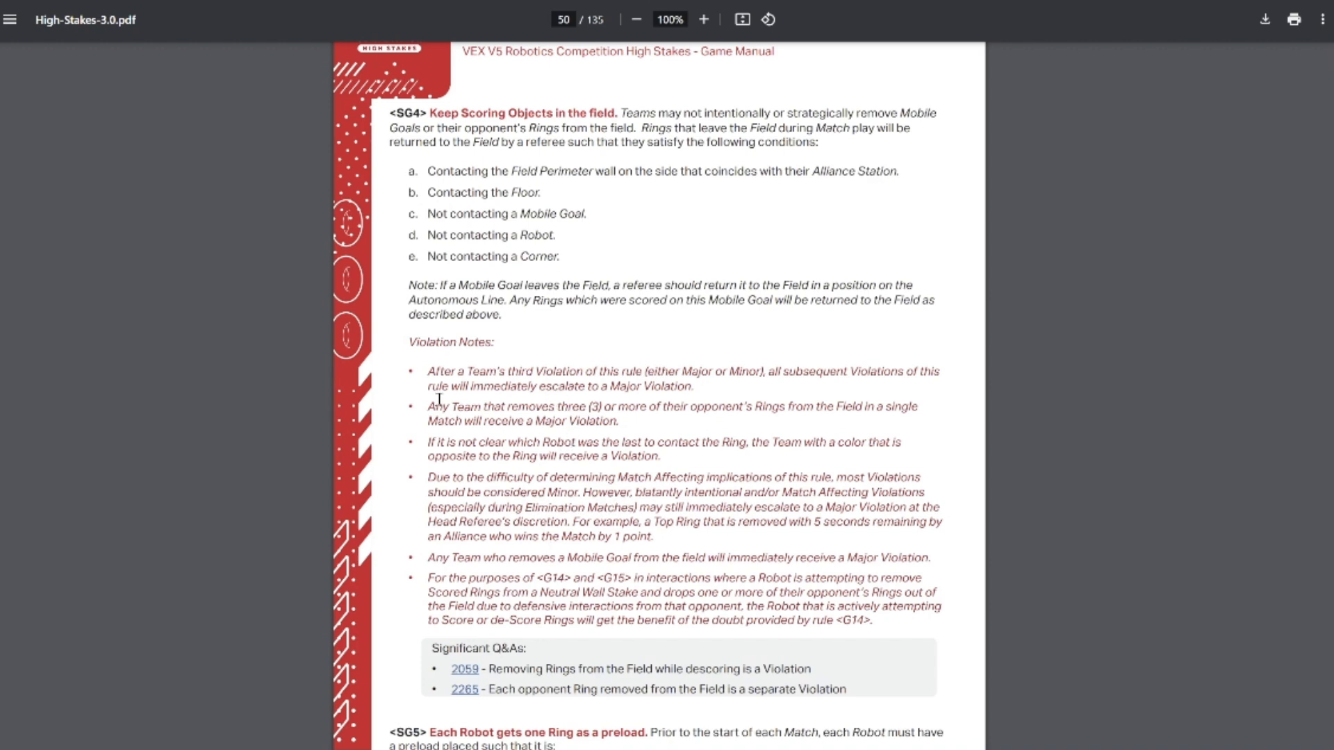
drag(429, 406, 617, 420)
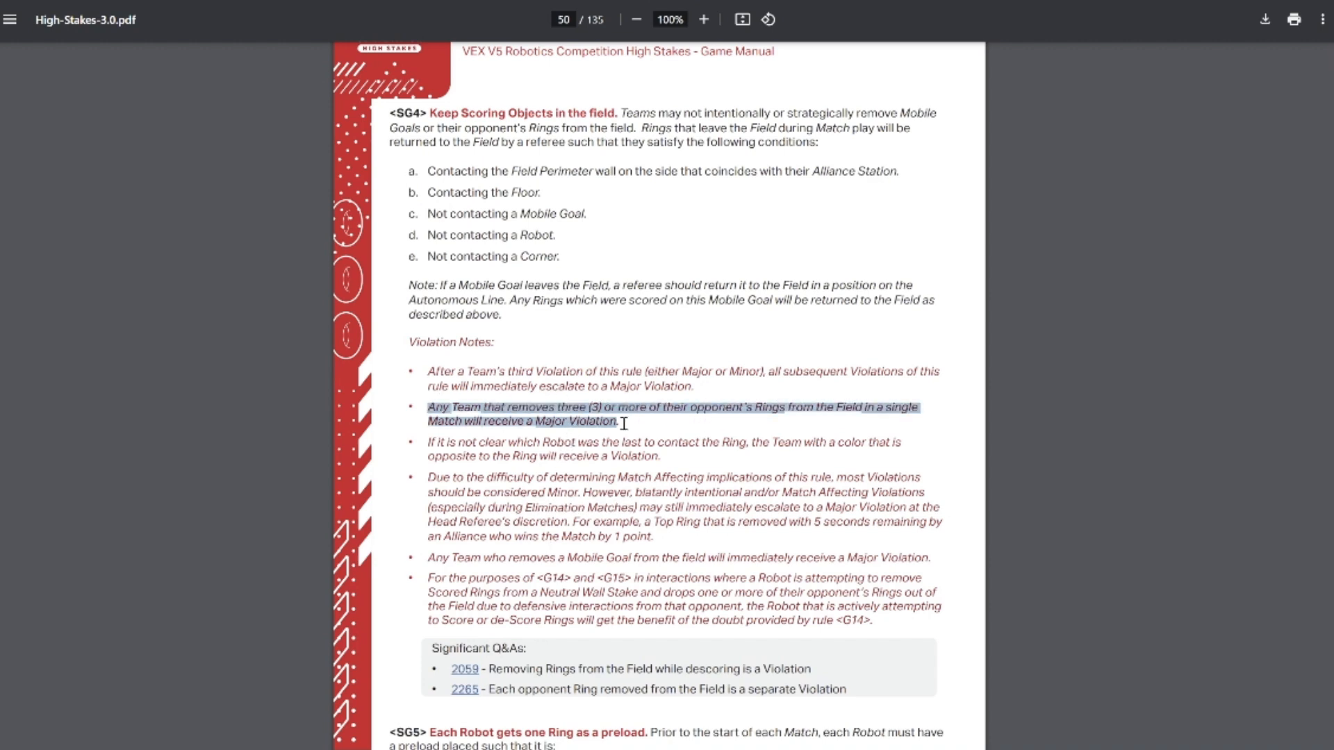
scroll(down, 3)
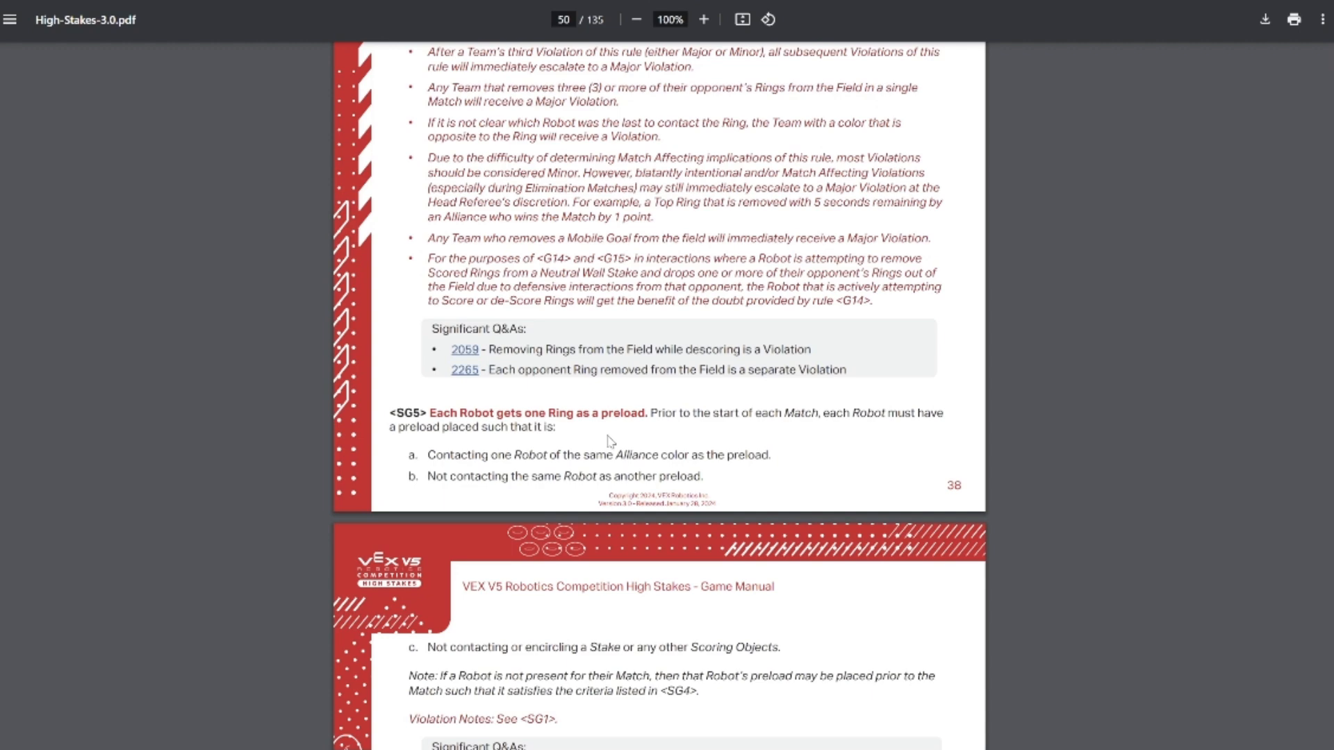
scroll(down, 3)
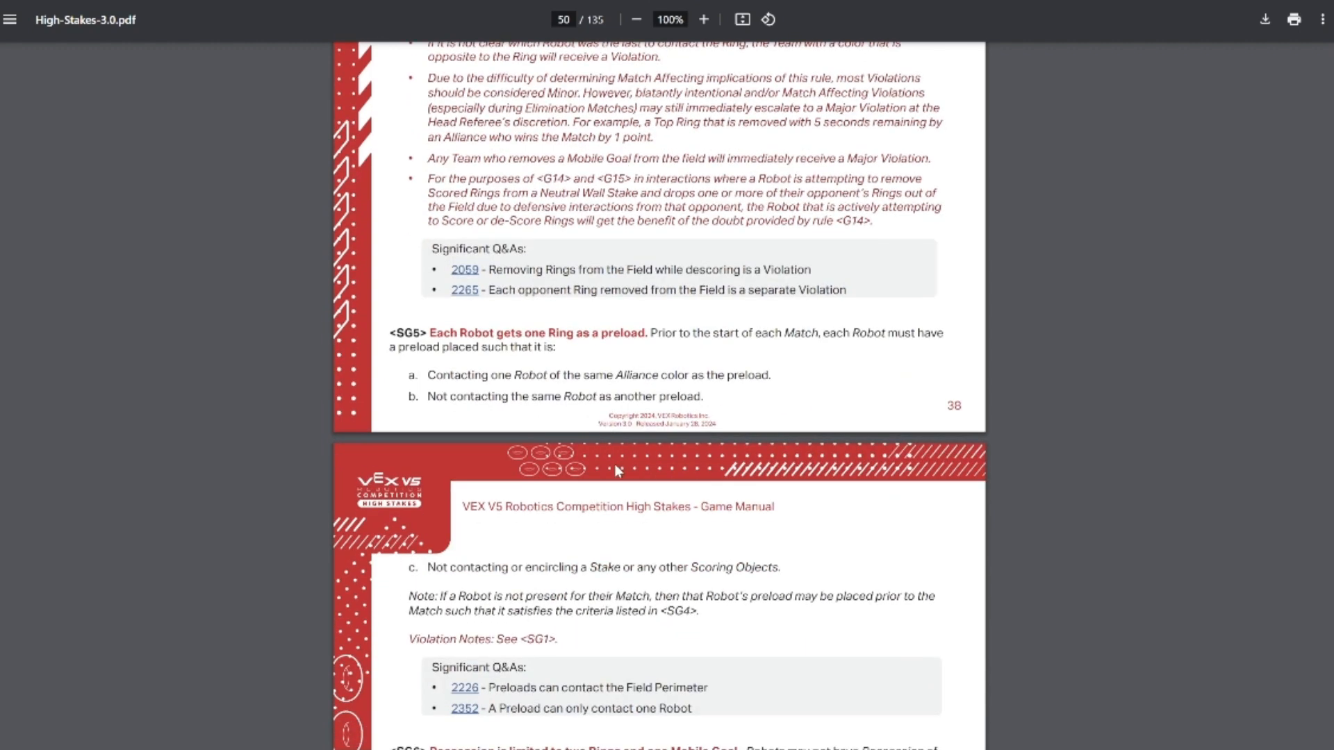
triple_click(601, 375)
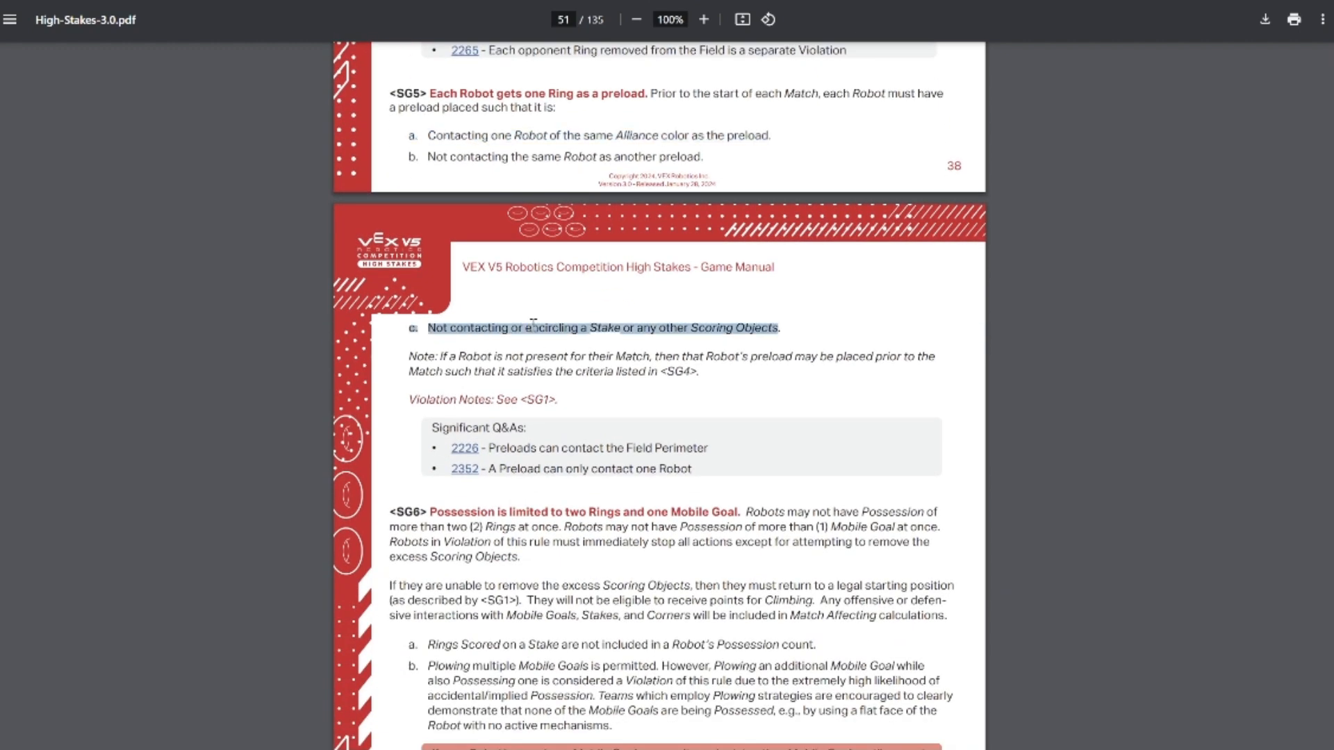
Read SG6 possession limits, its red box, violation notes and Q&As until SG7 appears.
scroll(down, 3)
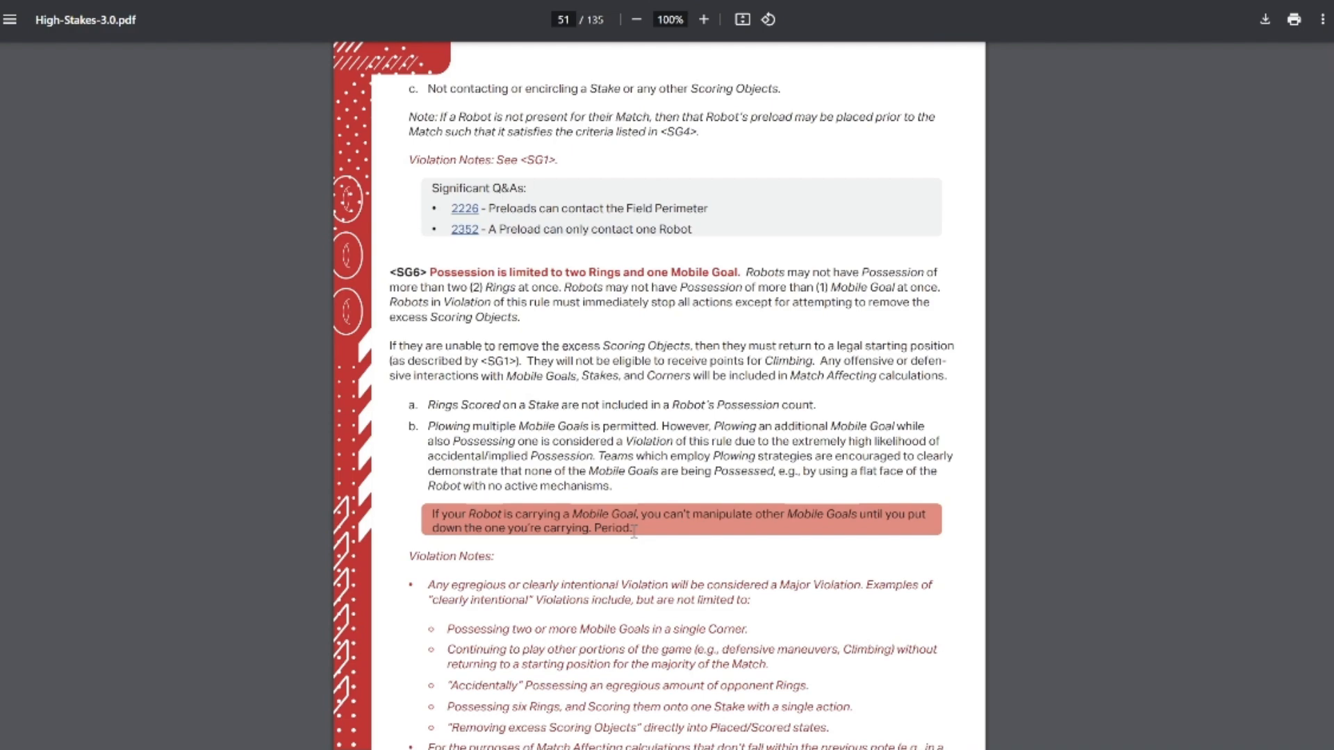
scroll(down, 3)
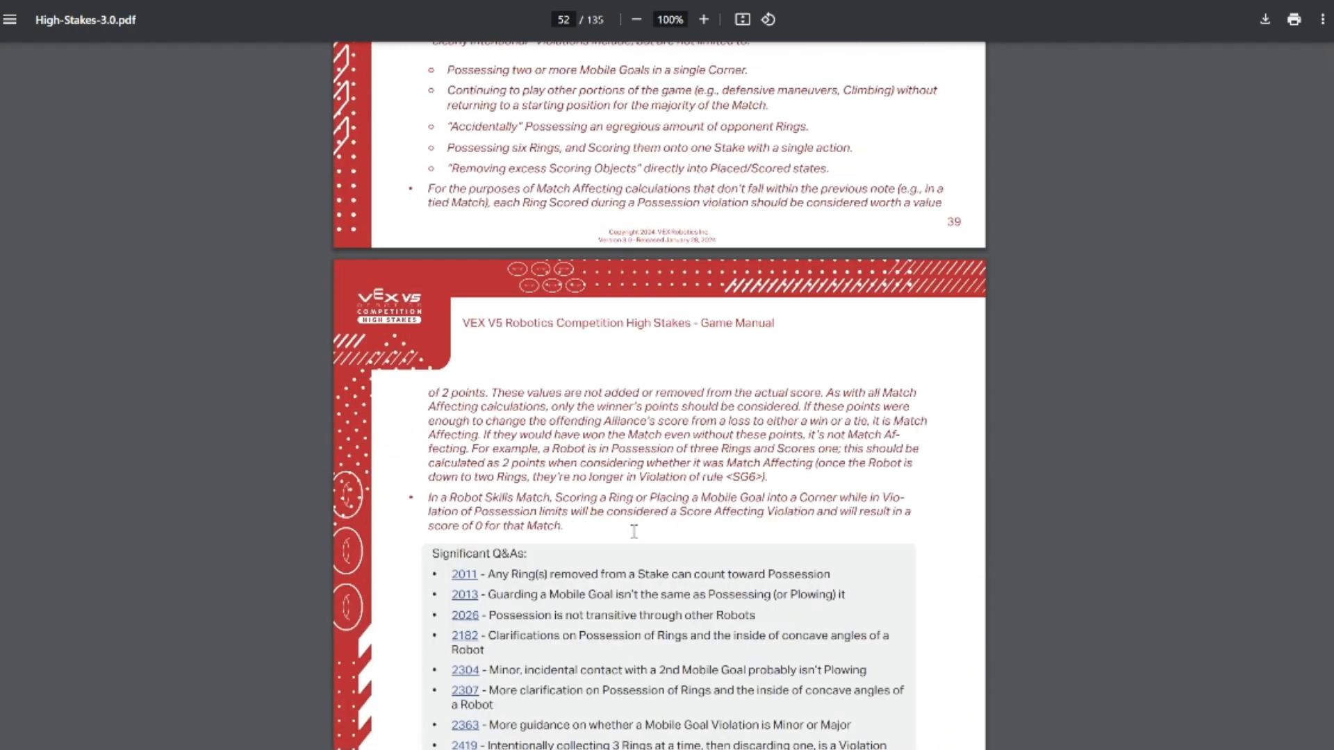
scroll(down, 3)
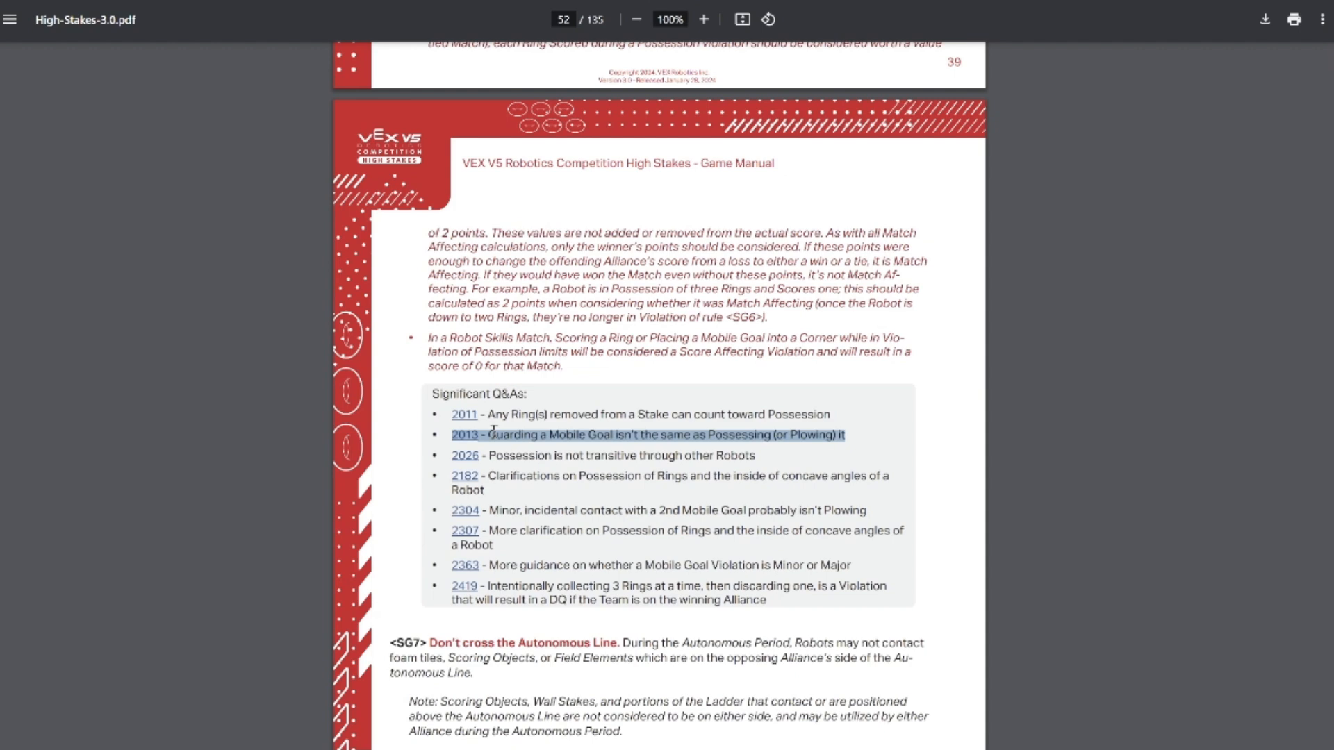
Mark the SG7 clause about the opposing side, clear it, and continue to SG8 on page 41.
scroll(down, 3)
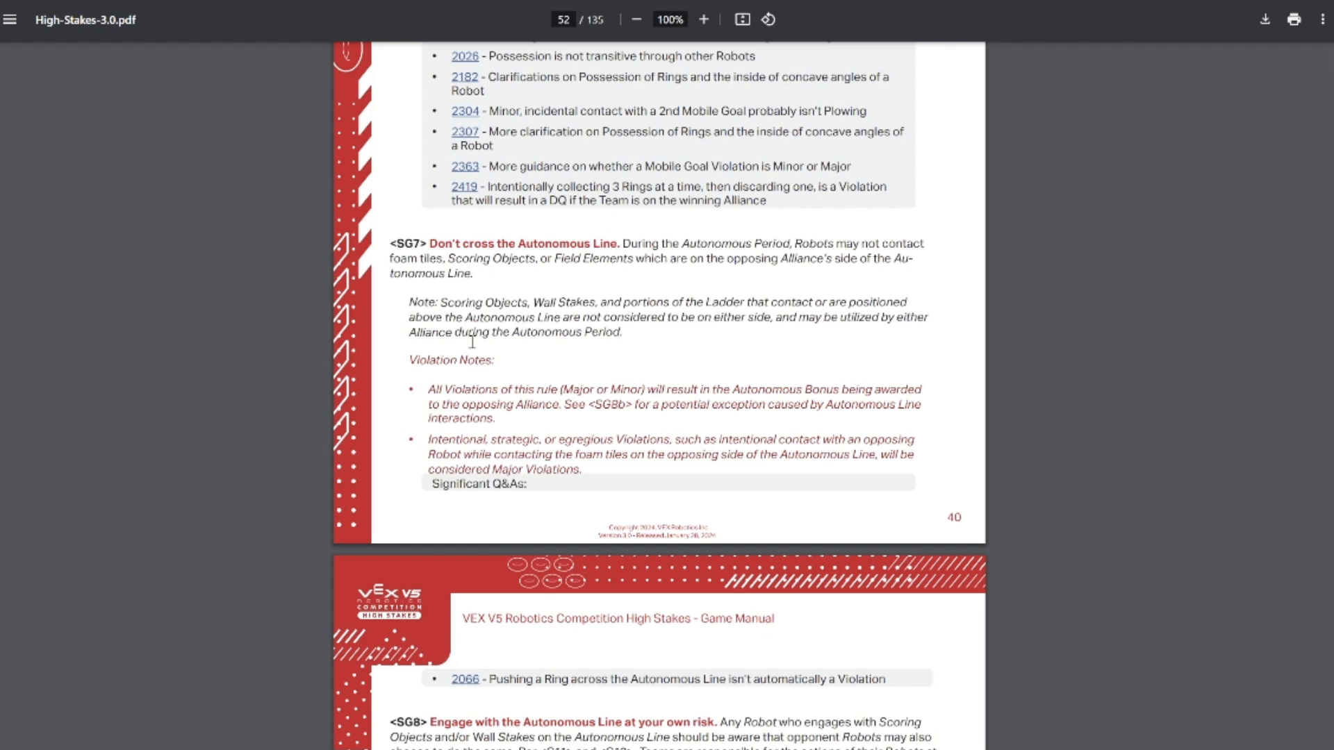
drag(388, 259, 474, 258)
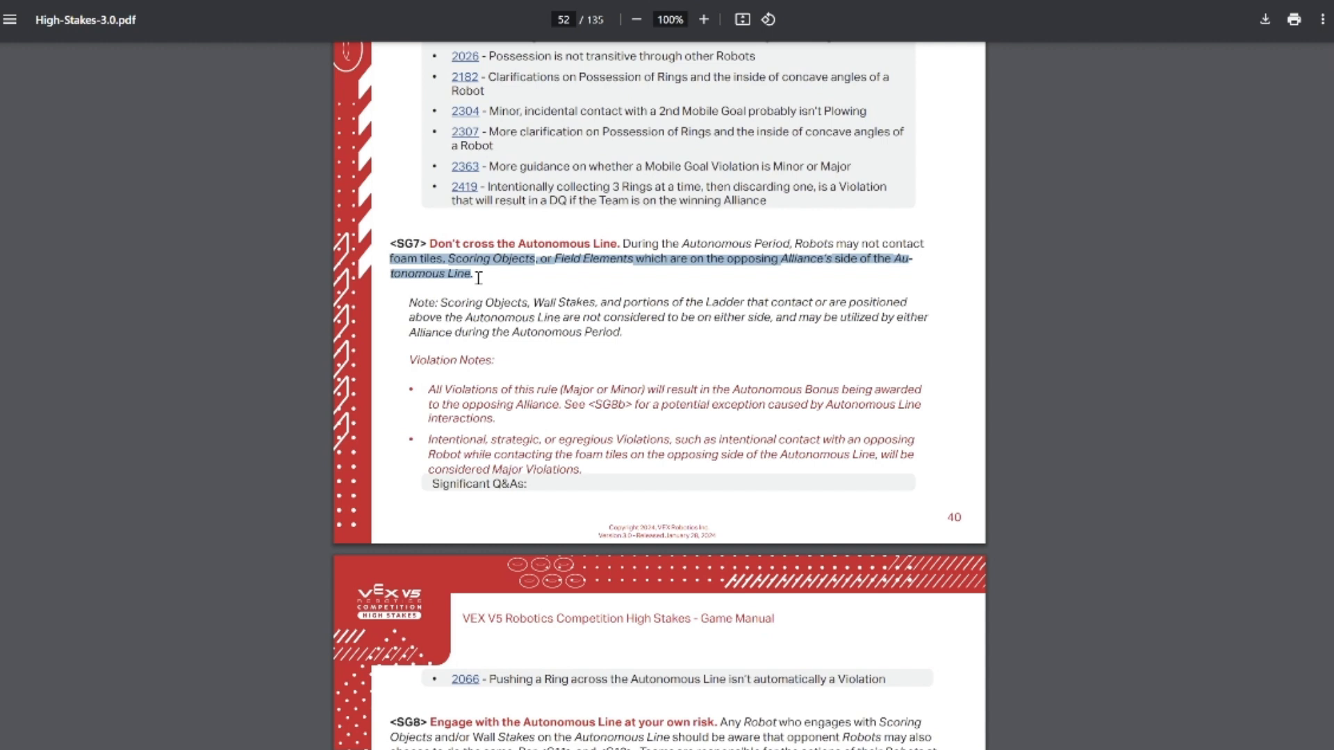
mouse_move(476, 278)
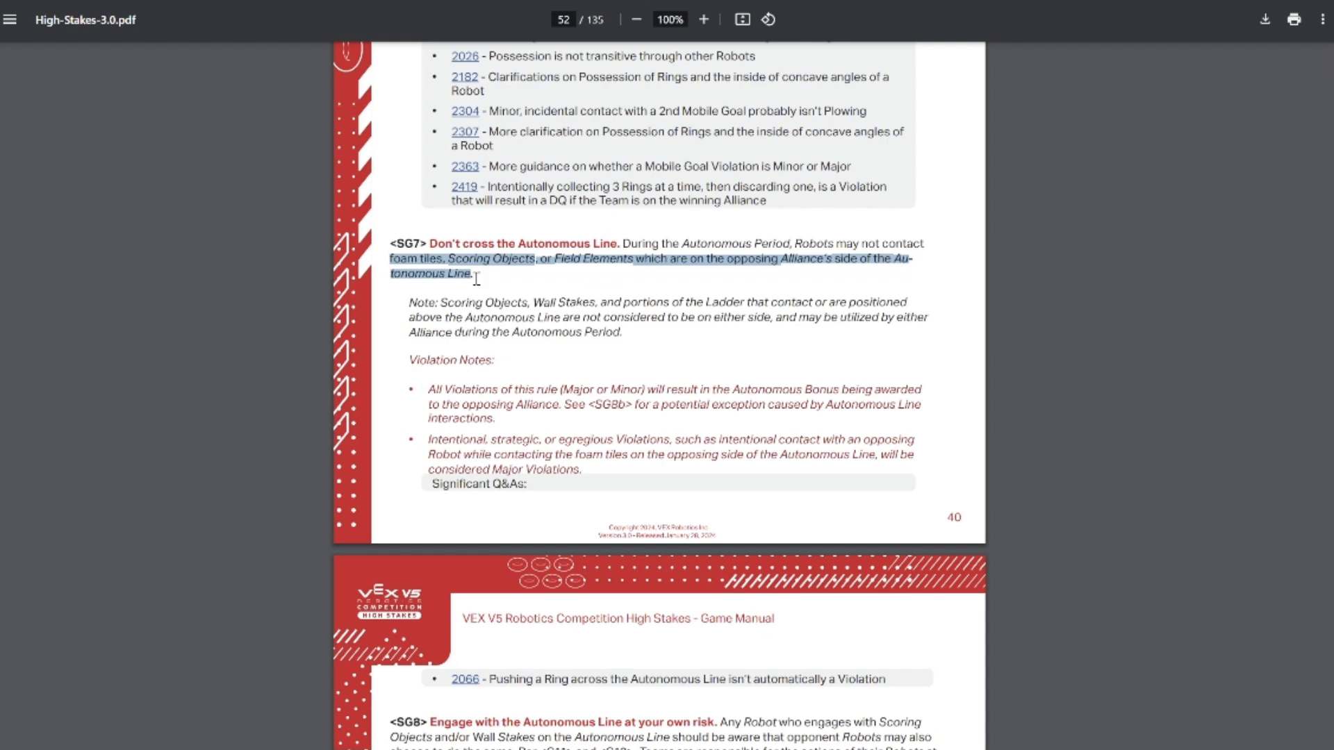
mouse_move(635, 286)
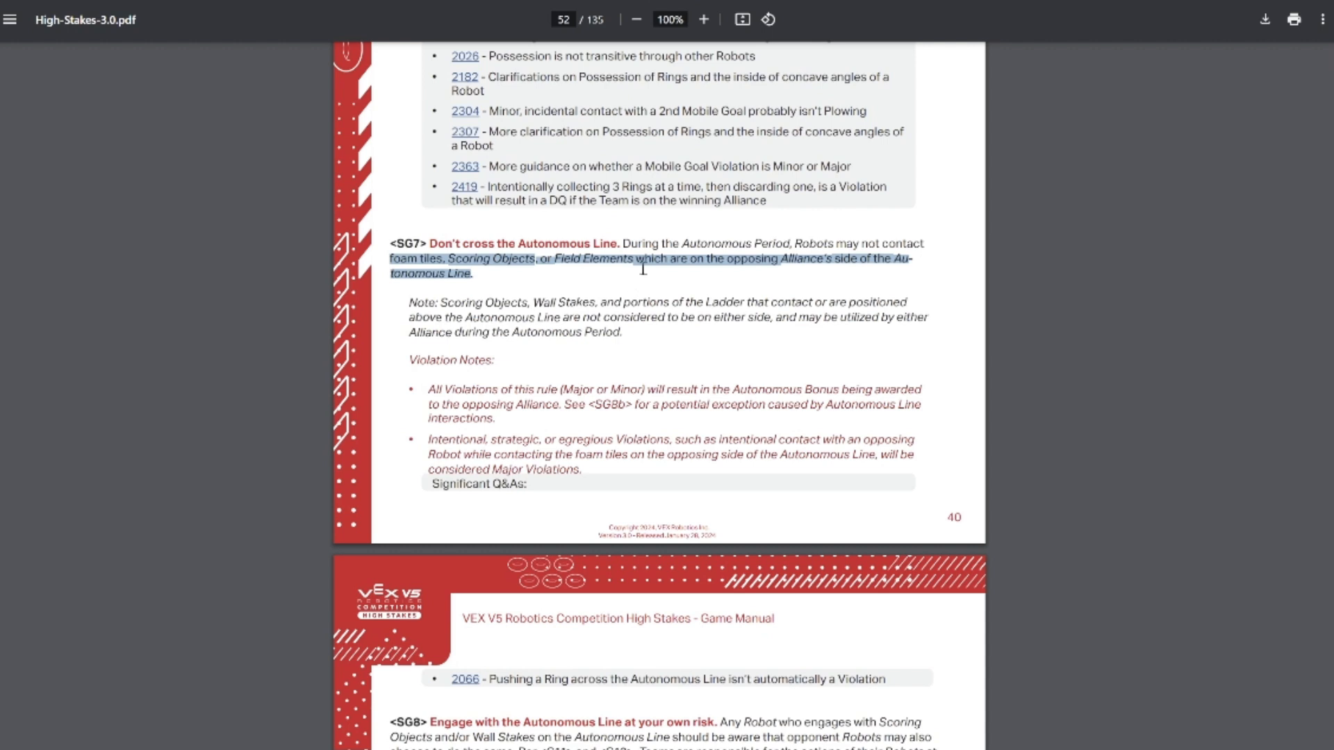
click(500, 247)
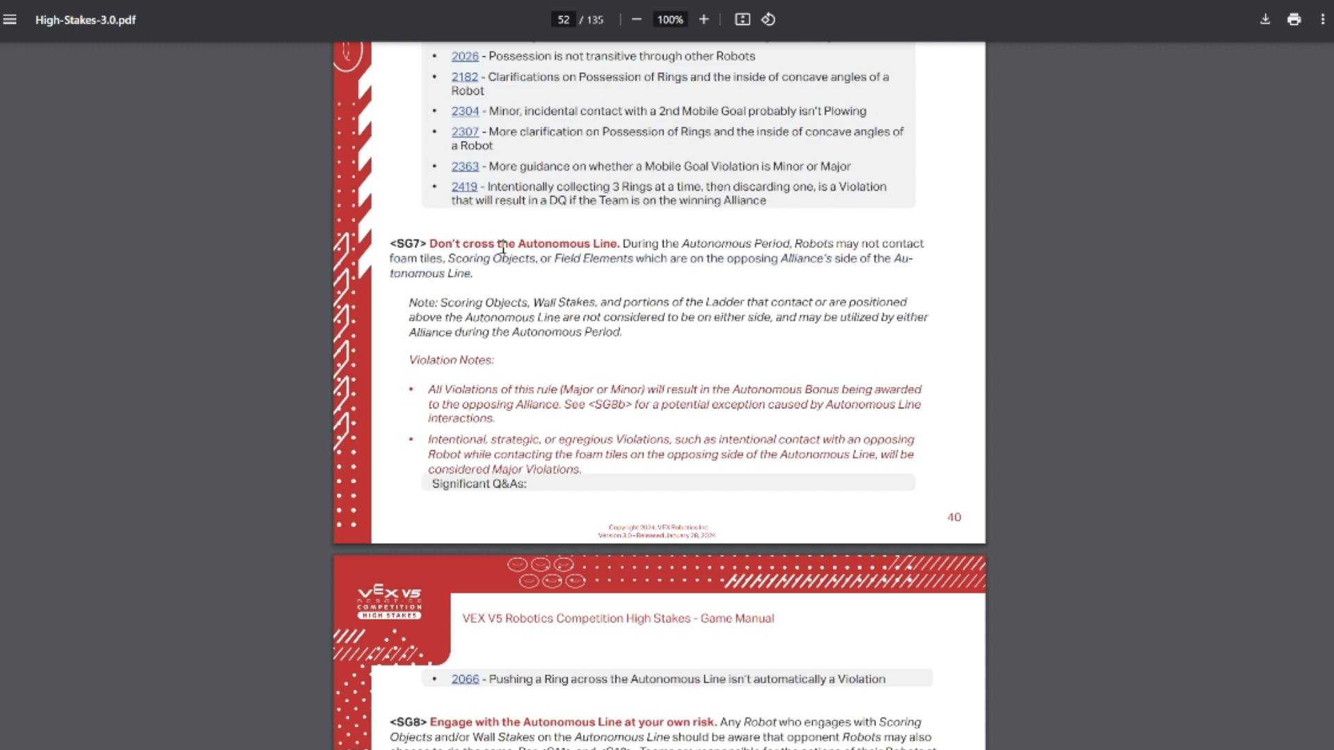
mouse_move(529, 278)
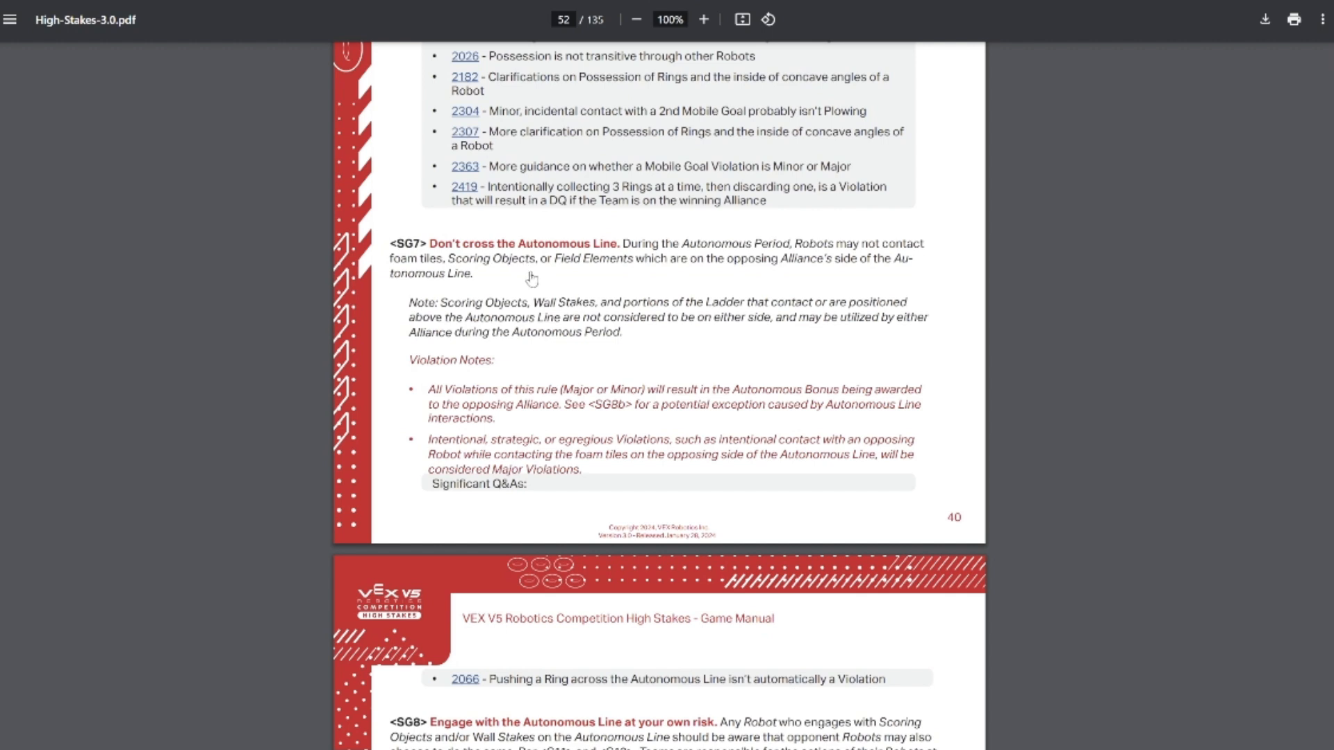
scroll(down, 3)
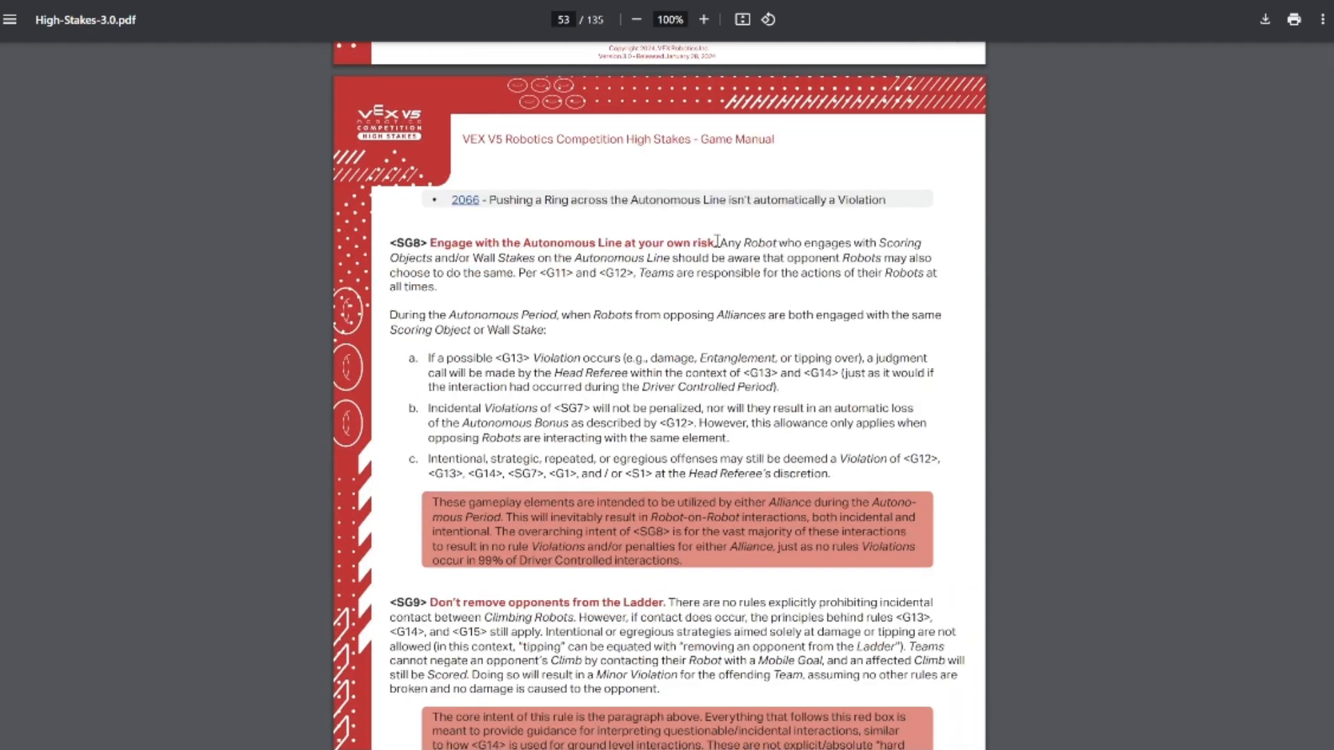
mouse_move(408, 245)
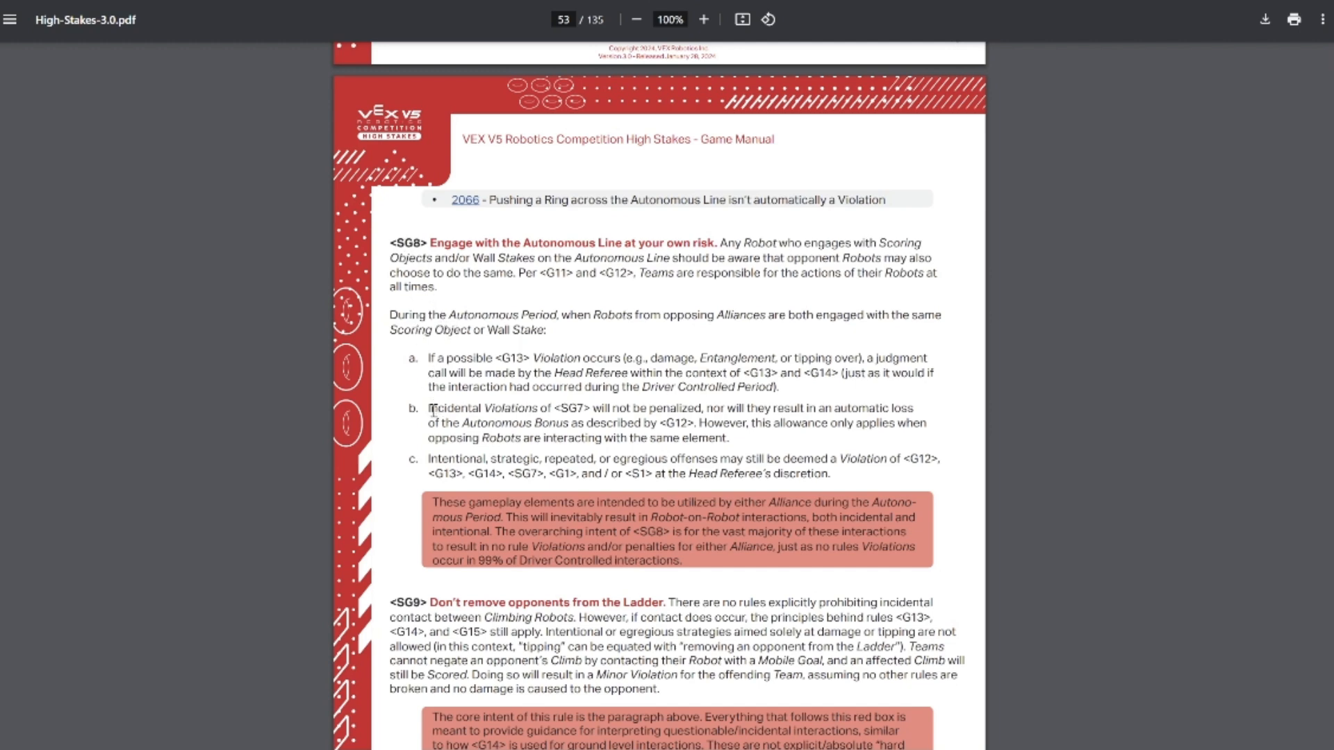
Highlight SG8 item b on incidental SG7 violations, then move down to the SG9 Ladder rule.
drag(429, 407, 760, 424)
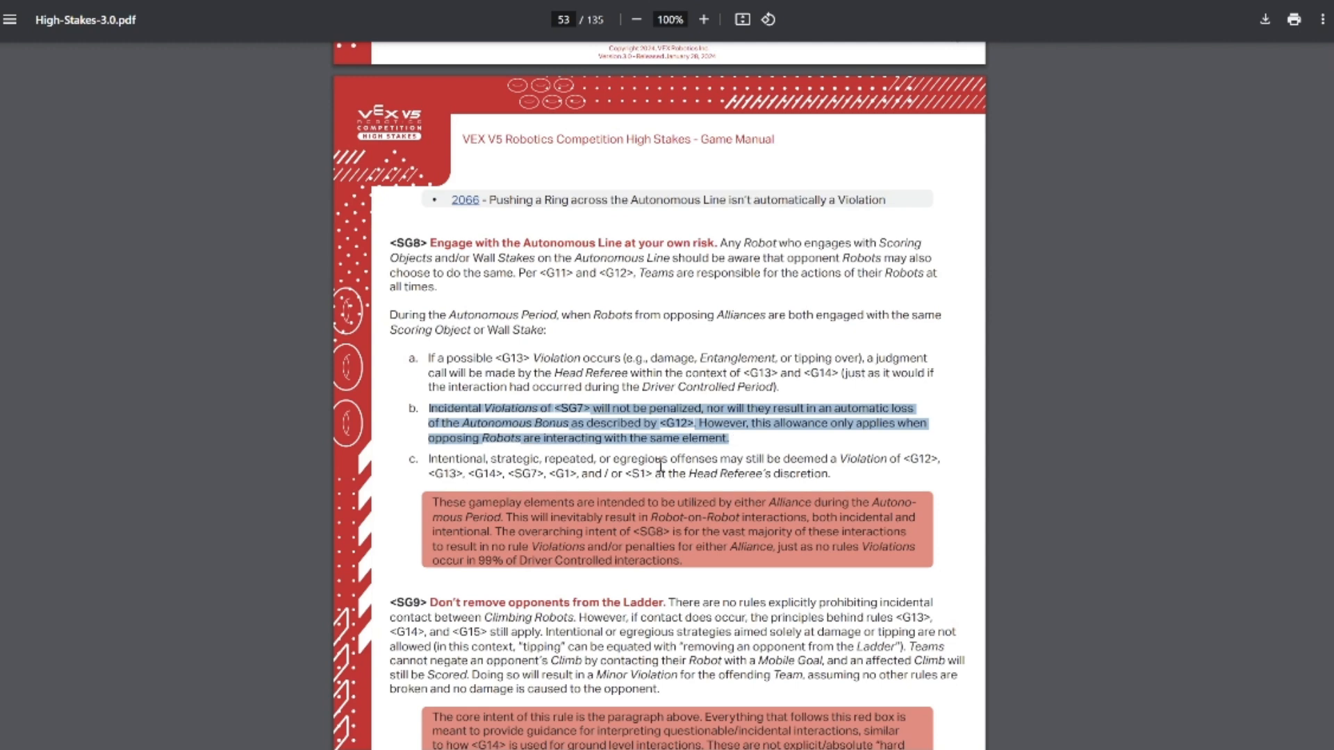
click(762, 447)
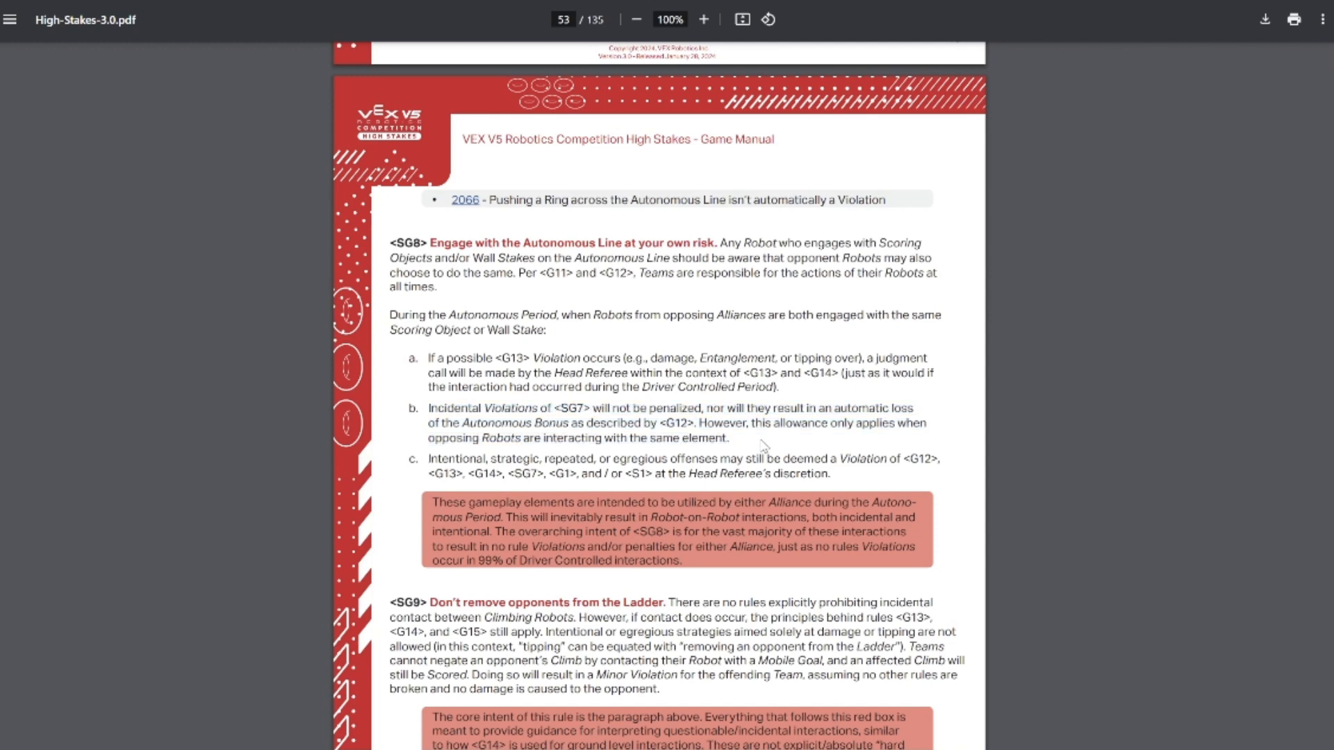
scroll(down, 3)
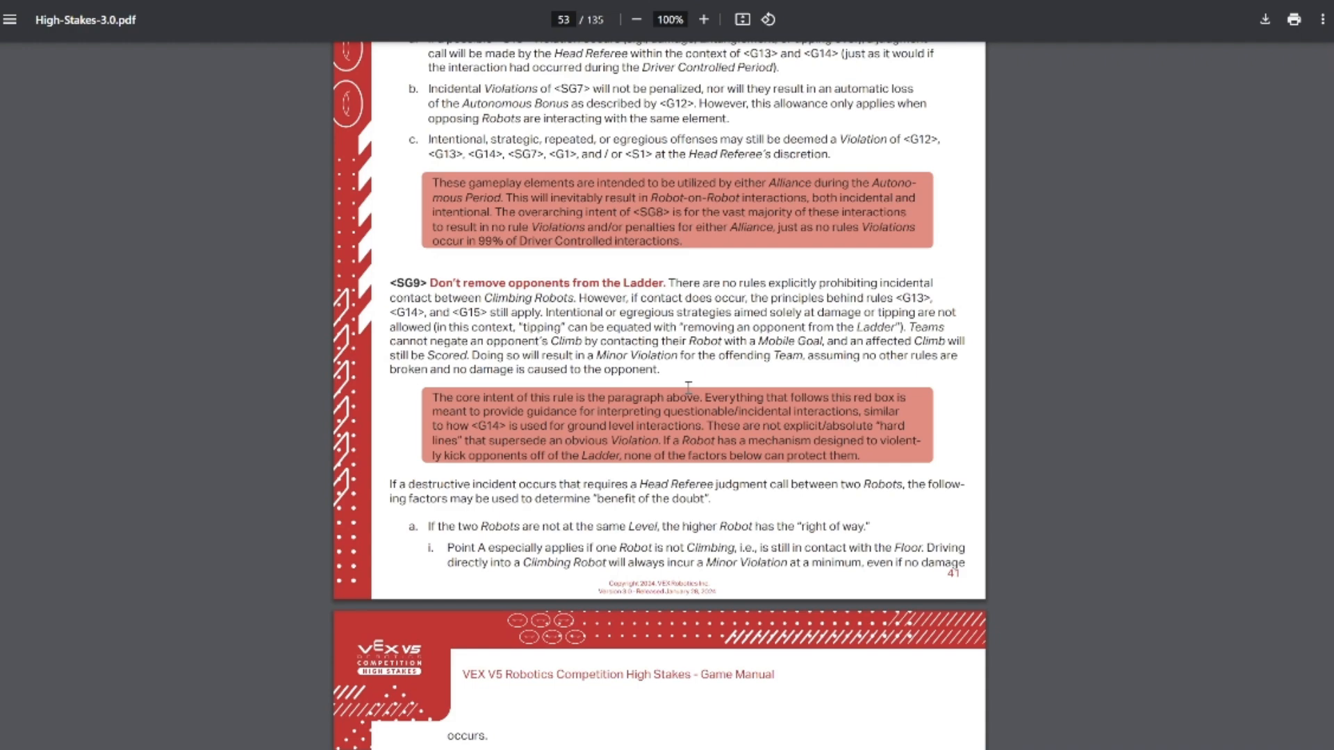
Highlight SG9 factors b–d and the SG10 Alliance Wall Stake text, continuing to SG11.
scroll(down, 3)
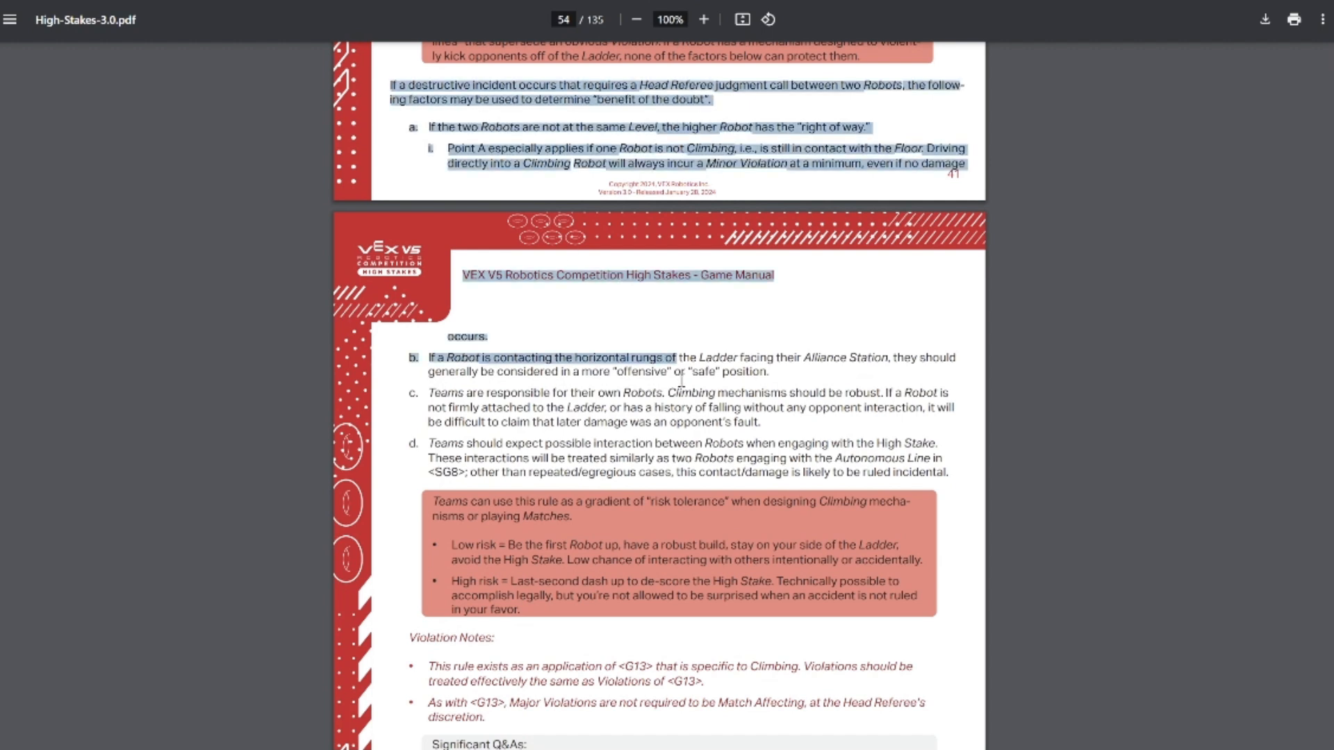
drag(668, 357, 949, 472)
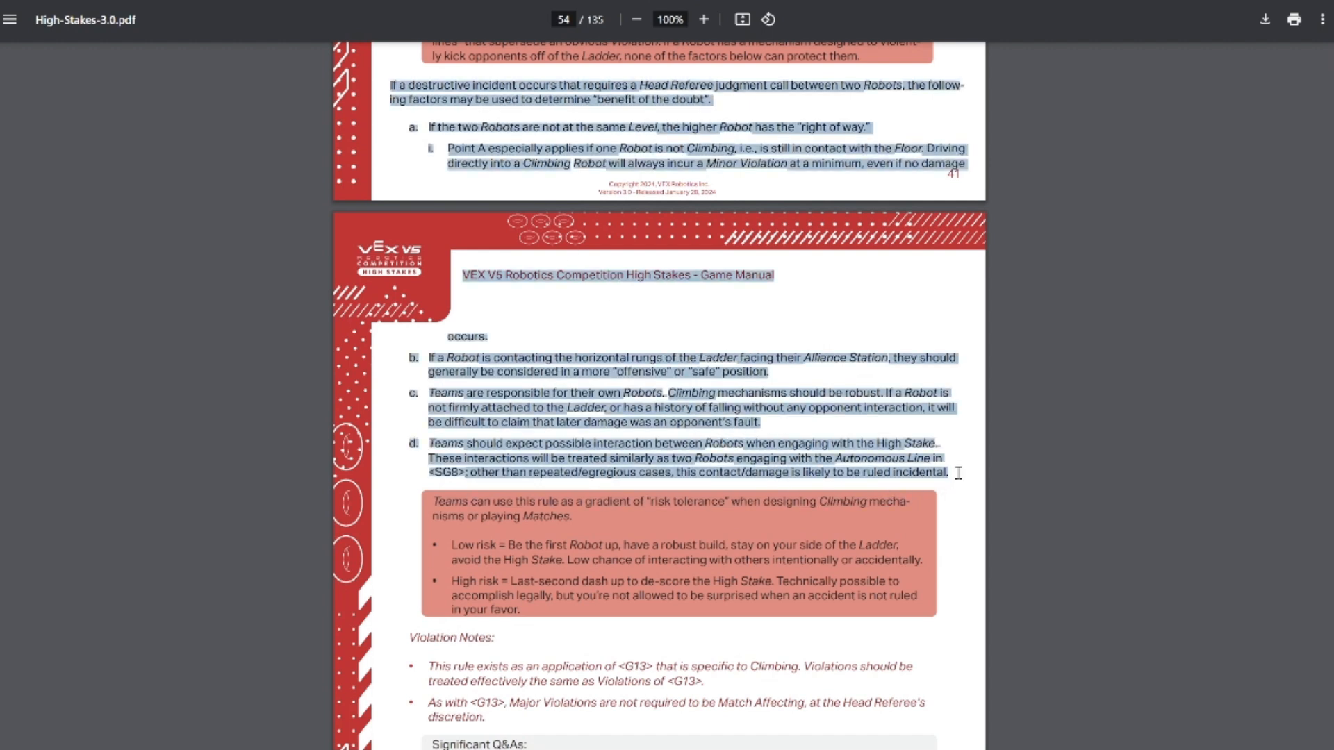
mouse_move(954, 479)
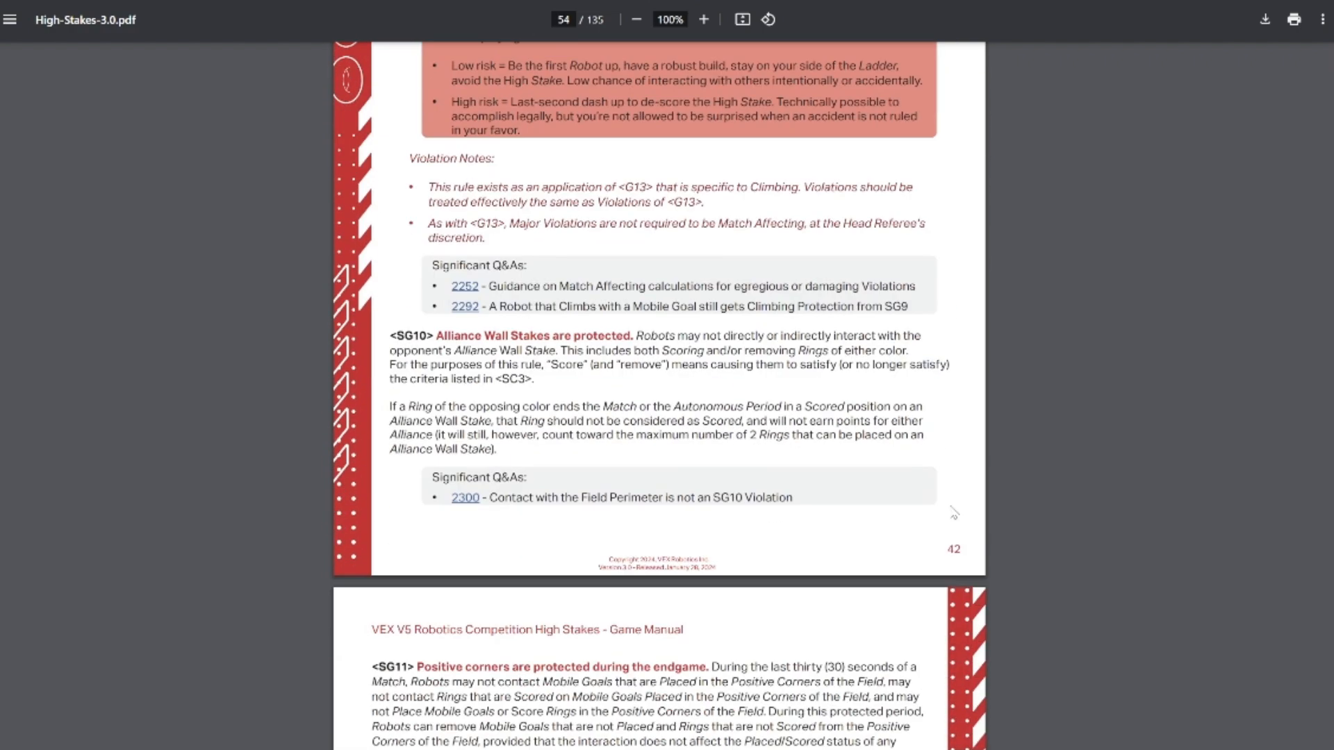
drag(389, 335, 609, 441)
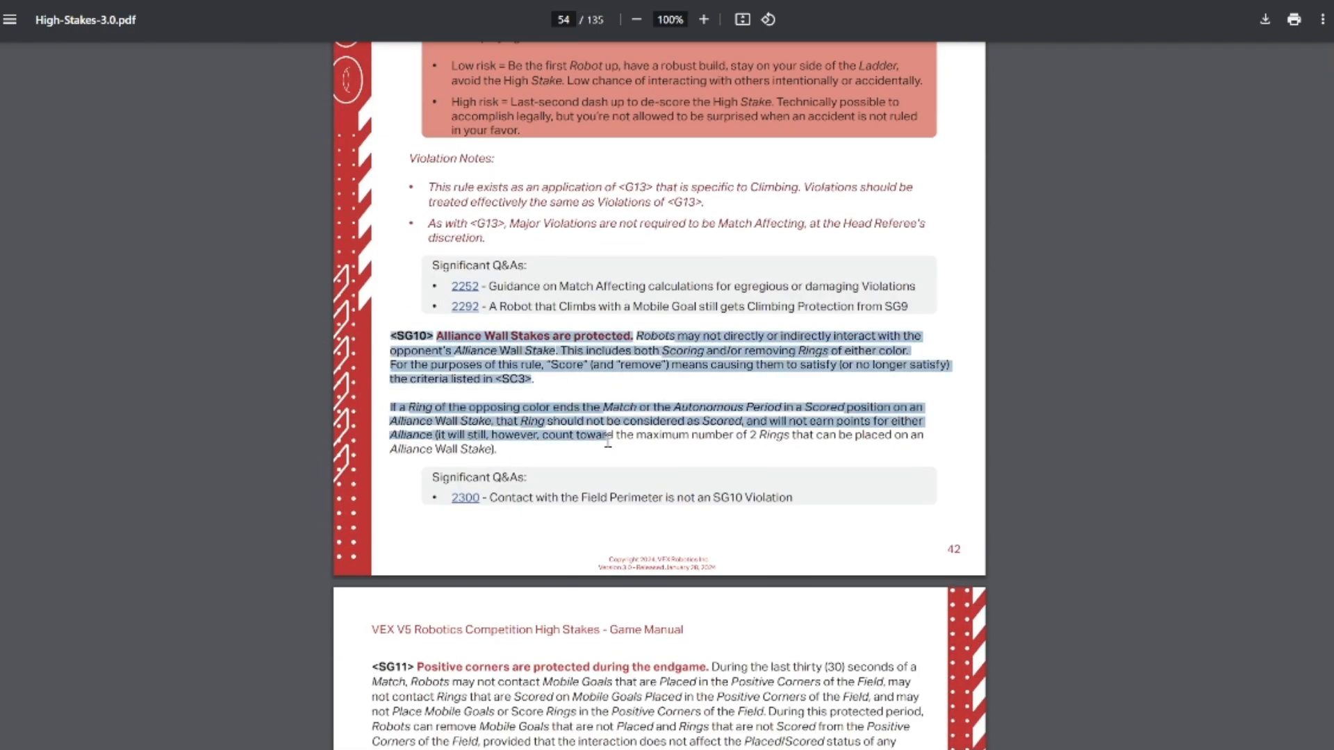
scroll(down, 3)
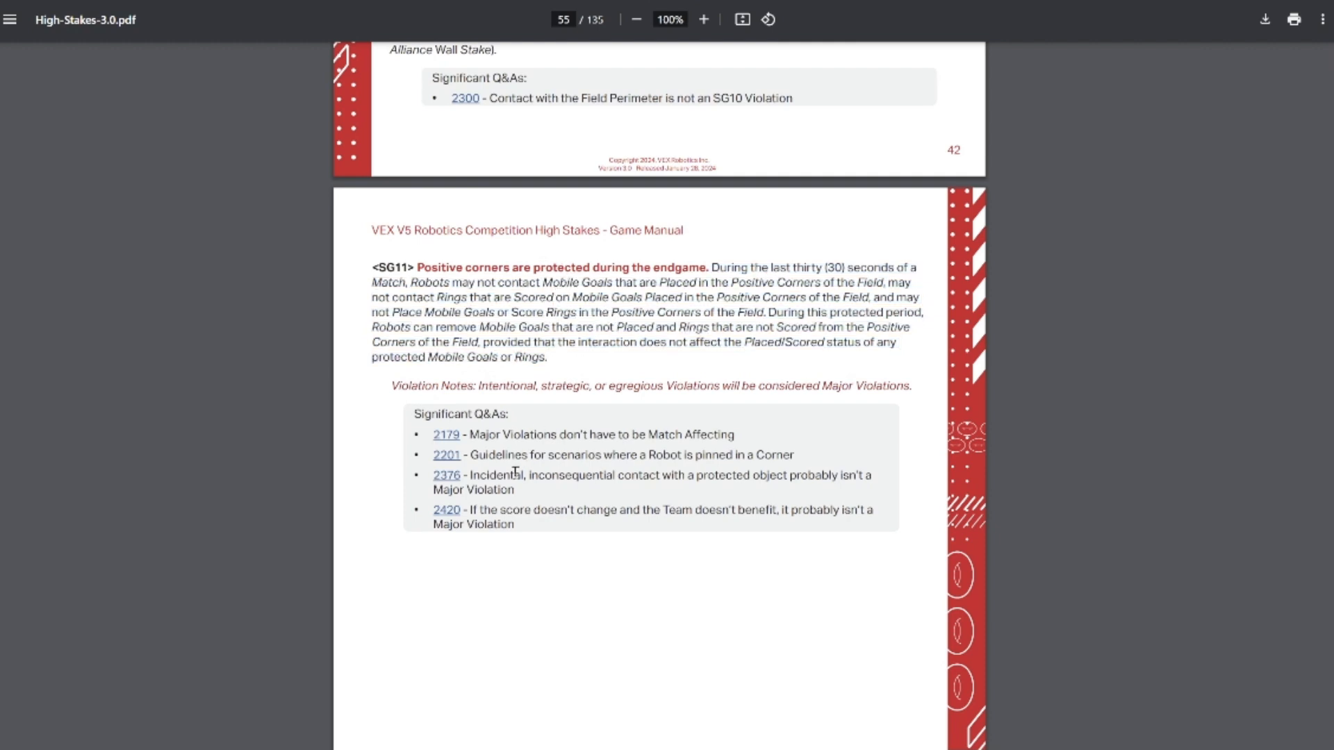
drag(467, 475, 561, 510)
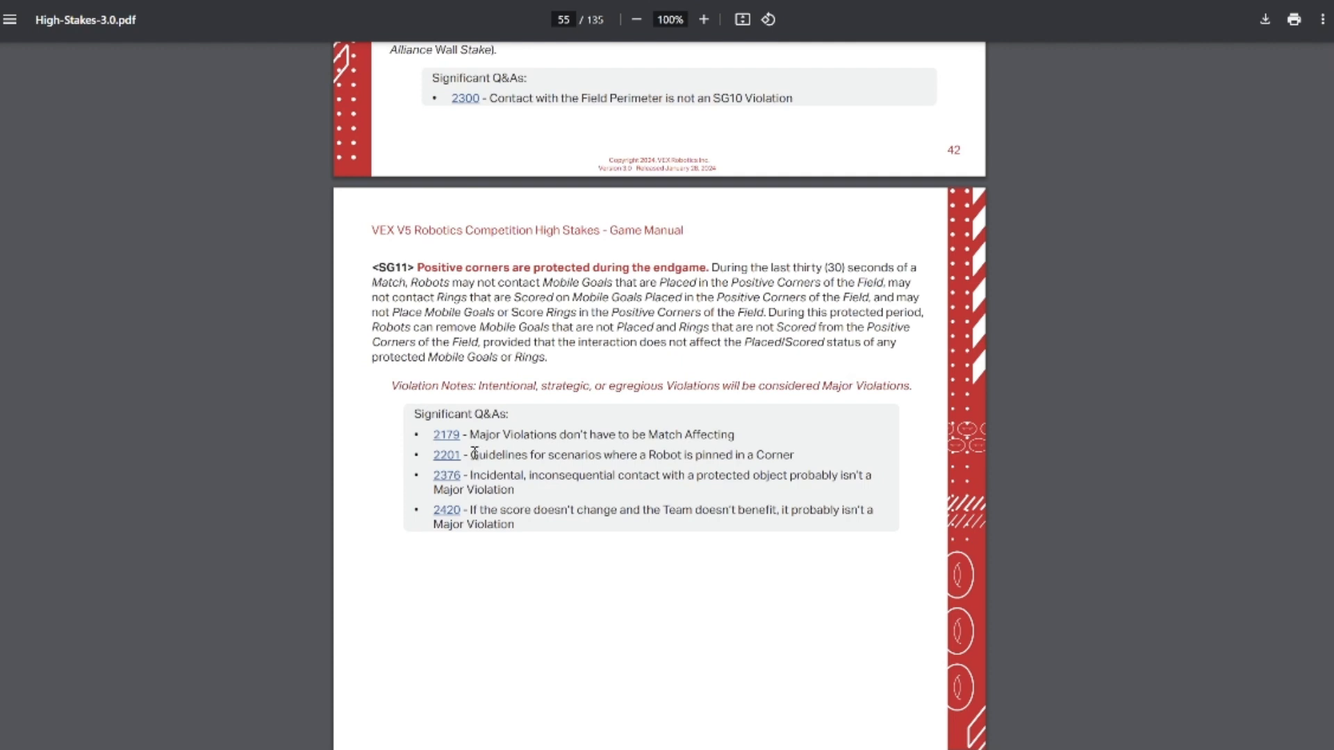
drag(472, 454, 791, 454)
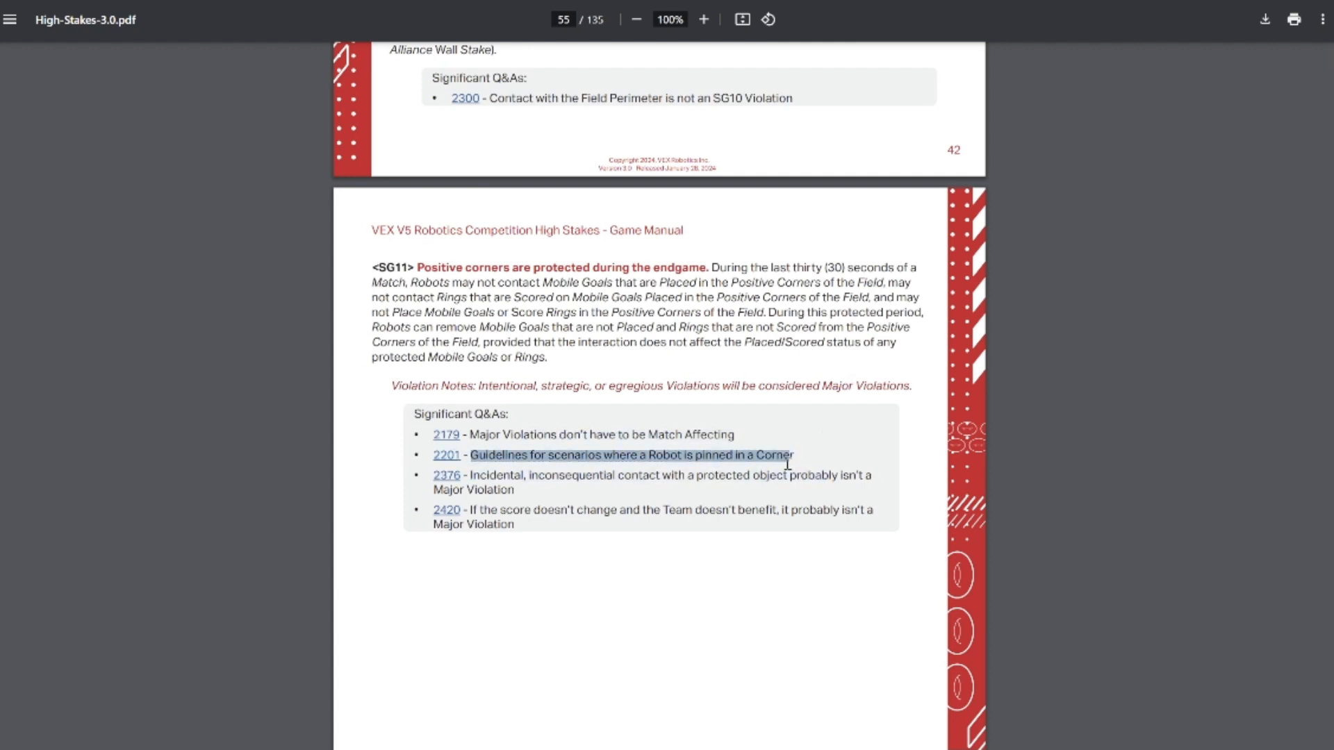